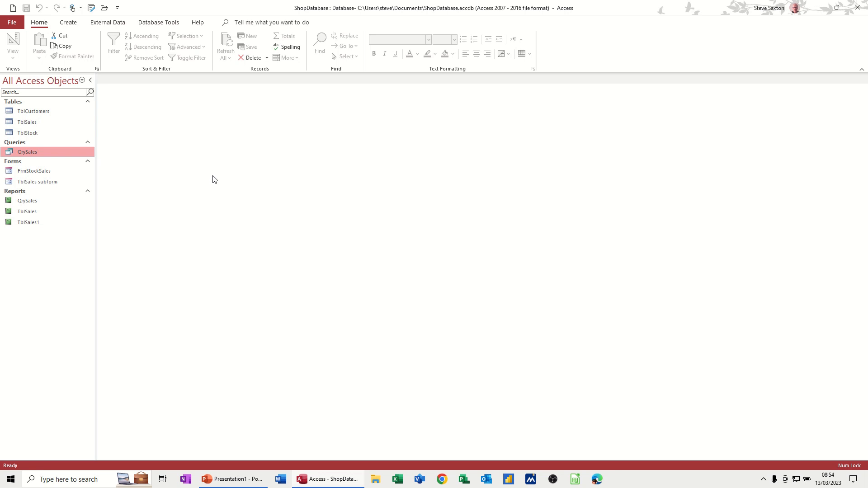
# Open the QrySales query, generate a quick report from it, then discard it unsaved
pyautogui.click(45, 92)
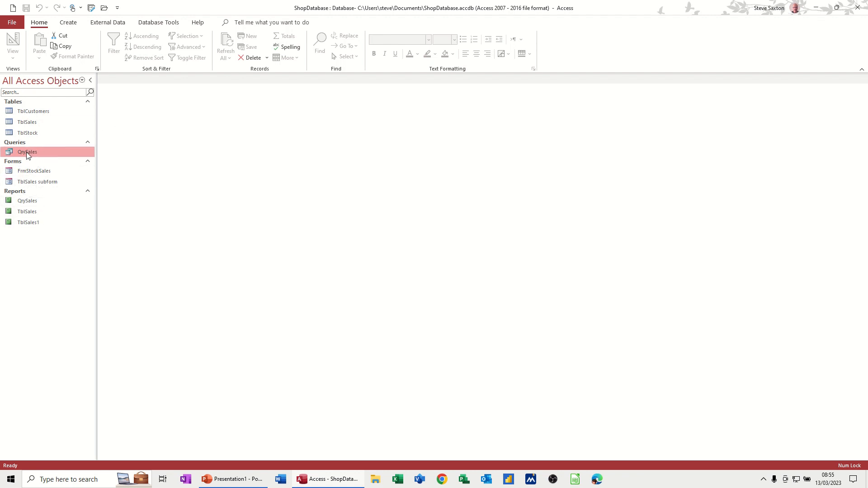
pyautogui.doubleClick(27, 152)
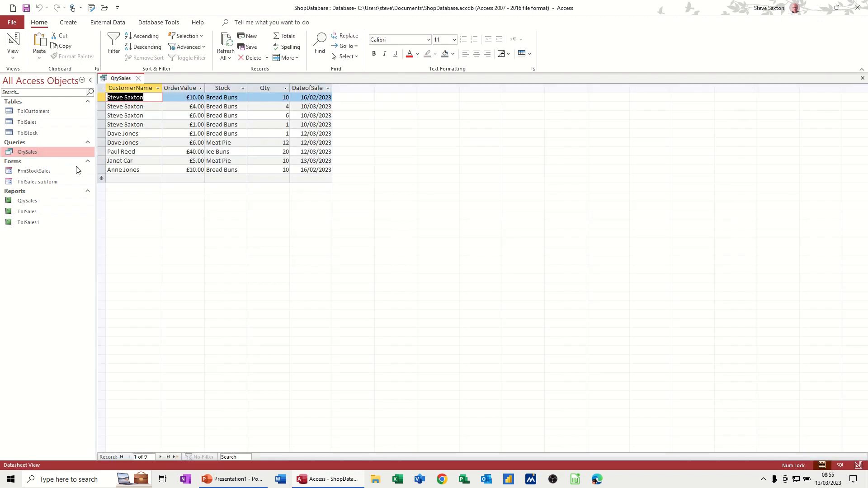
pyautogui.moveTo(149, 164)
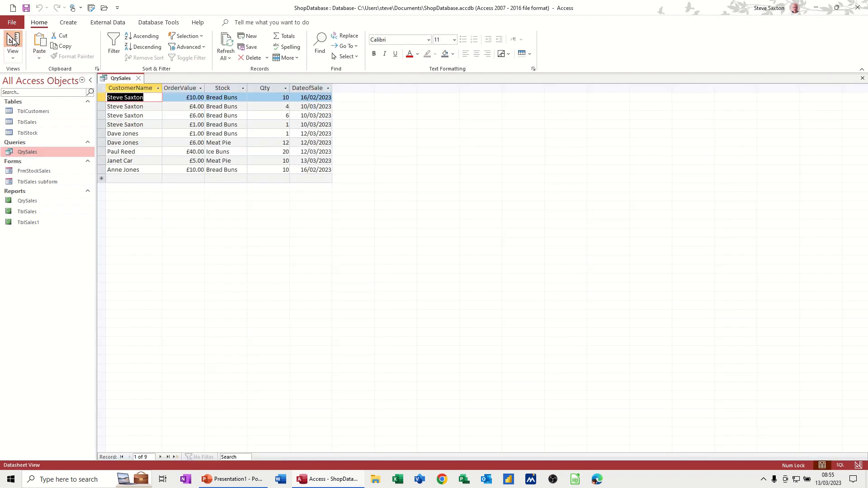
pyautogui.click(12, 45)
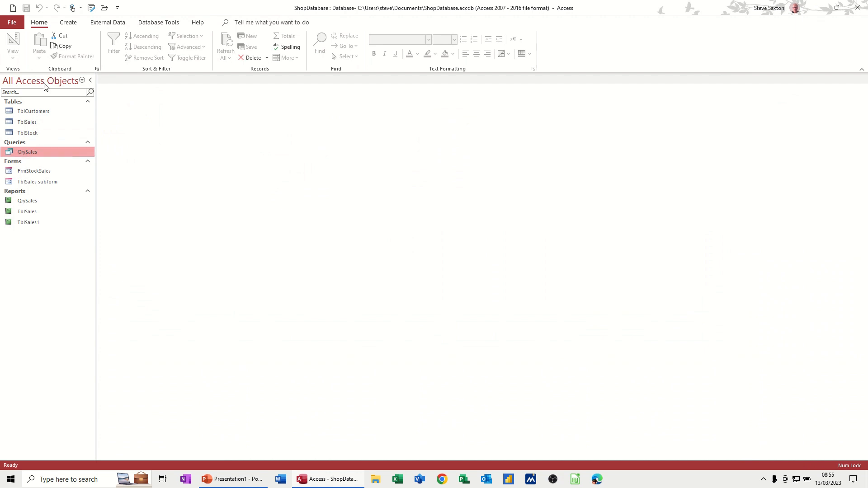
pyautogui.click(67, 22)
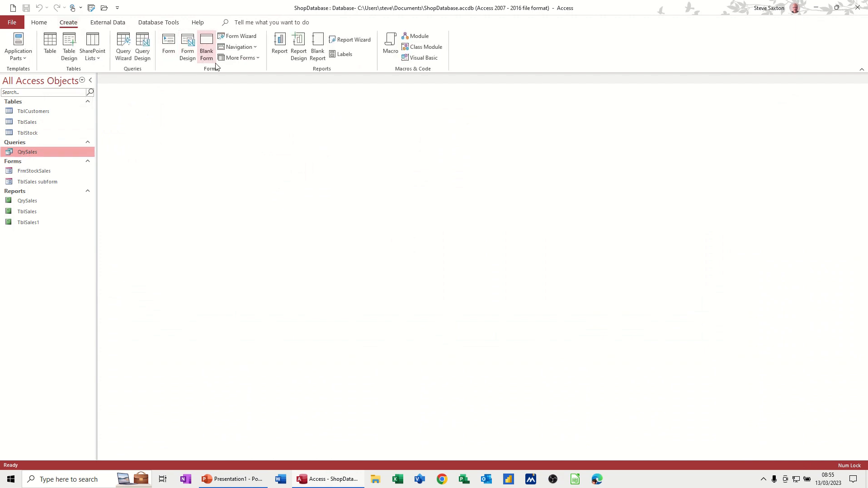
pyautogui.moveTo(280, 45)
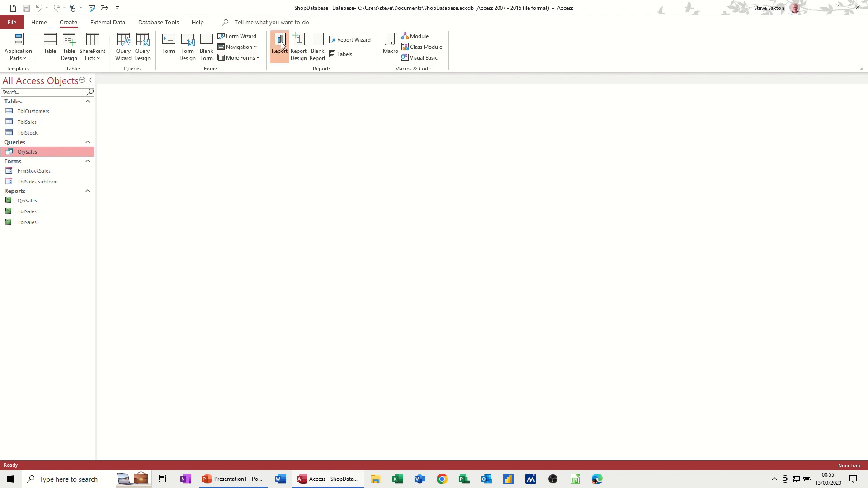
pyautogui.click(279, 47)
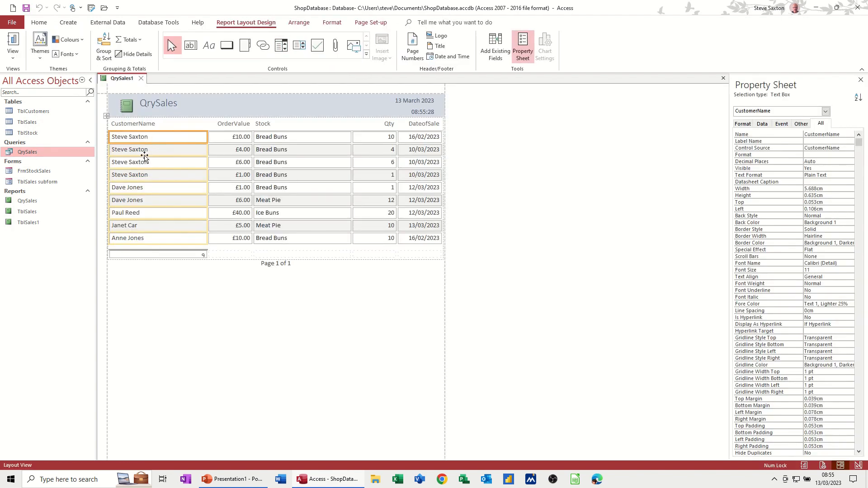
pyautogui.moveTo(130, 177)
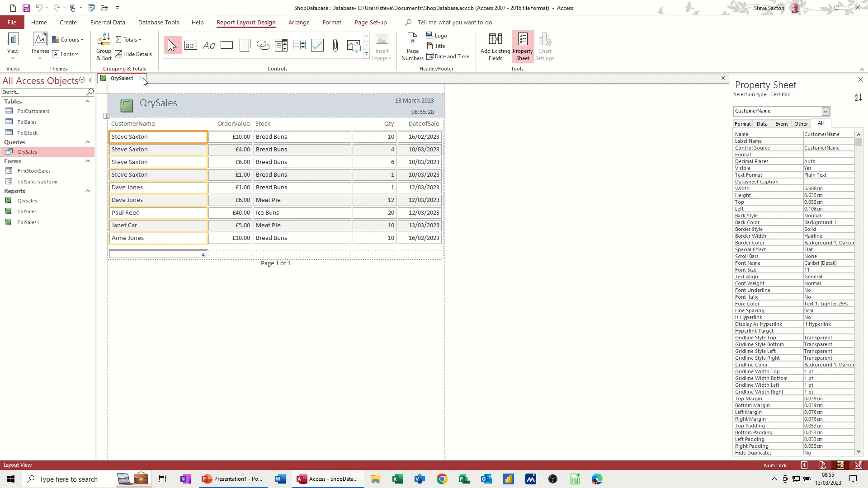
pyautogui.click(144, 81)
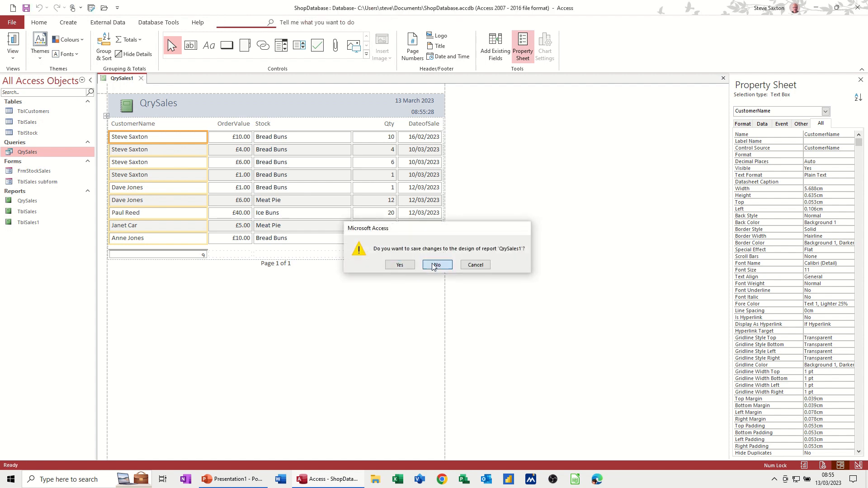
pyautogui.click(437, 265)
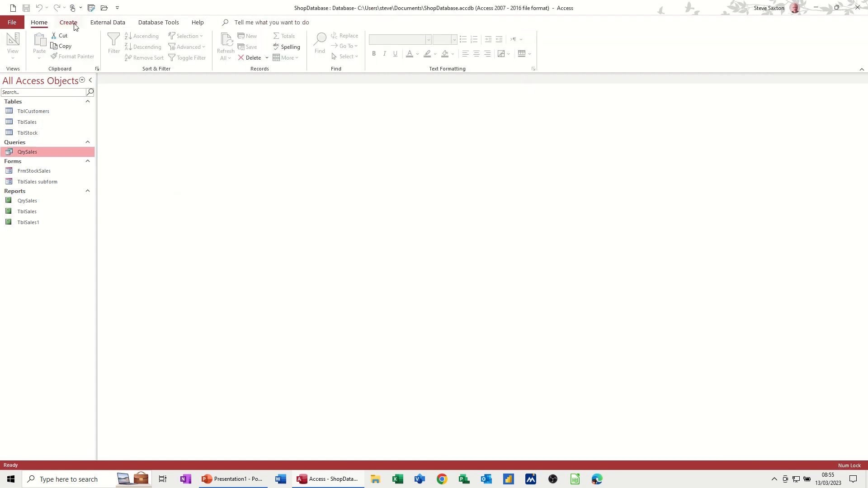
# Start the Report Wizard with all QrySales fields, grouped by CustomerName
pyautogui.click(67, 22)
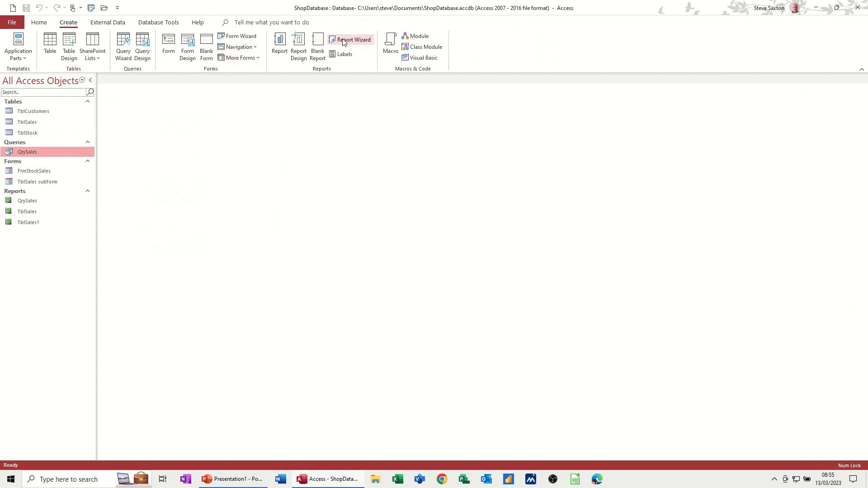
pyautogui.click(353, 39)
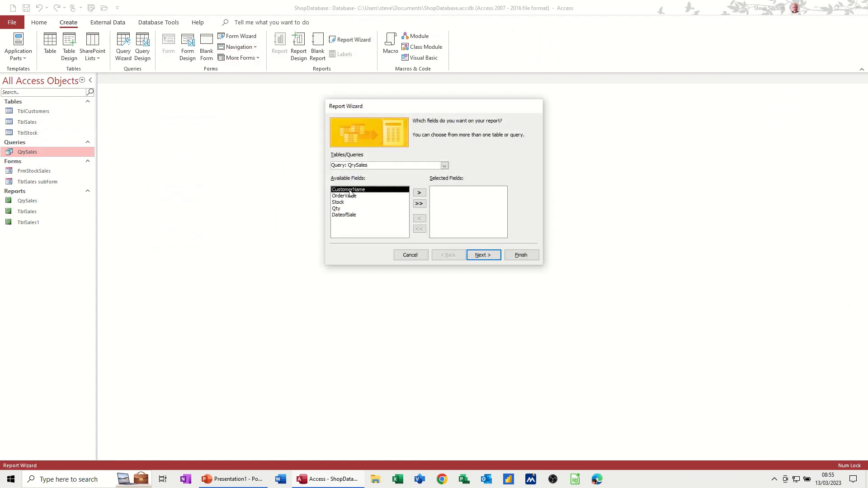
pyautogui.click(419, 203)
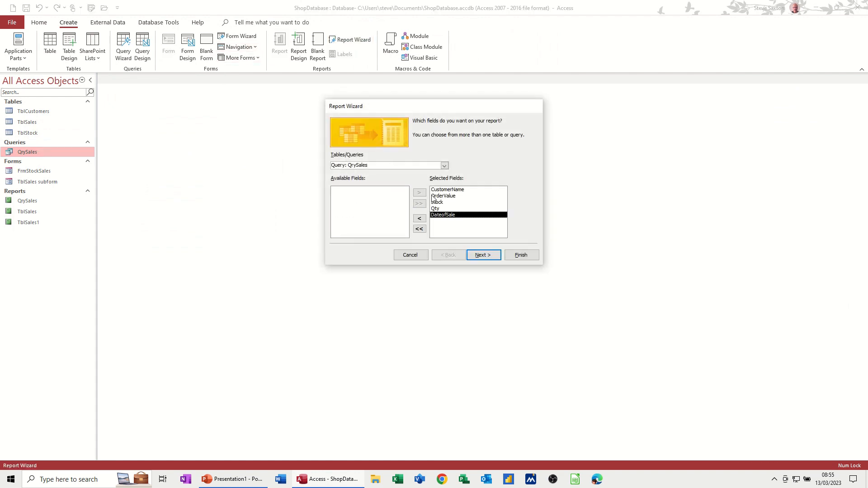
pyautogui.click(482, 254)
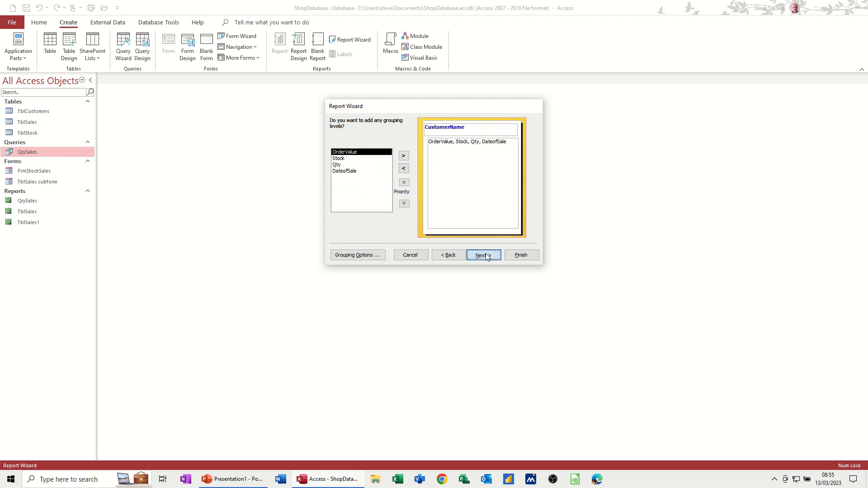
pyautogui.click(482, 255)
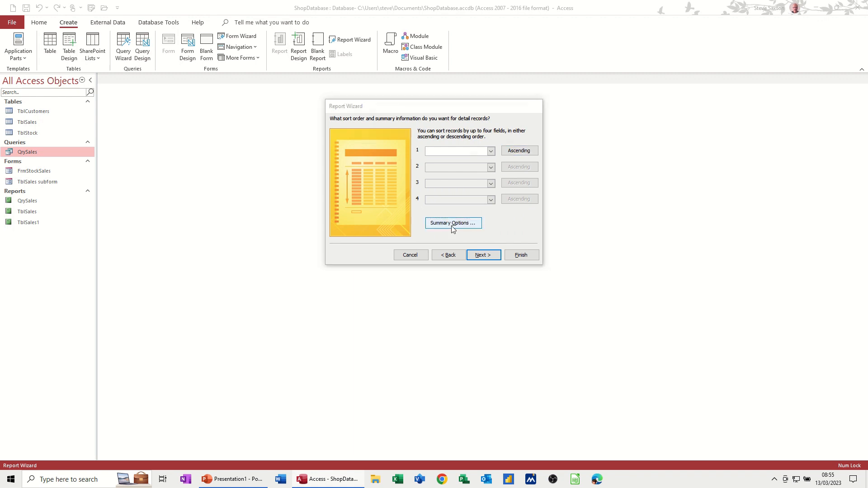
# Sum OrderValue with percent of total, use landscape layout, and finish the report
pyautogui.click(453, 223)
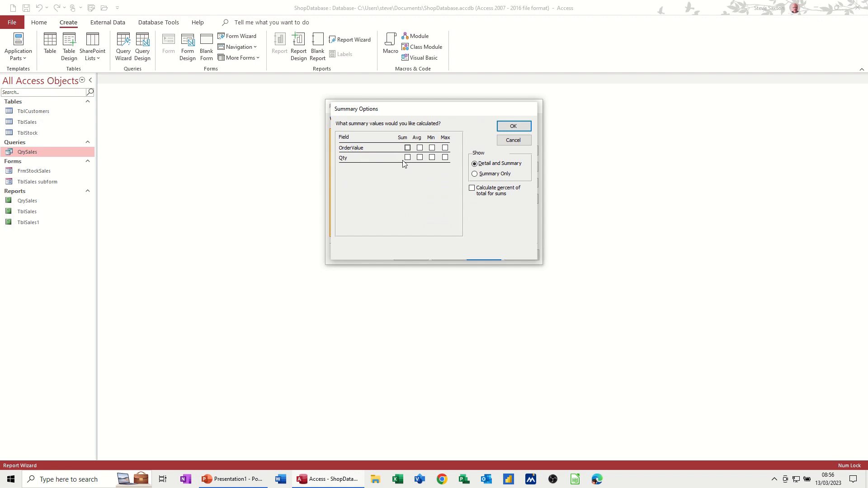
pyautogui.click(408, 147)
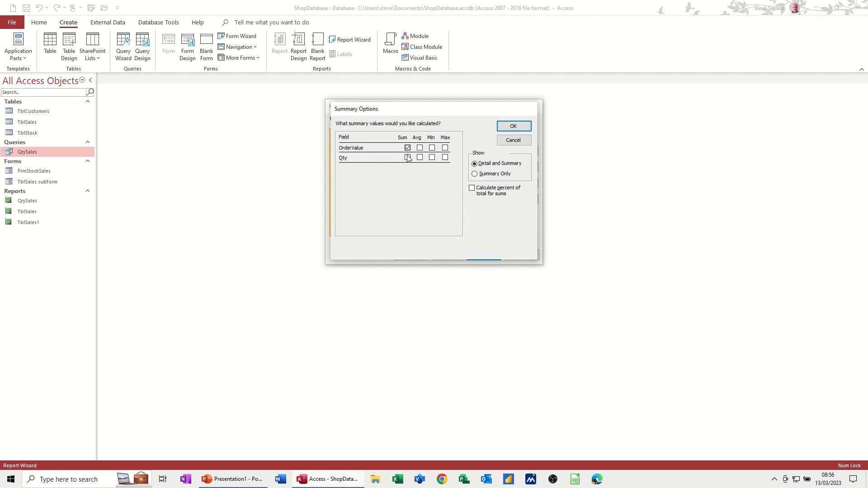
pyautogui.click(472, 188)
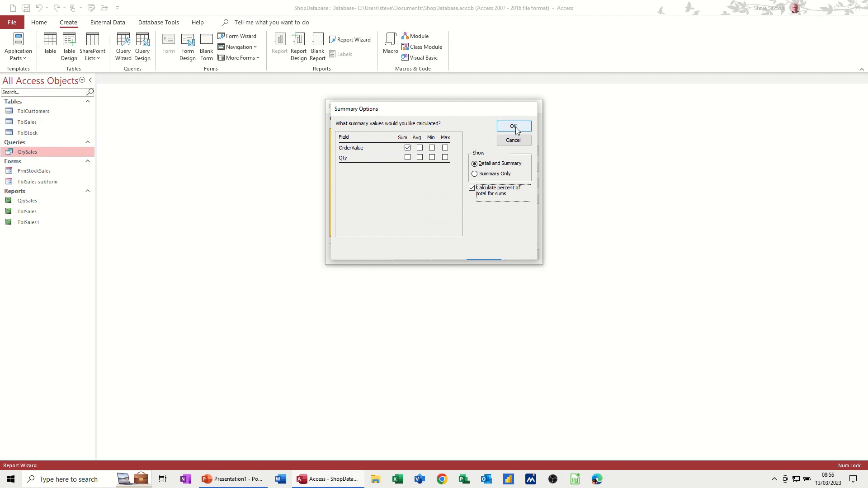
pyautogui.click(513, 126)
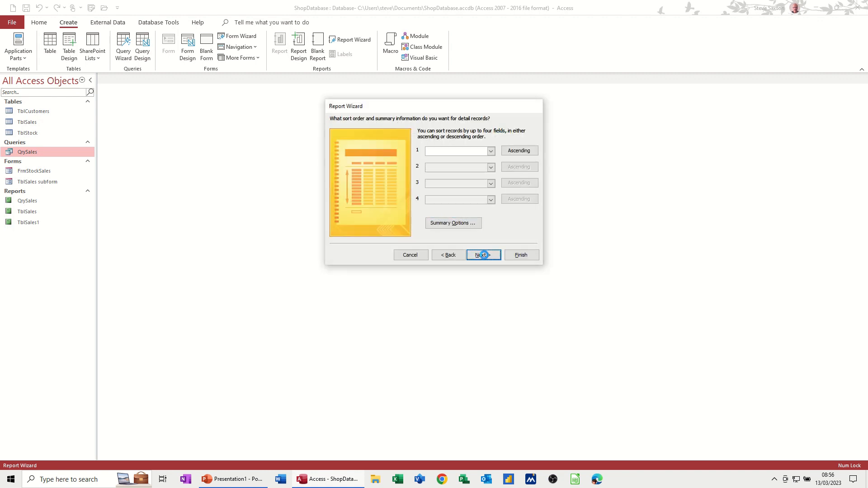
pyautogui.click(482, 254)
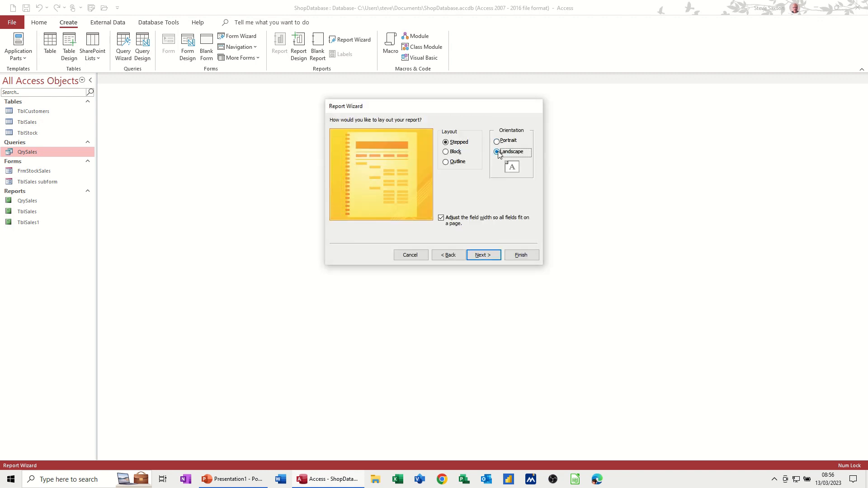
pyautogui.click(482, 255)
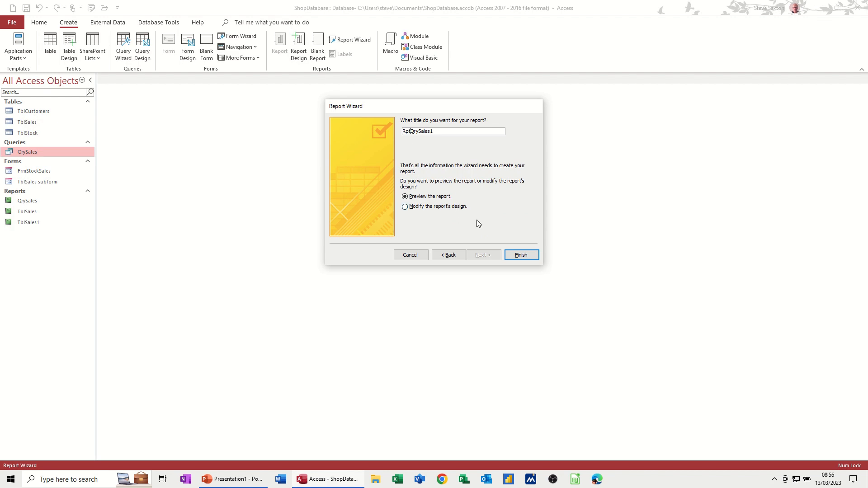
pyautogui.click(519, 255)
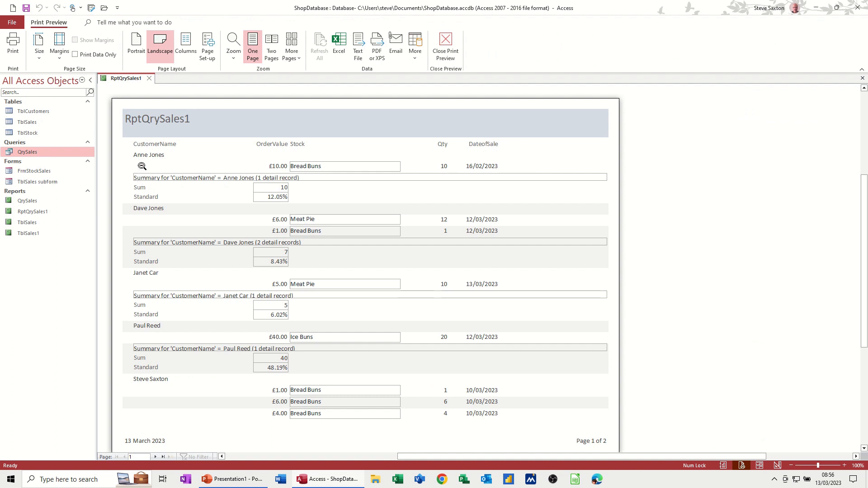
pyautogui.moveTo(146, 262)
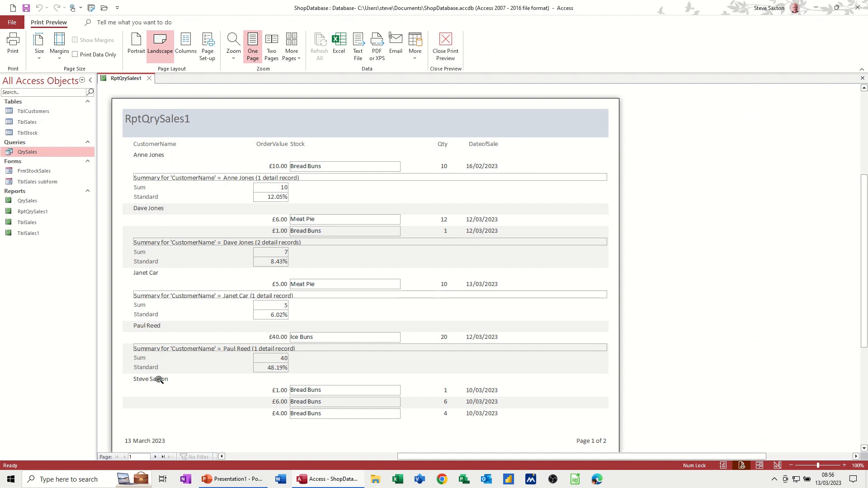
pyautogui.moveTo(342, 396)
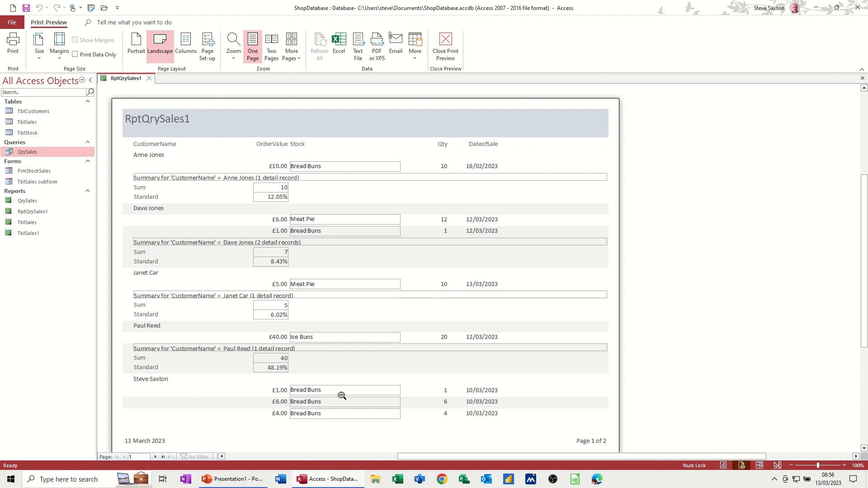
pyautogui.moveTo(277, 374)
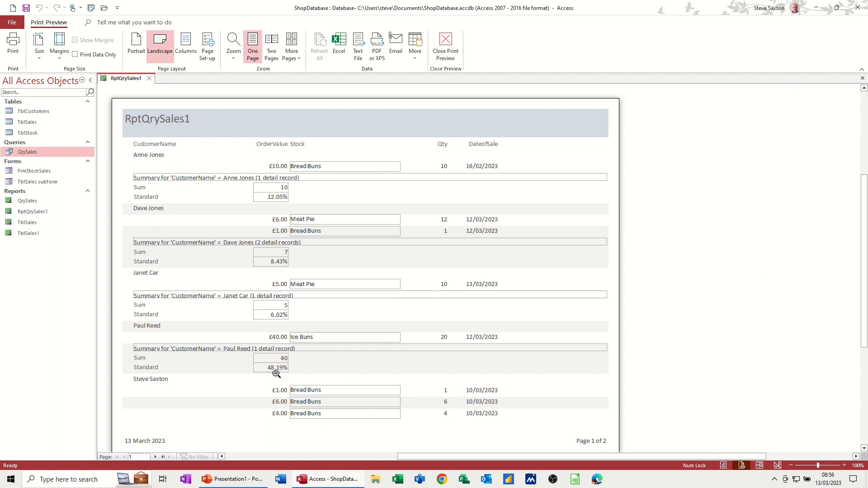
pyautogui.scroll(-3)
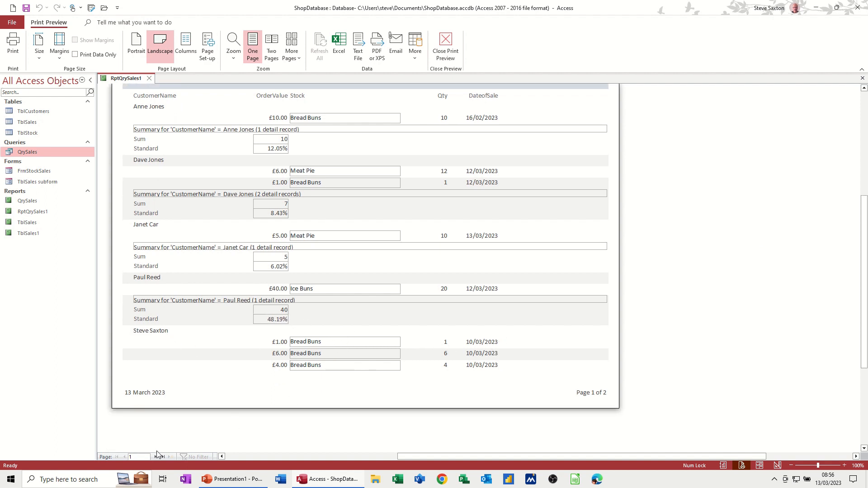
pyautogui.click(131, 456)
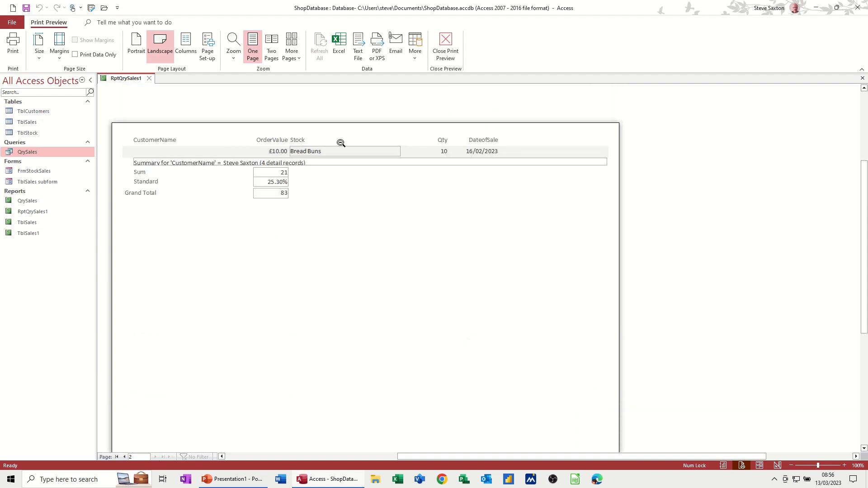
pyautogui.moveTo(320, 262)
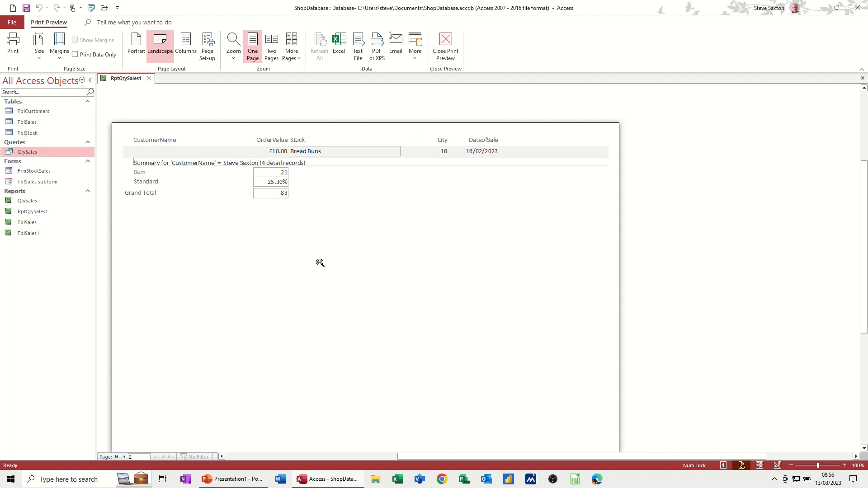
pyautogui.moveTo(528, 171)
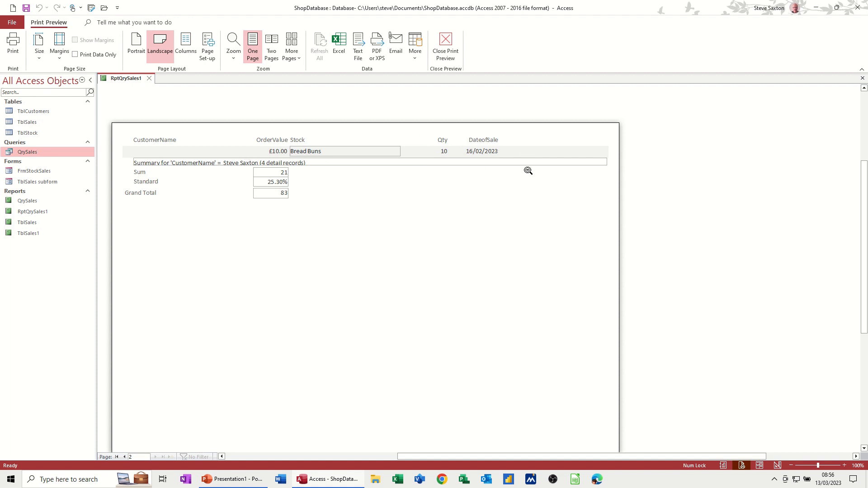
pyautogui.moveTo(478, 152)
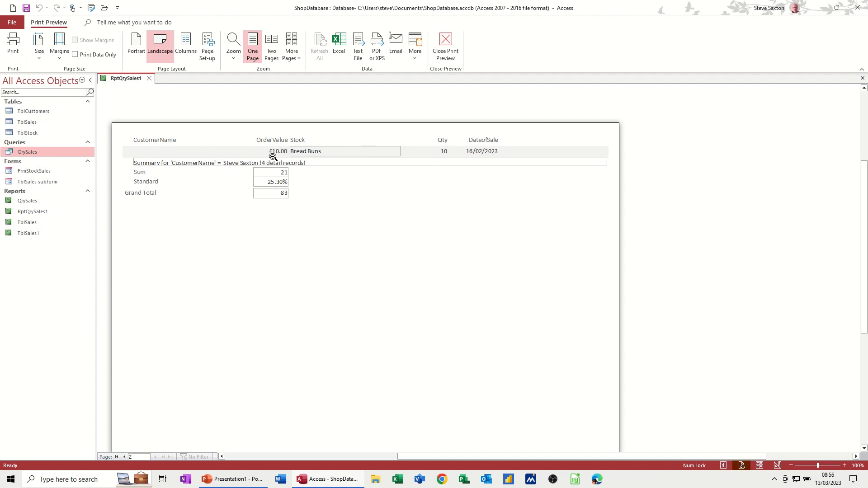
pyautogui.moveTo(272, 188)
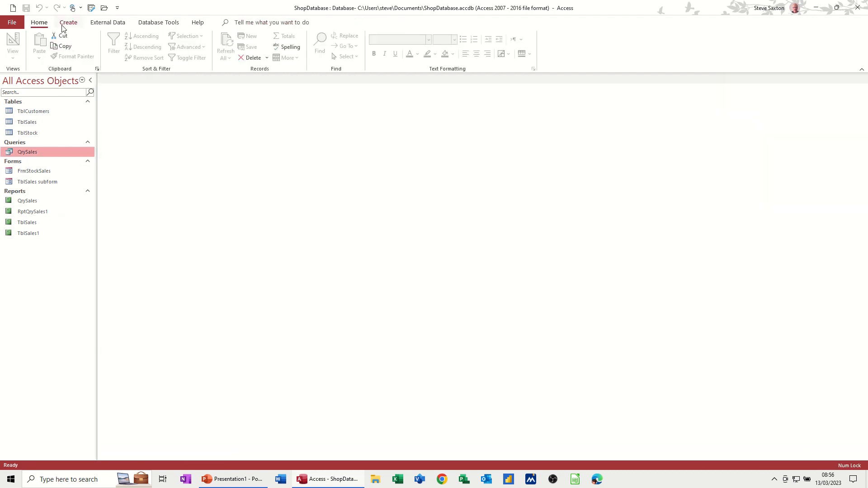
# Create a blank design report with QrySales as its record source and show its fields
pyautogui.click(67, 22)
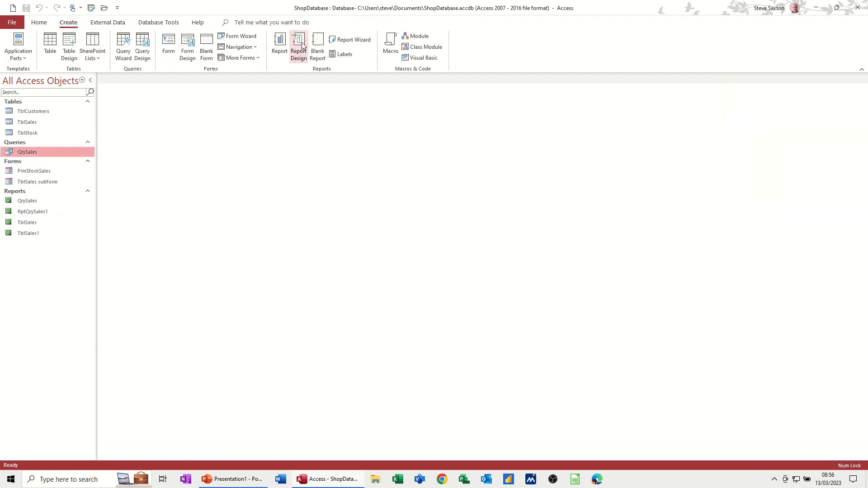
pyautogui.click(298, 46)
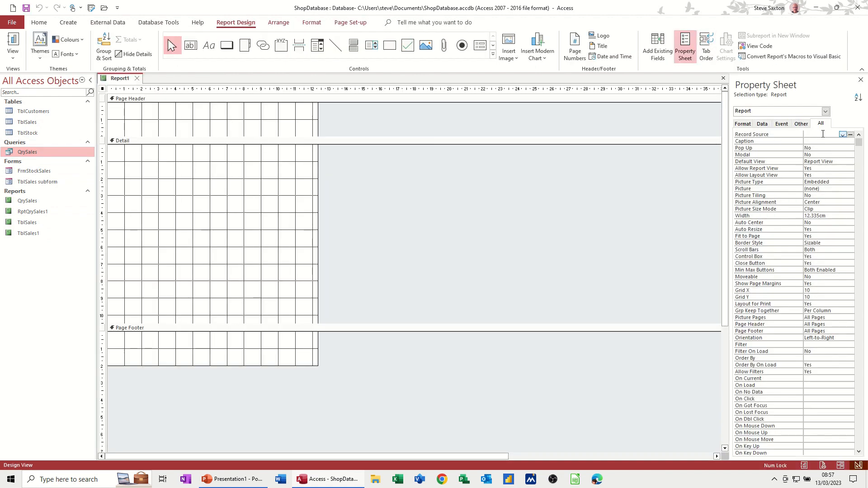
pyautogui.click(842, 134)
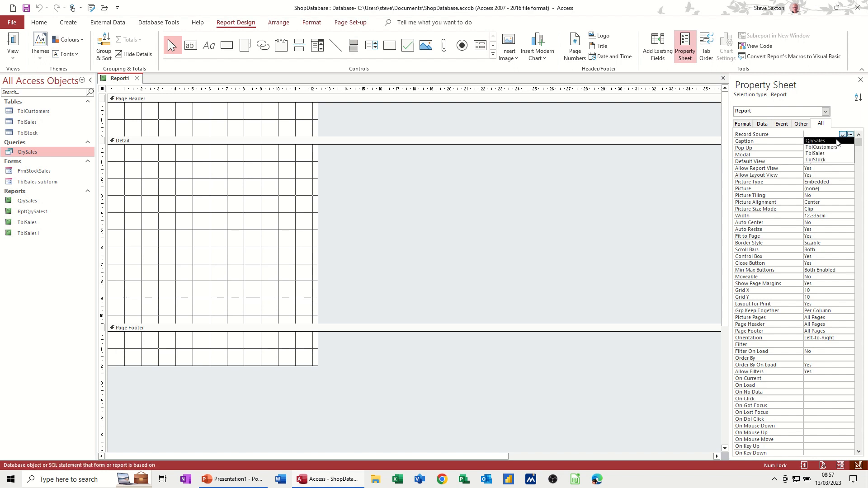
pyautogui.click(814, 141)
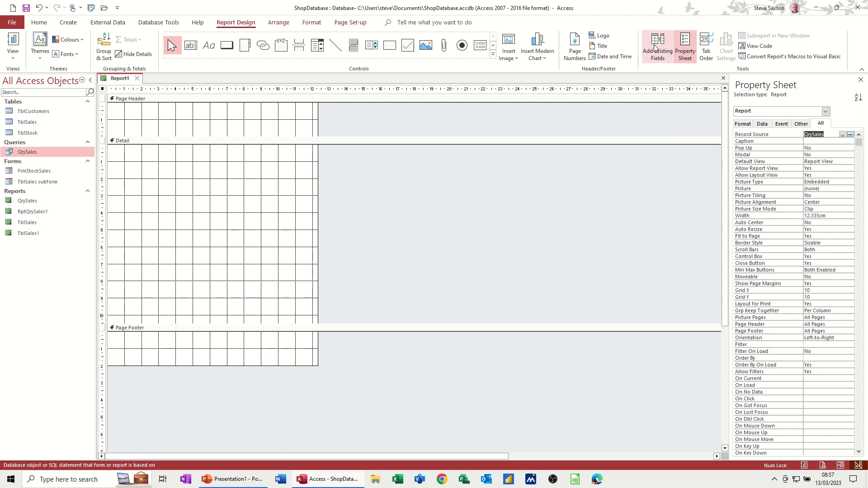
pyautogui.click(657, 45)
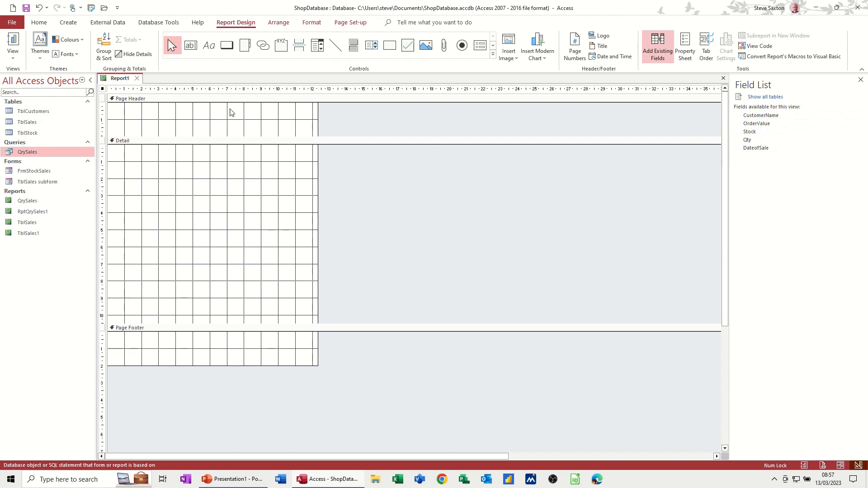
pyautogui.moveTo(103, 45)
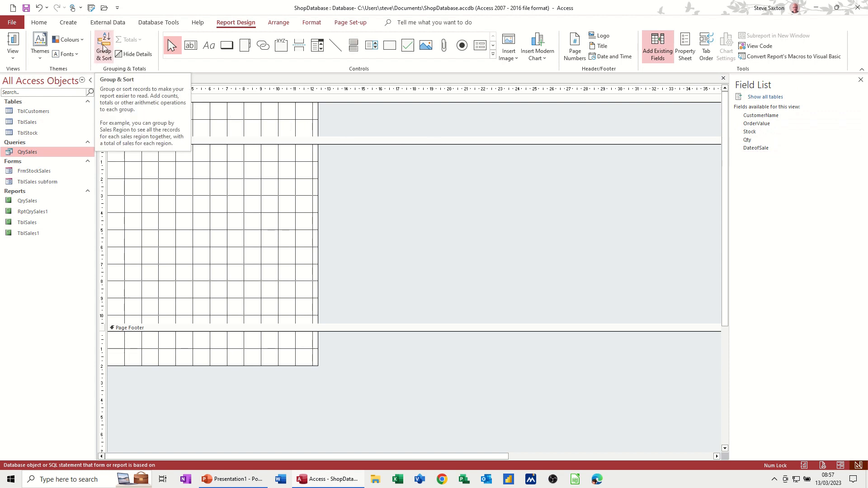
# Group the report on CustomerName with a footer section for each customer
pyautogui.click(103, 46)
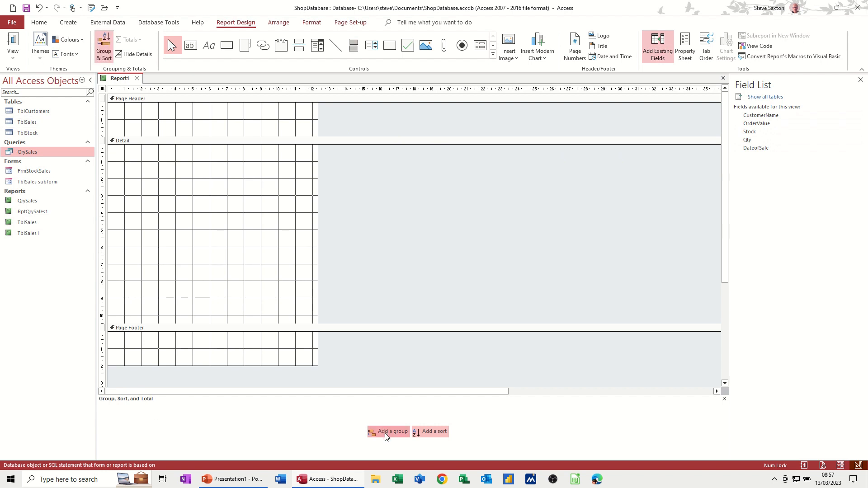
pyautogui.click(392, 432)
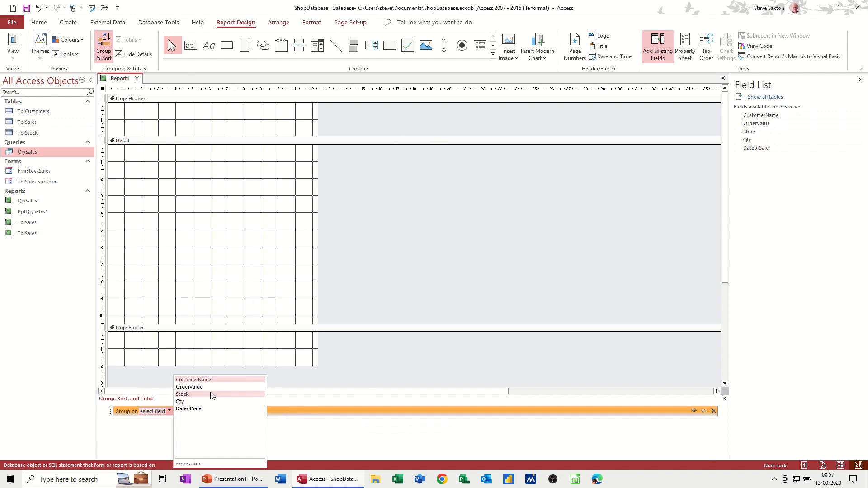
pyautogui.click(193, 380)
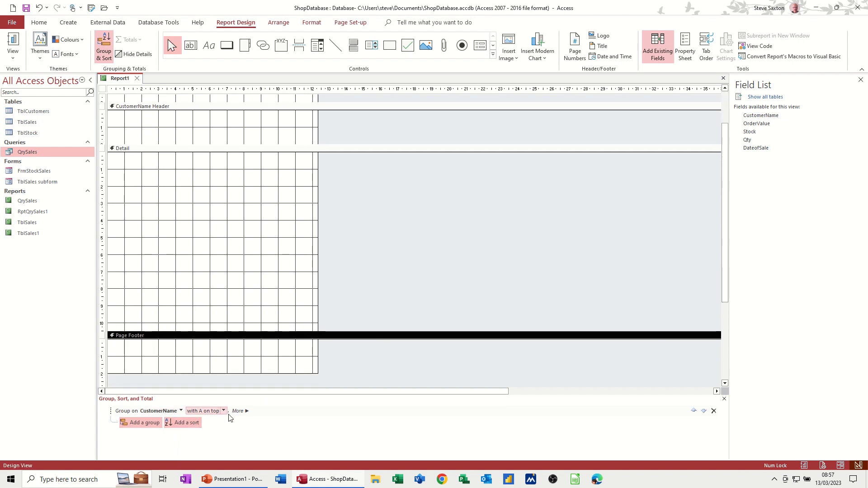
pyautogui.click(237, 411)
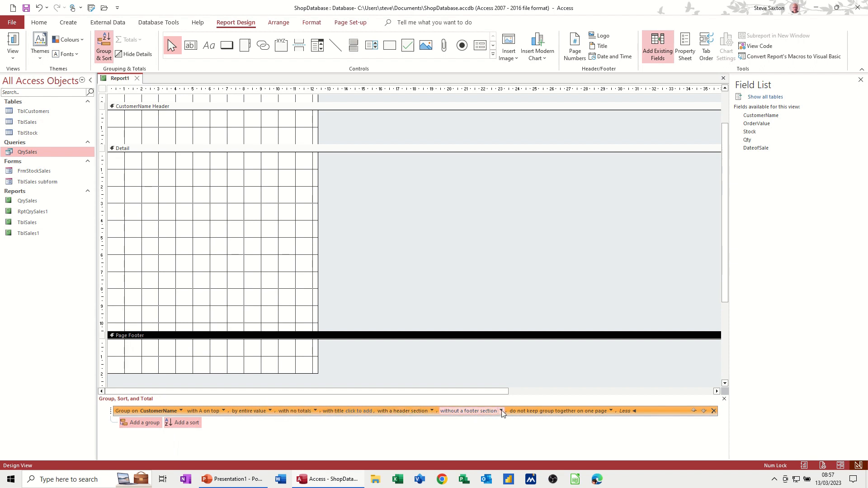
pyautogui.click(469, 411)
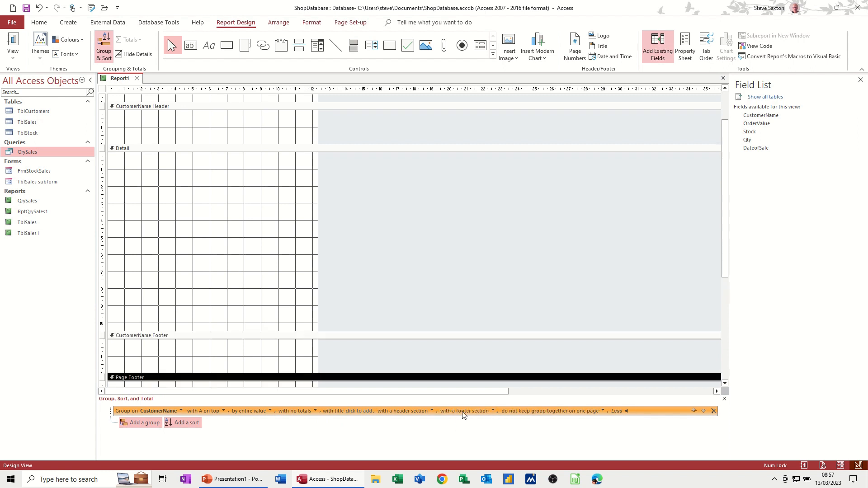
pyautogui.moveTo(229, 332)
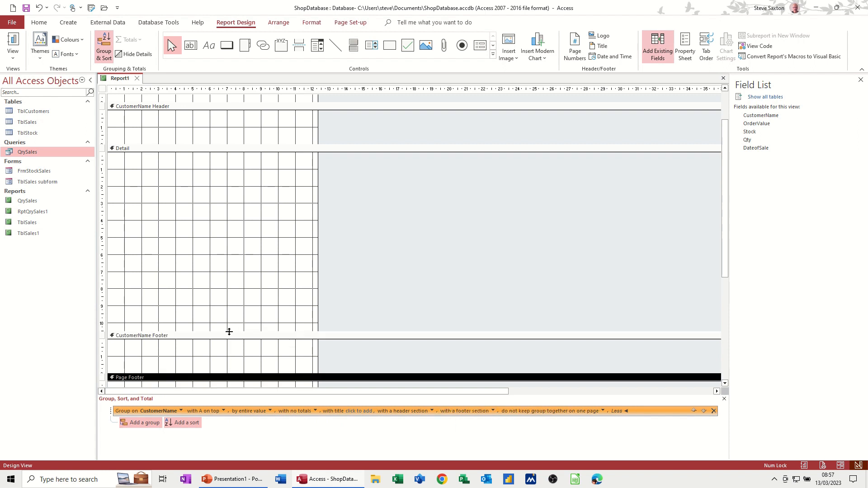
# Place CustomerName in the group header as widened bold 14-point text, then view the report
pyautogui.moveTo(230, 331); pyautogui.dragTo(238, 233)
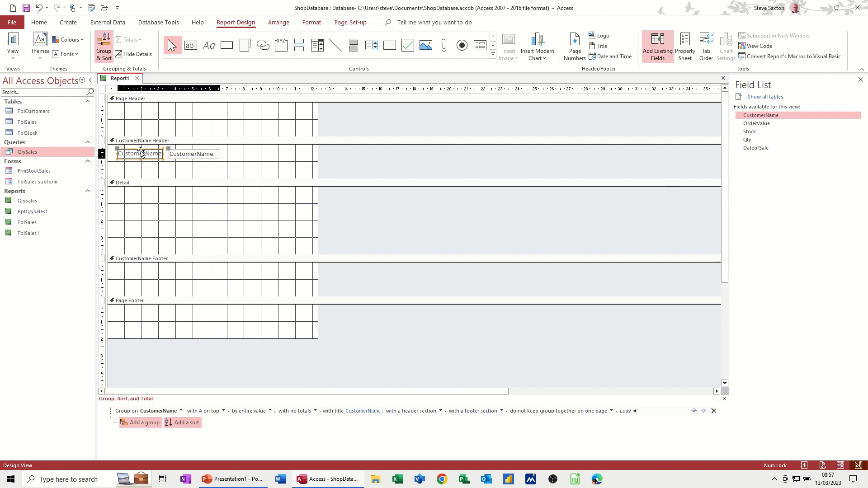
pyautogui.click(139, 154)
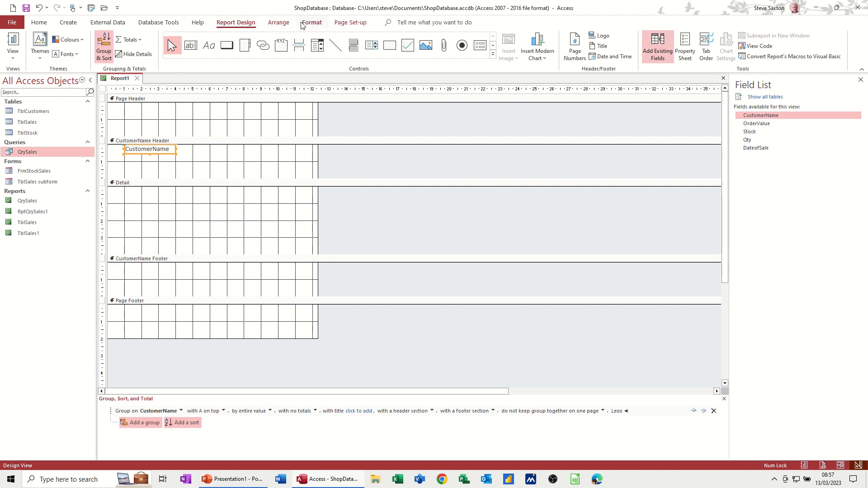
pyautogui.click(311, 22)
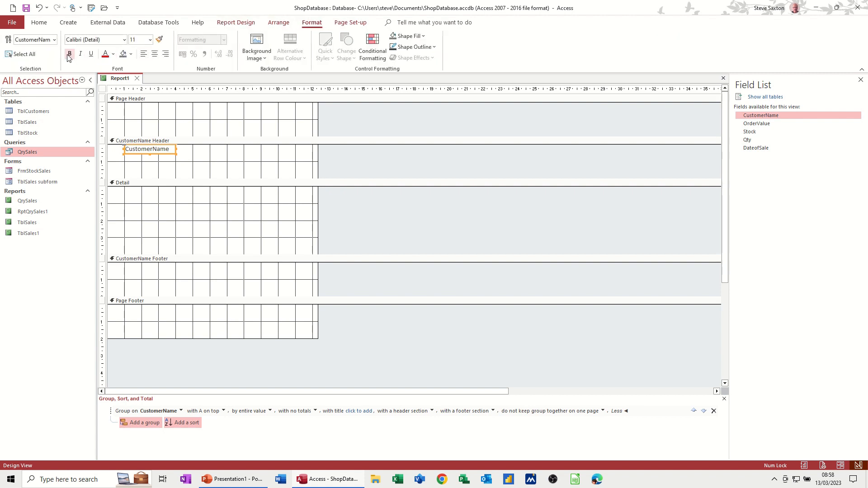
pyautogui.click(113, 53)
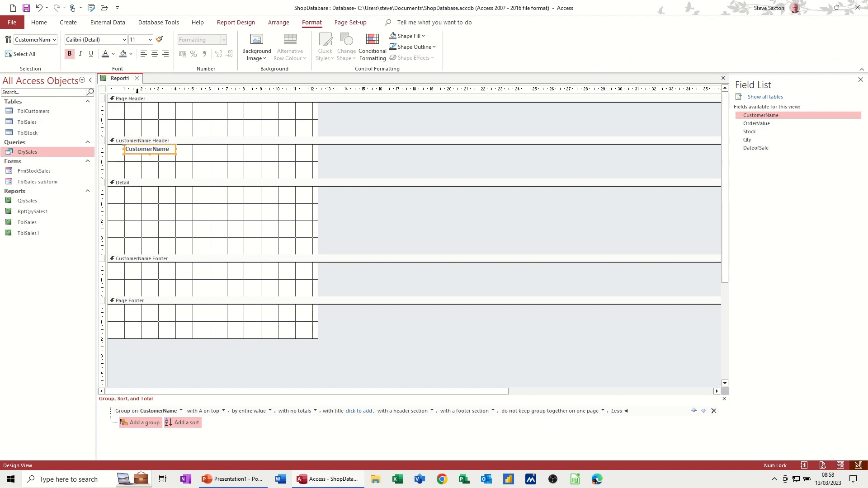
pyautogui.click(149, 39)
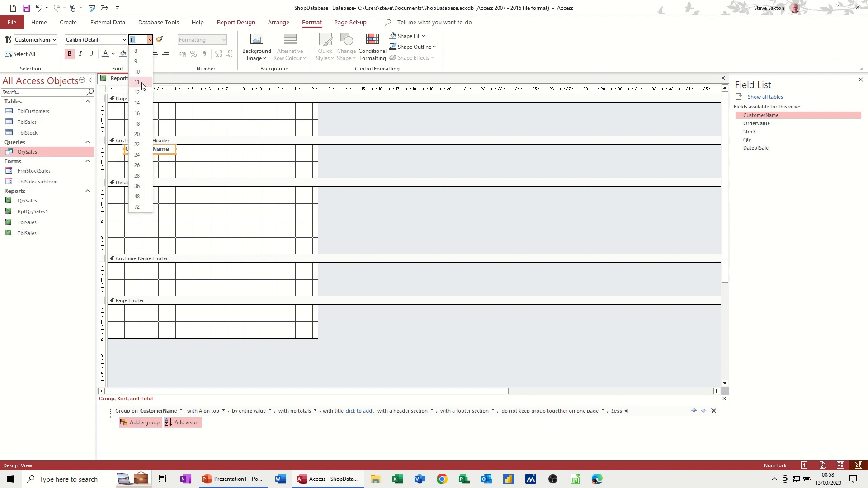
pyautogui.click(137, 103)
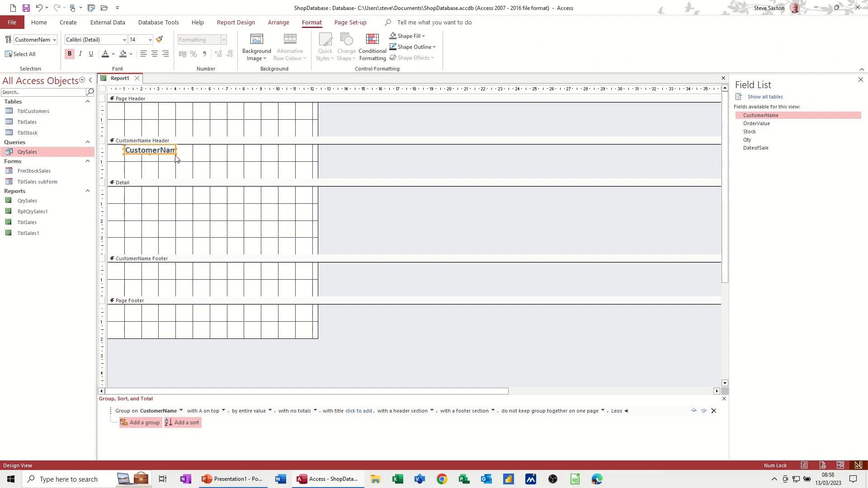
pyautogui.moveTo(176, 158); pyautogui.dragTo(191, 158)
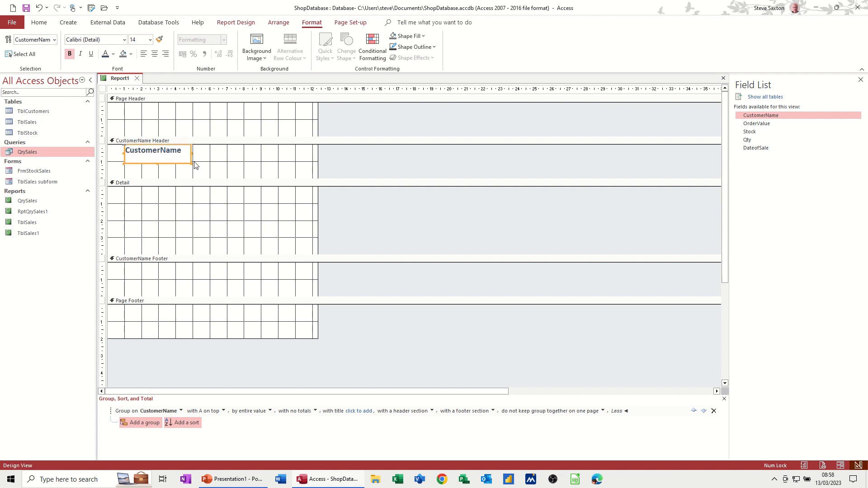
pyautogui.click(235, 22)
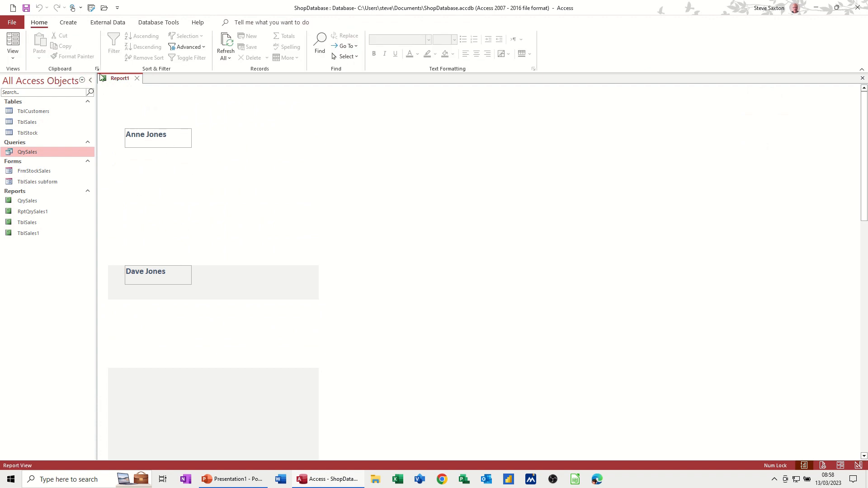
# Switch the report back to Design View
pyautogui.click(13, 44)
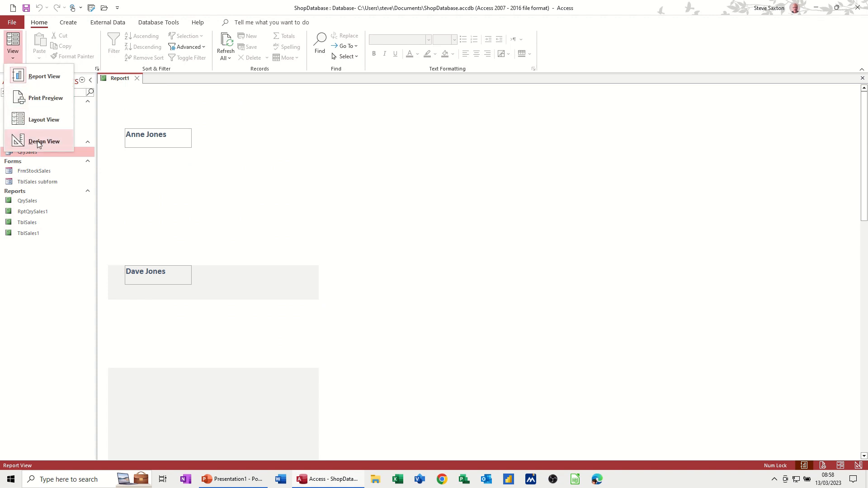
pyautogui.click(44, 141)
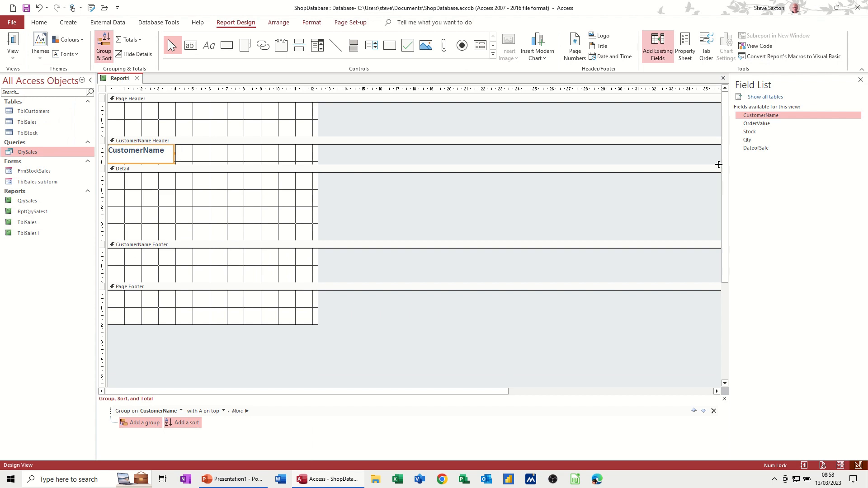
pyautogui.moveTo(752, 131)
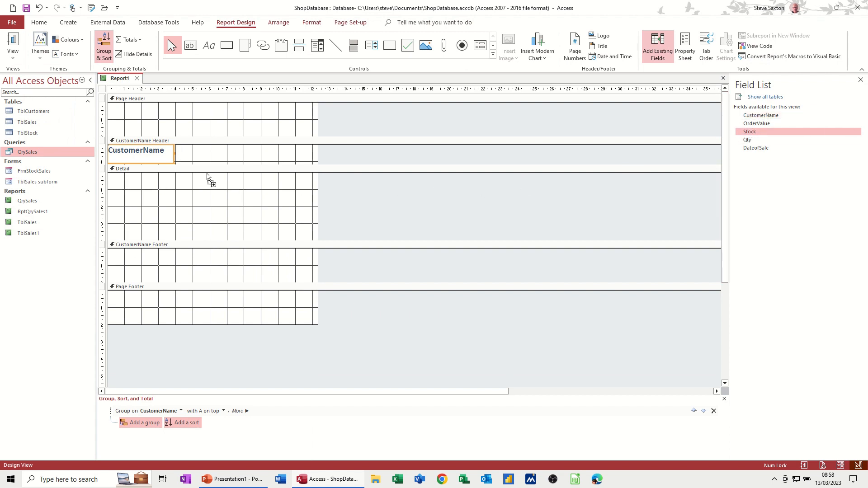
# Place the Stock, Qty and DateofSale fields side by side in the Detail row
pyautogui.moveTo(749, 132); pyautogui.dragTo(209, 182)
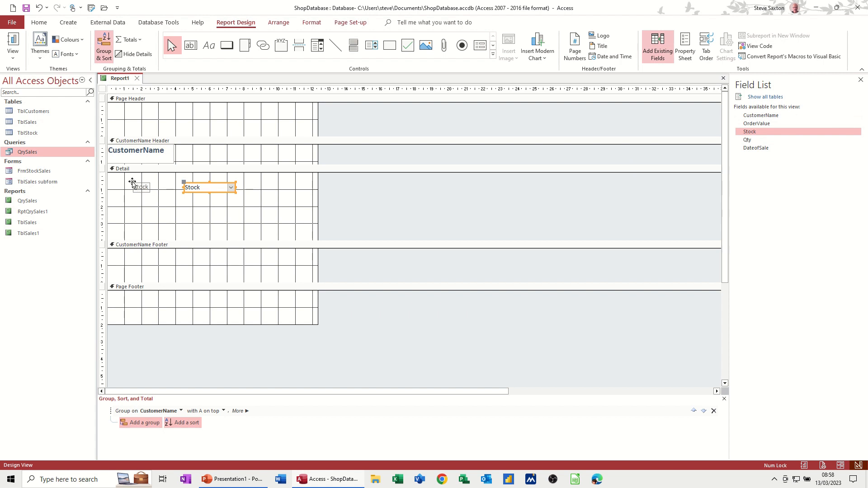
pyautogui.click(140, 187)
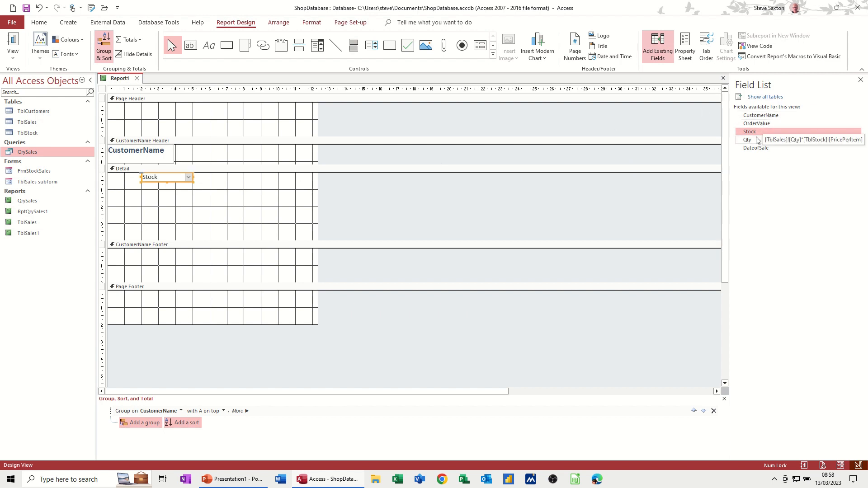
pyautogui.click(747, 140)
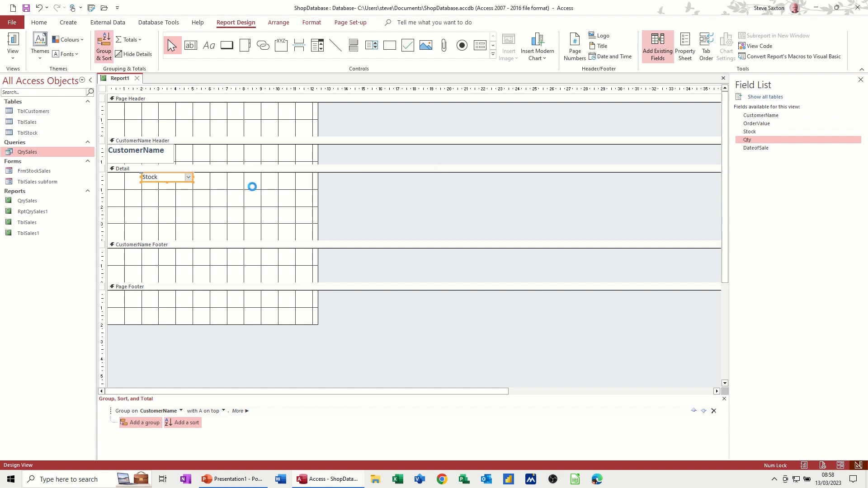
pyautogui.moveTo(747, 140); pyautogui.dragTo(260, 183)
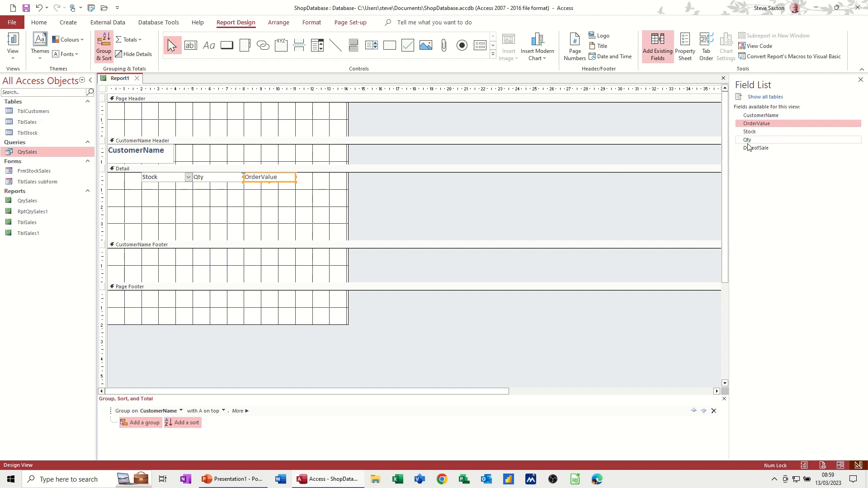
pyautogui.moveTo(756, 148); pyautogui.dragTo(330, 207)
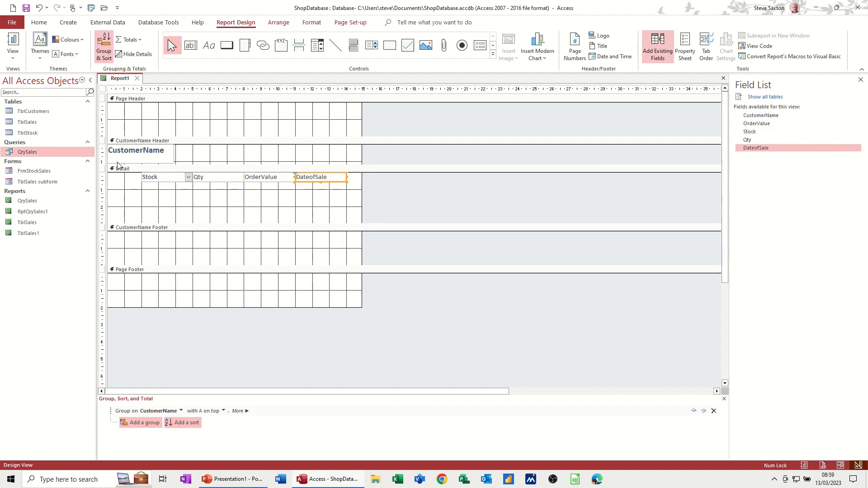
# Preview the grouped data, shrink the Detail section to fit its row, and recheck in Report View
pyautogui.click(12, 46)
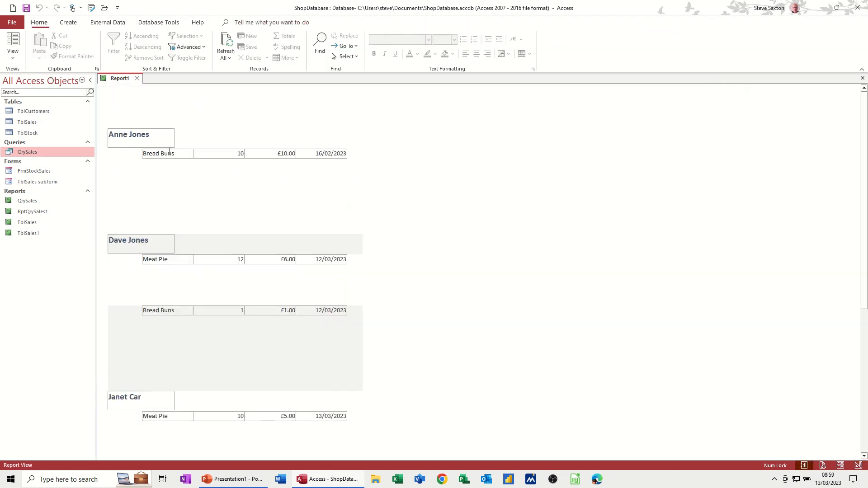
pyautogui.moveTo(248, 282)
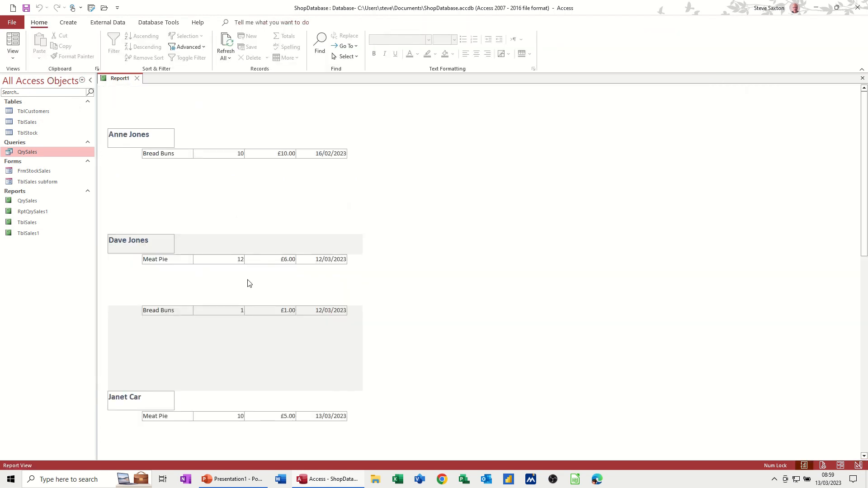
pyautogui.scroll(-3)
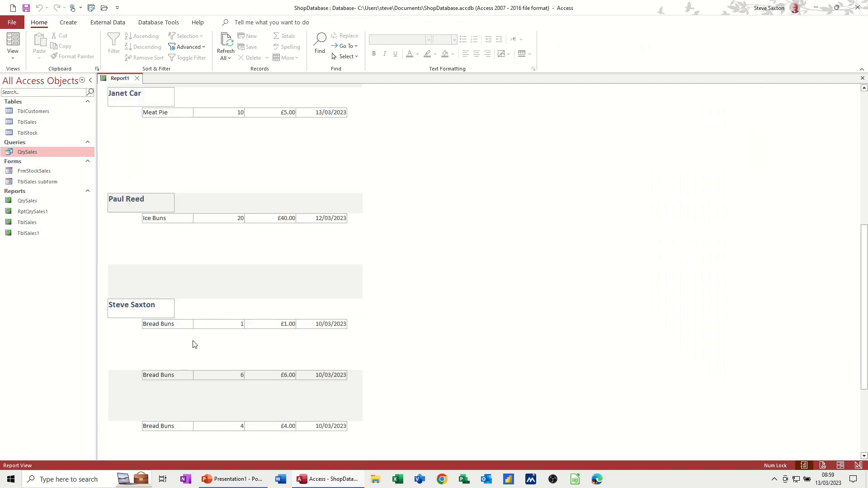
pyautogui.click(12, 43)
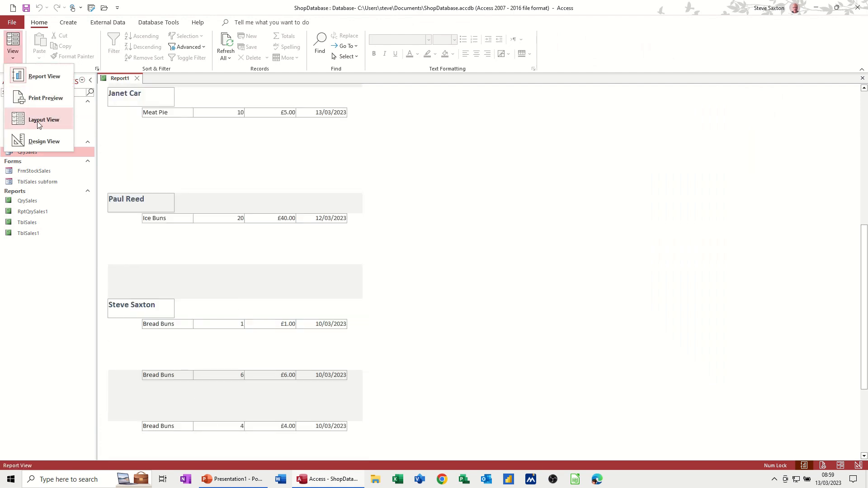
pyautogui.click(44, 141)
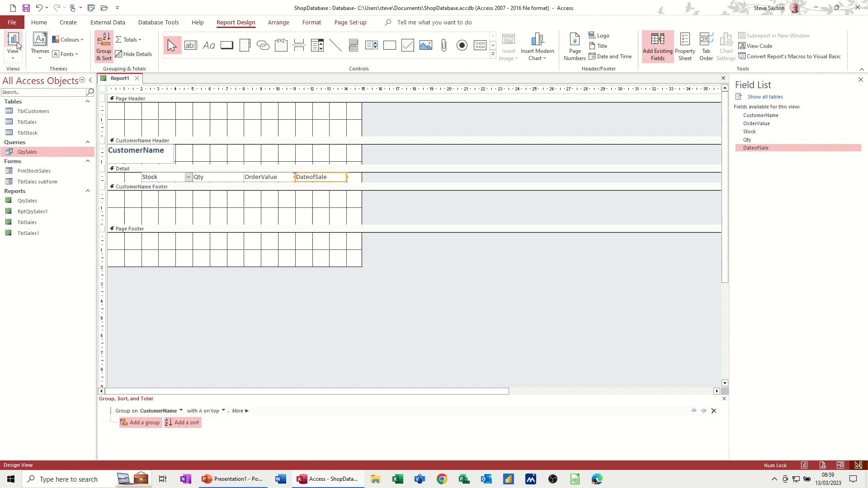
pyautogui.click(12, 45)
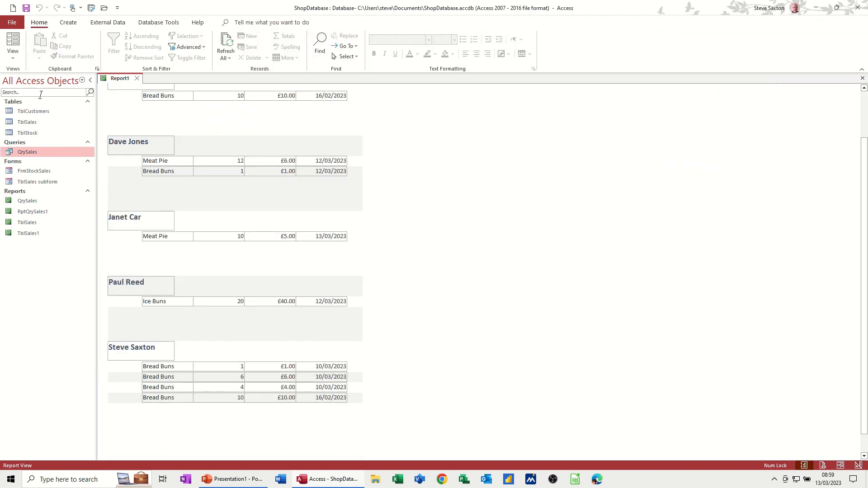
pyautogui.click(12, 45)
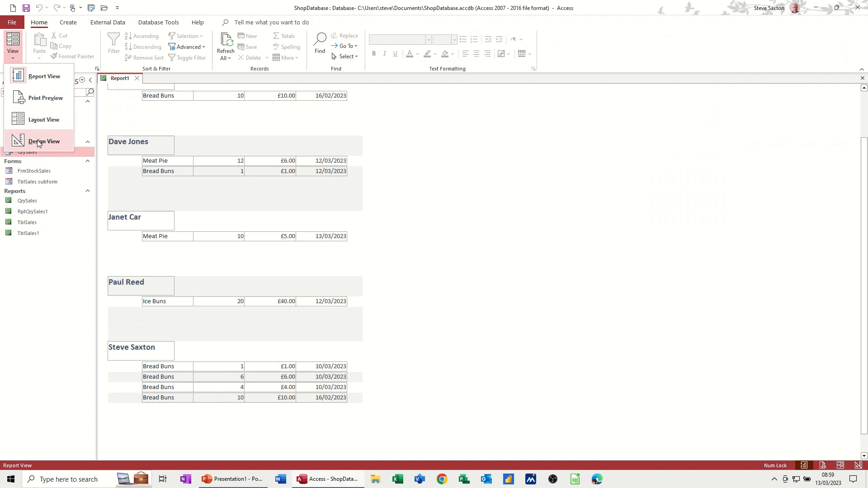
pyautogui.click(44, 141)
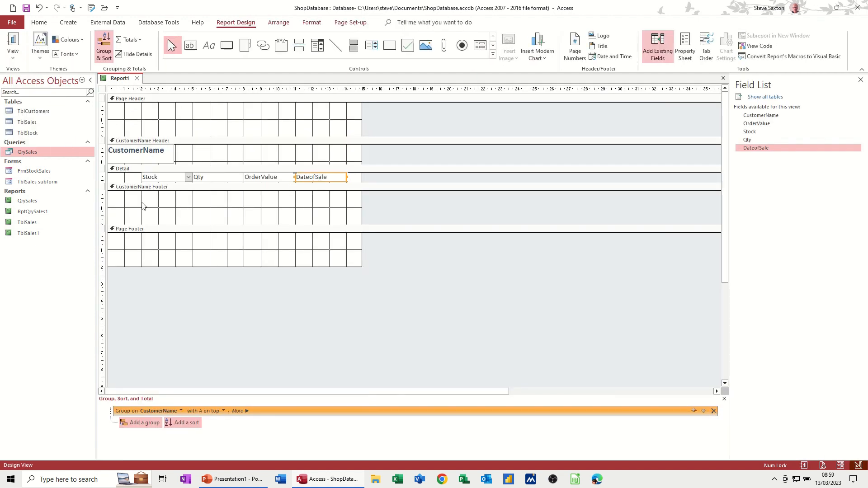
pyautogui.moveTo(183, 196)
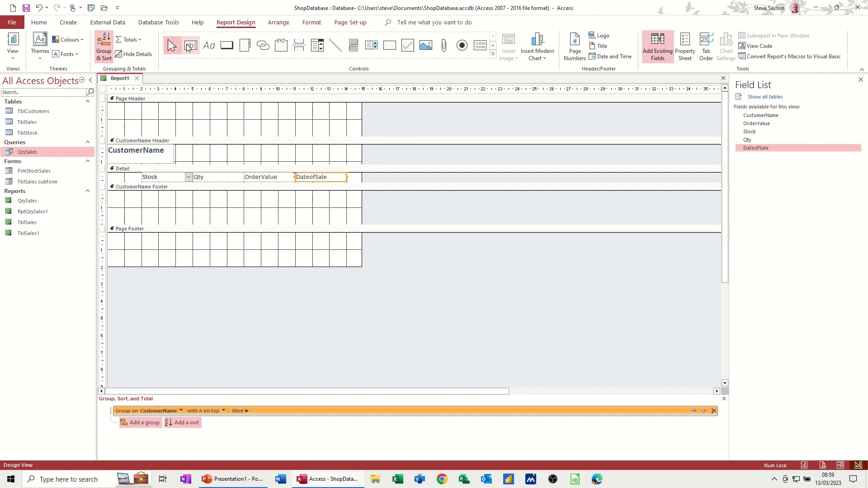
# Draw a text box in the CustomerName footer containing =Sum([ordervalue])
pyautogui.click(172, 45)
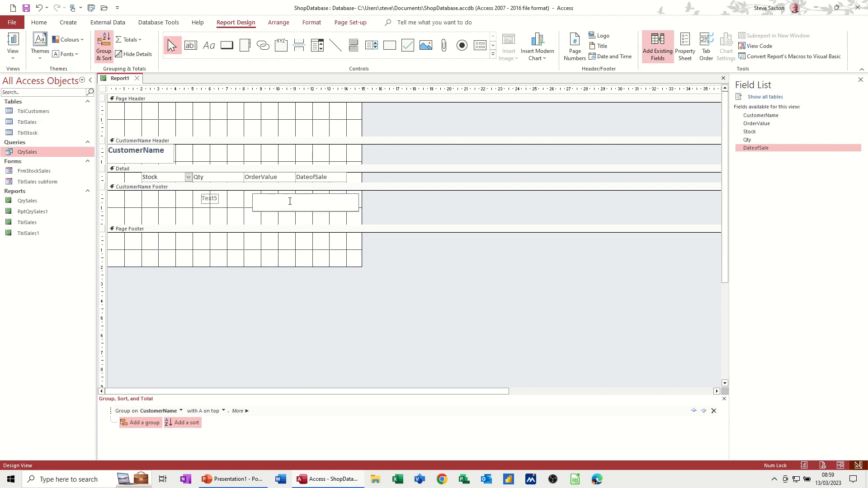
pyautogui.write('=sum')
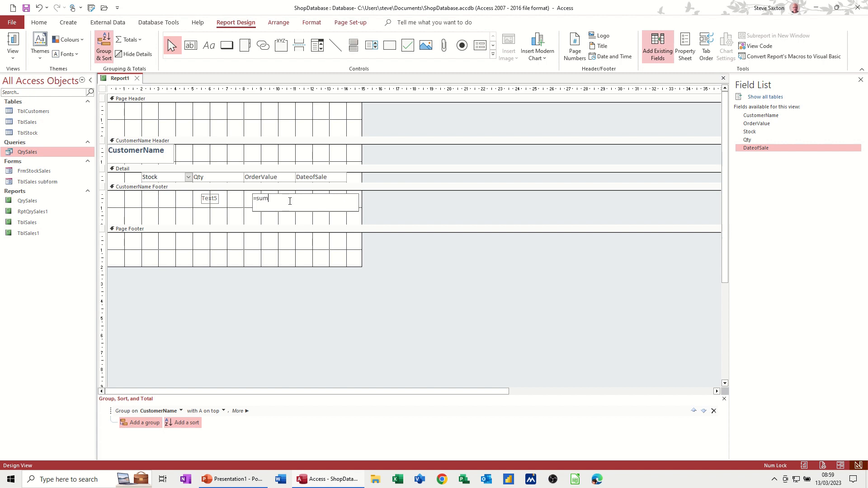
pyautogui.write('(')
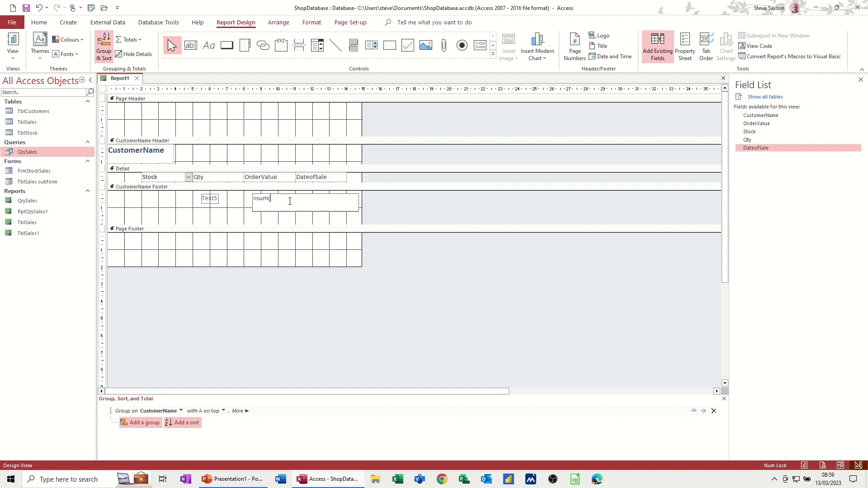
pyautogui.write('[order')
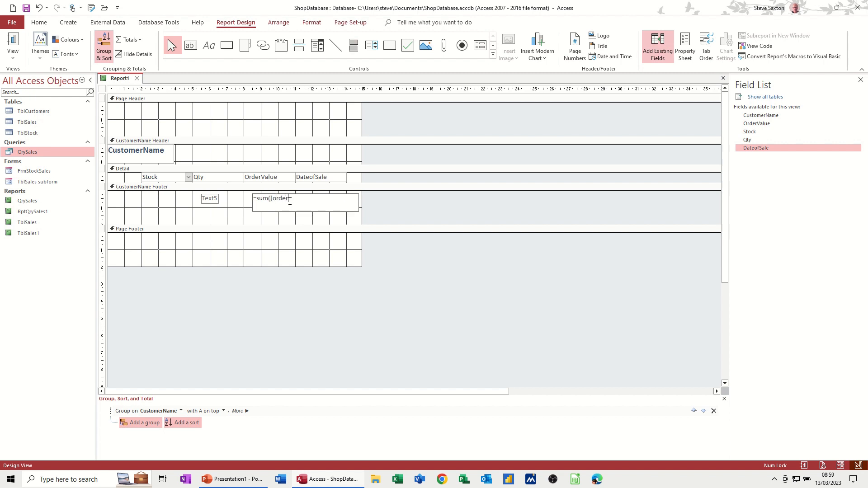
pyautogui.write('value')
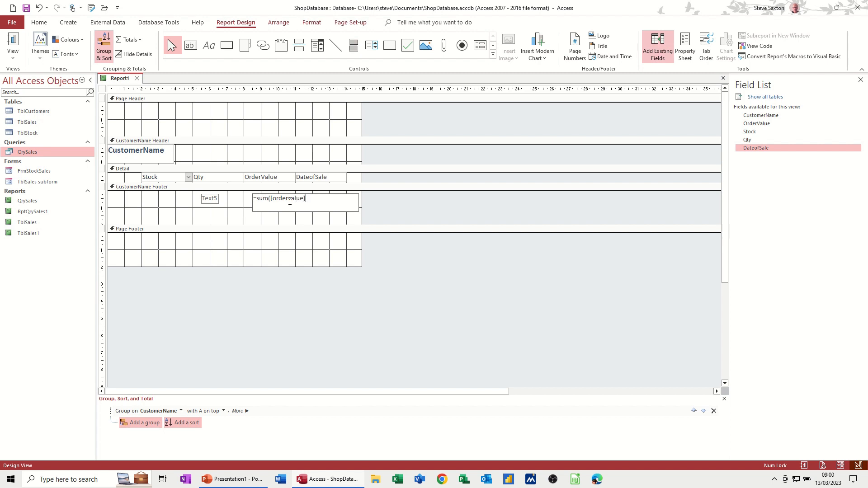
pyautogui.write(')')
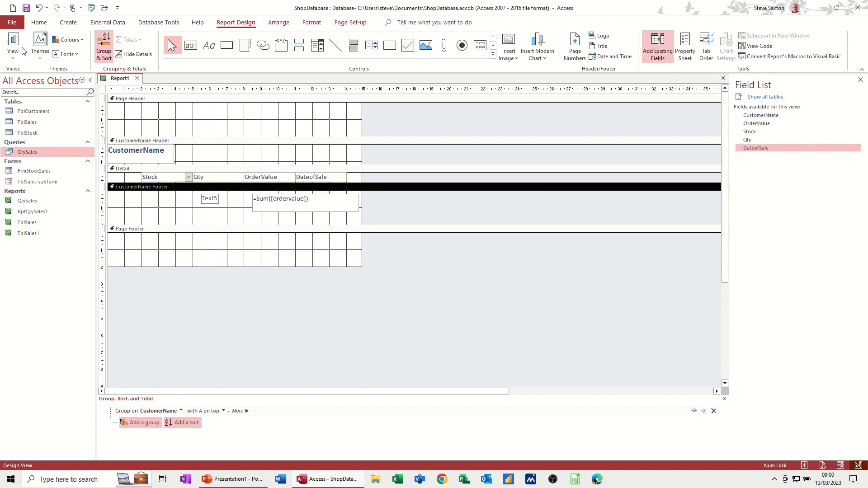
pyautogui.click(12, 44)
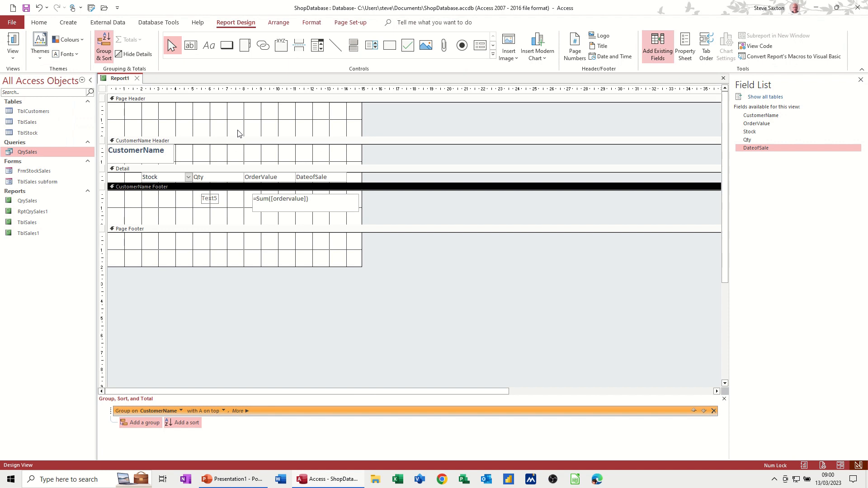
pyautogui.click(305, 199)
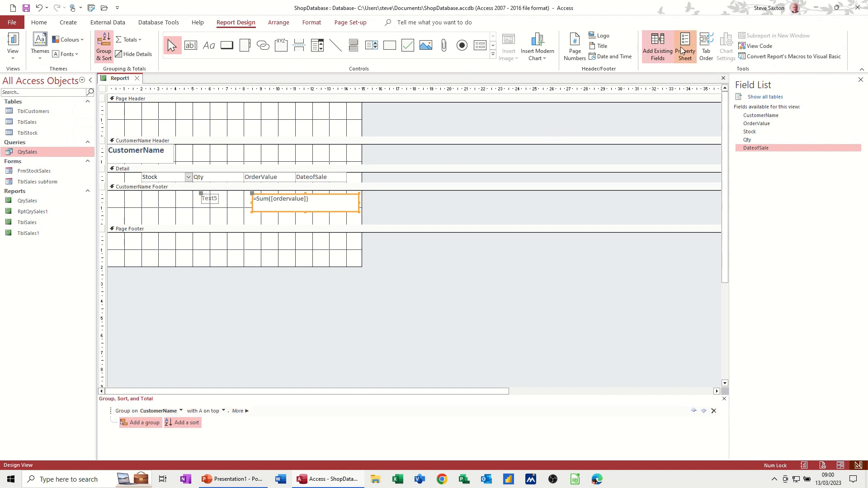
# Format the sum box as Currency and widen its Text5 label to read Customer Total
pyautogui.click(685, 45)
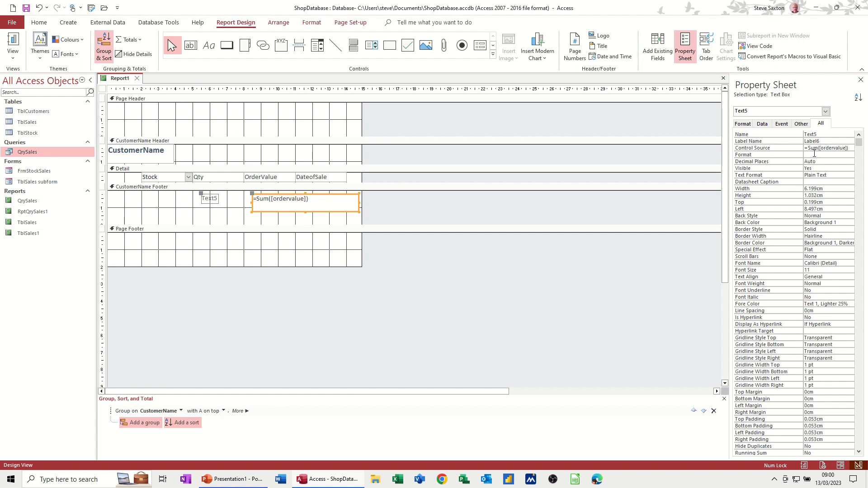
pyautogui.click(850, 154)
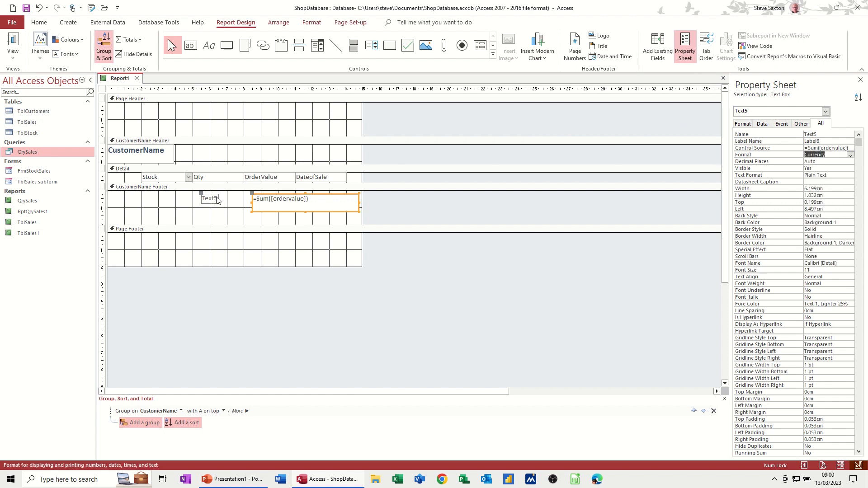
pyautogui.click(209, 198)
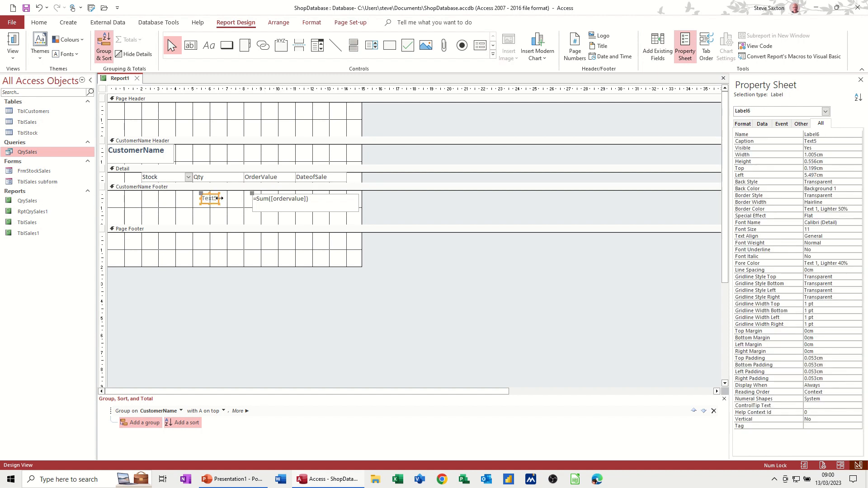
pyautogui.moveTo(221, 199); pyautogui.dragTo(245, 199)
pyautogui.write('Customer Total')
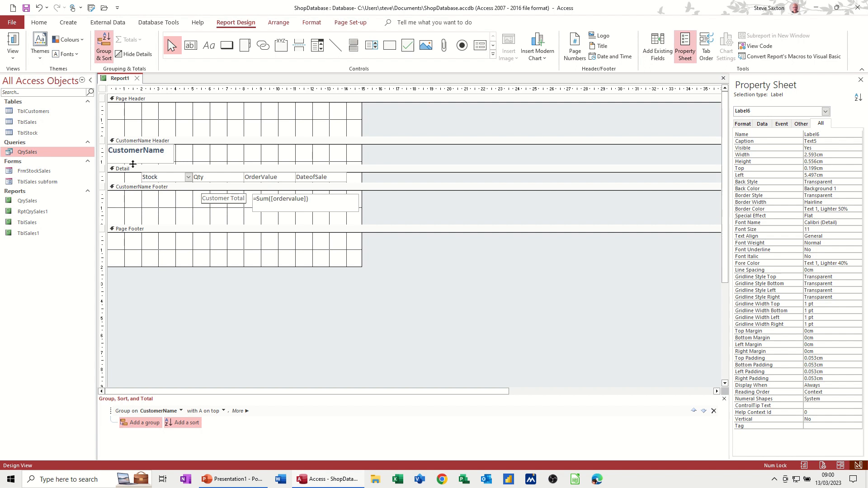
pyautogui.click(141, 187)
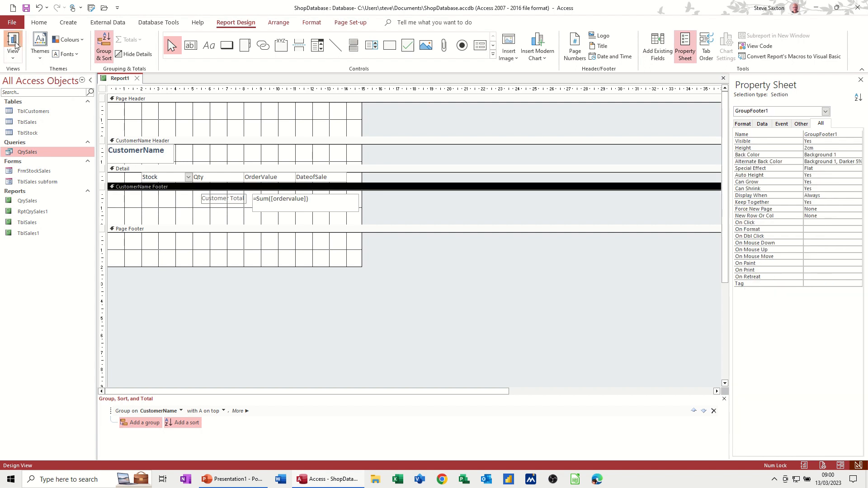
# Preview the currency customer totals, then drag the sum box's bottom edge up to label height
pyautogui.click(13, 46)
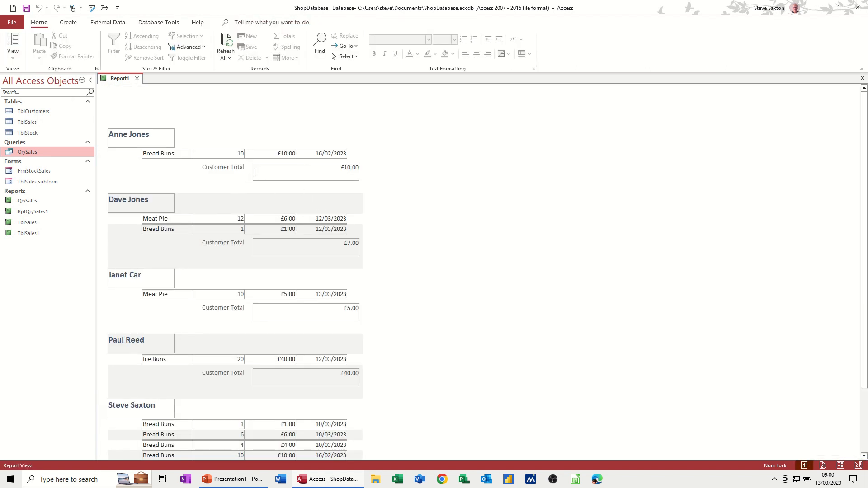
pyautogui.click(12, 44)
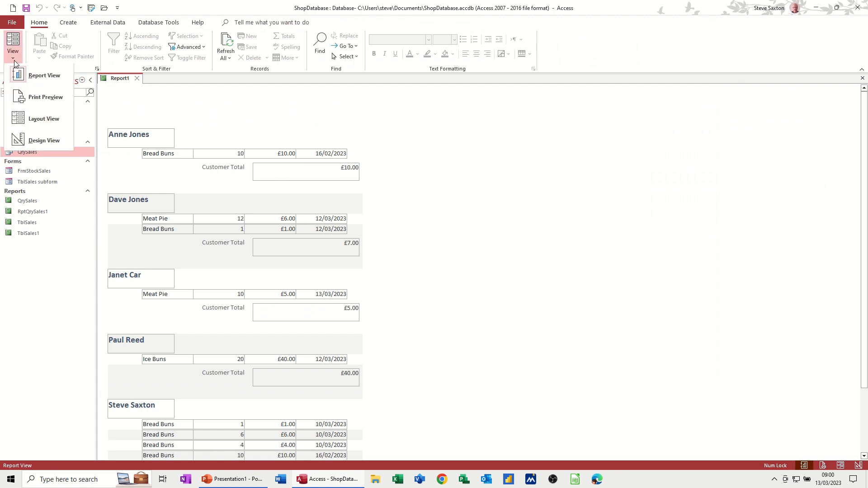
pyautogui.click(44, 141)
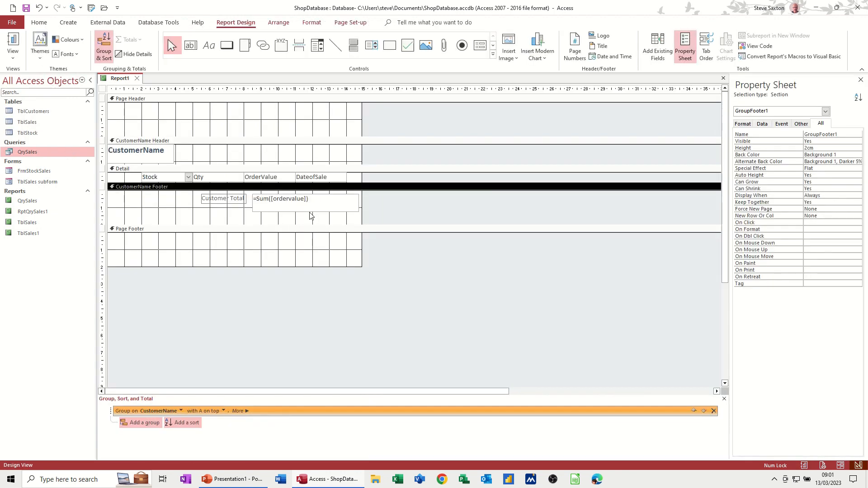
pyautogui.click(304, 202)
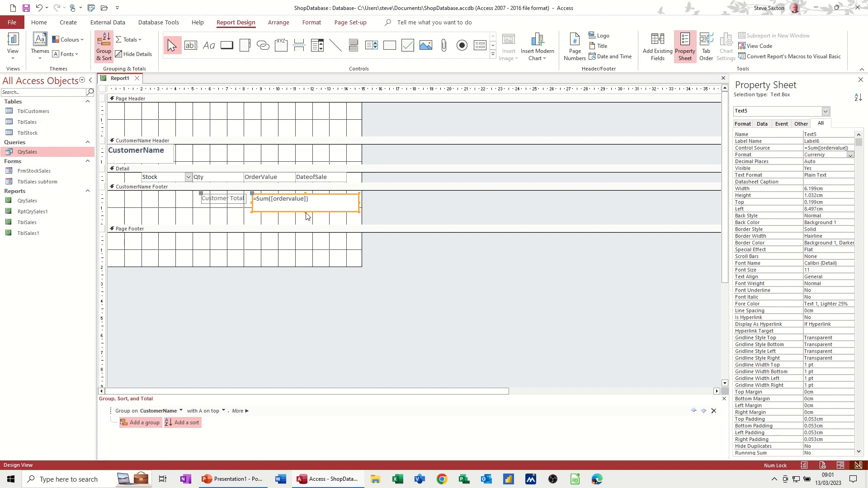
pyautogui.moveTo(306, 211); pyautogui.dragTo(305, 204)
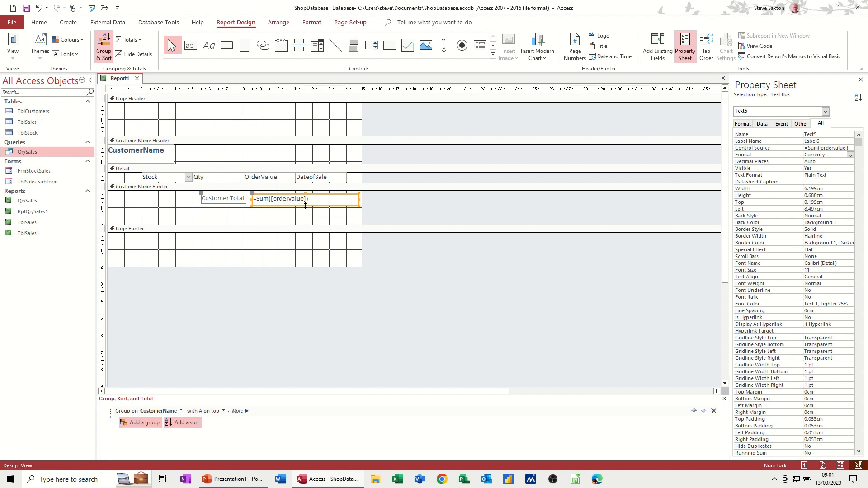
pyautogui.moveTo(299, 217)
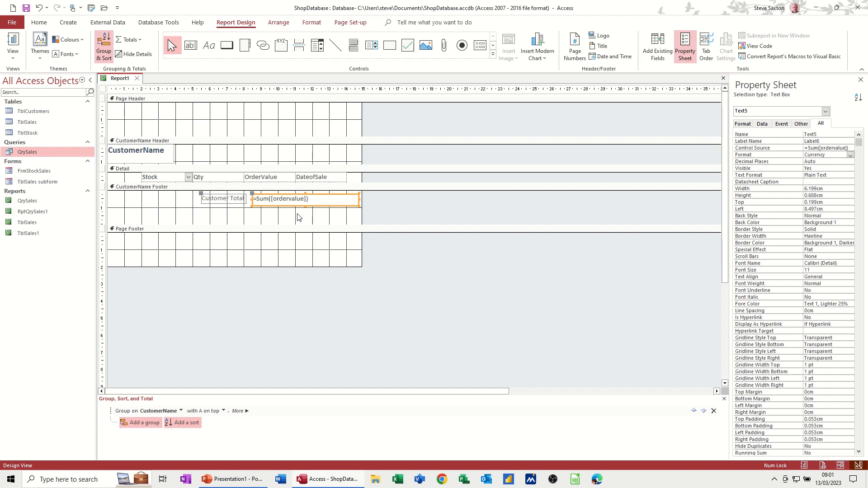
pyautogui.moveTo(296, 212)
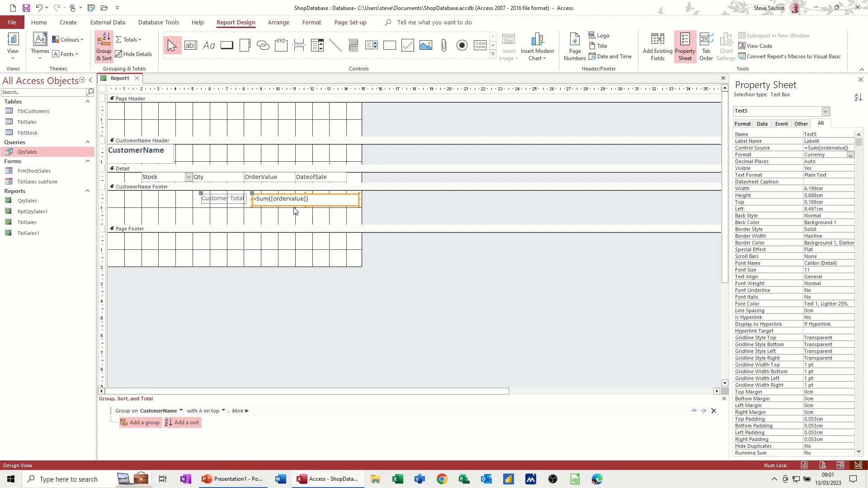
pyautogui.moveTo(182, 191)
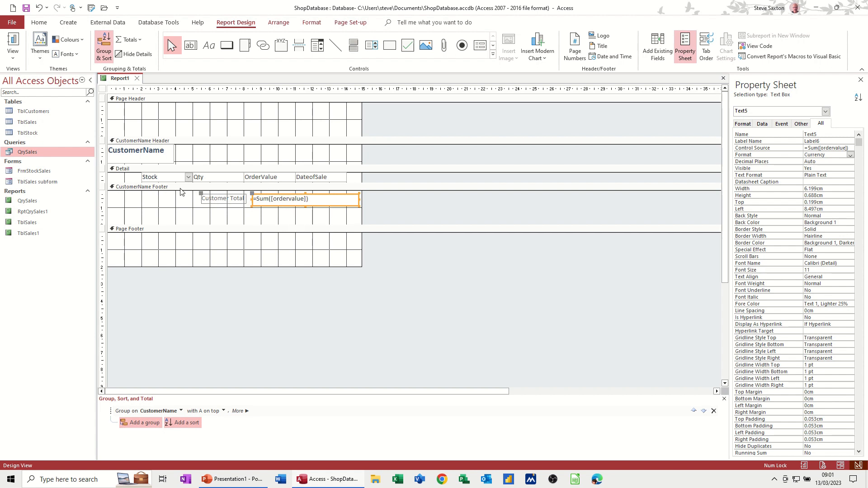
pyautogui.click(141, 187)
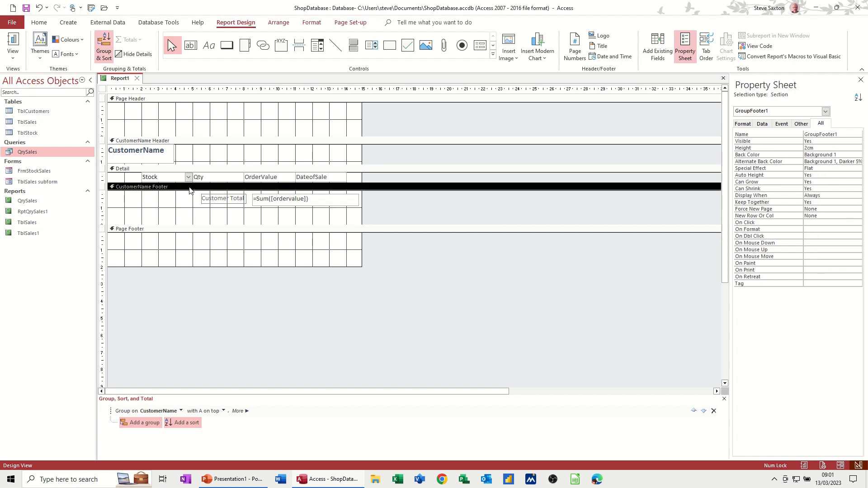
# Add report header/footer, copy the total box and label into Report Footer, renaming it Shop Total
pyautogui.rightClick(188, 191)
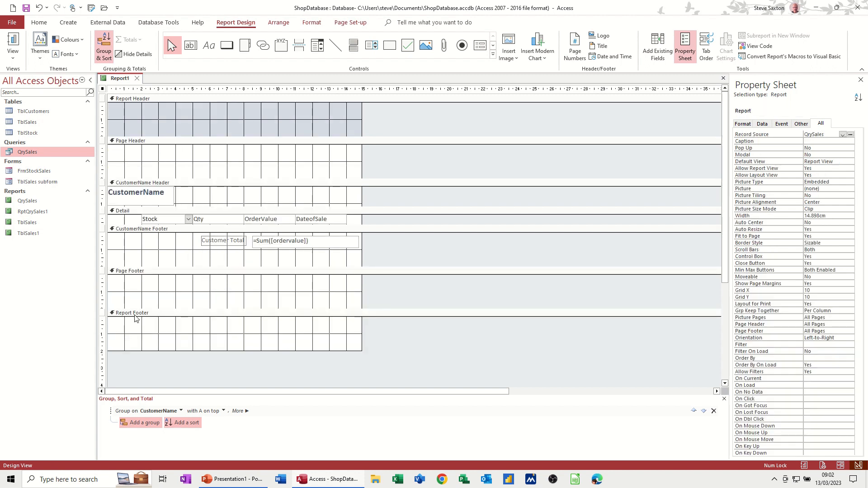
pyautogui.moveTo(146, 285)
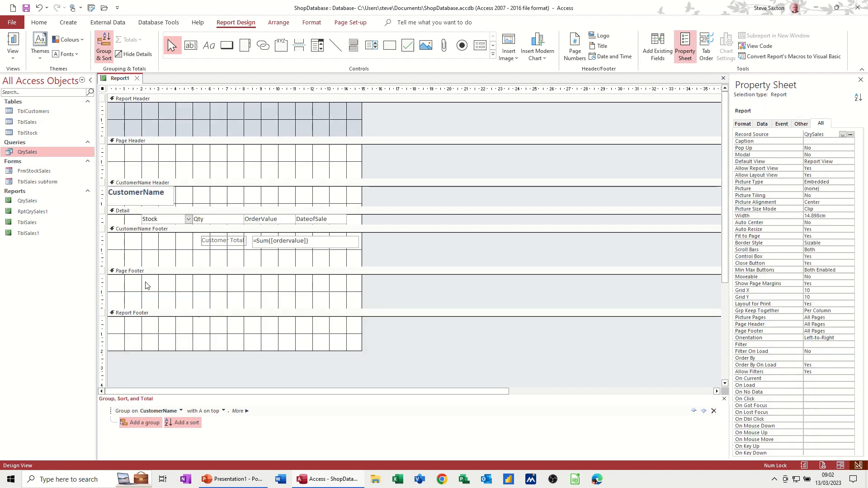
pyautogui.click(304, 241)
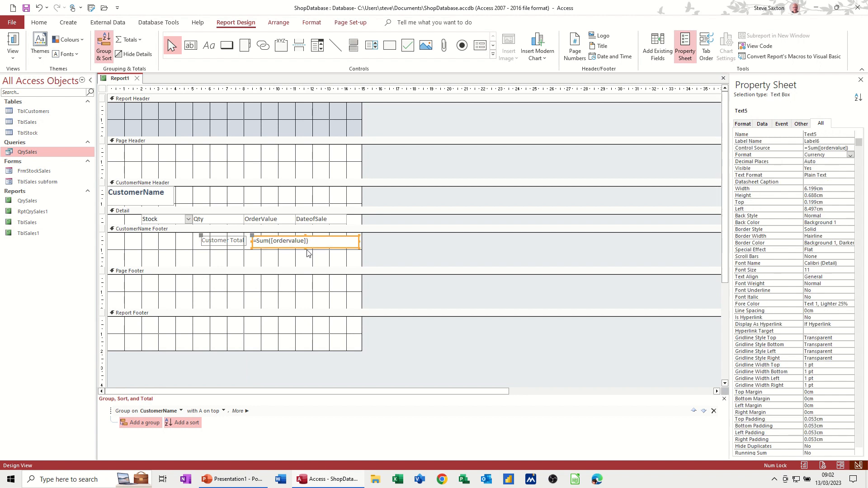
pyautogui.click(133, 313)
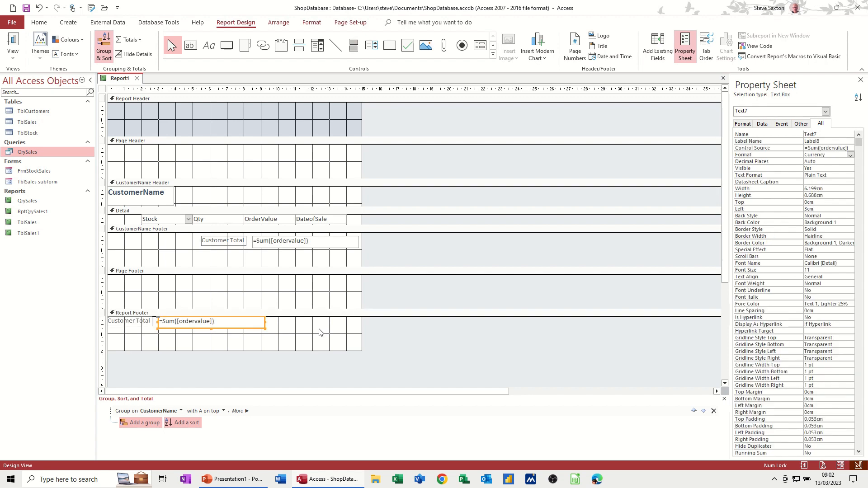
pyautogui.click(128, 321)
pyautogui.write('Shop')
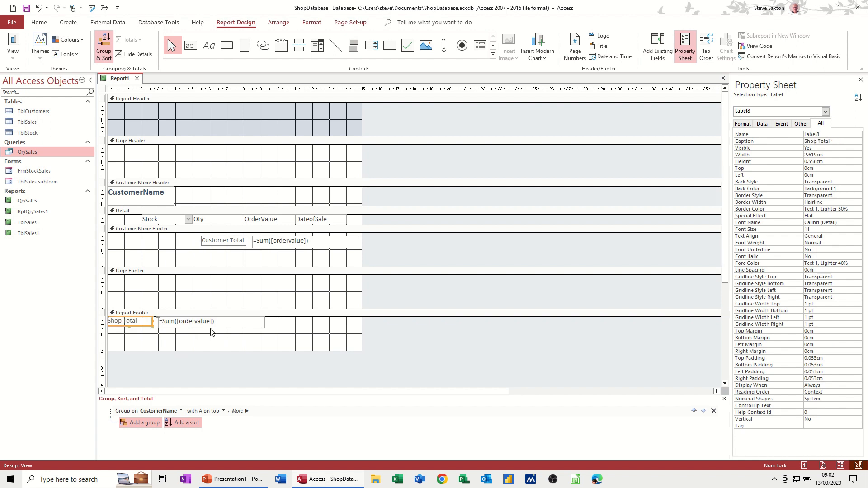
pyautogui.click(186, 321)
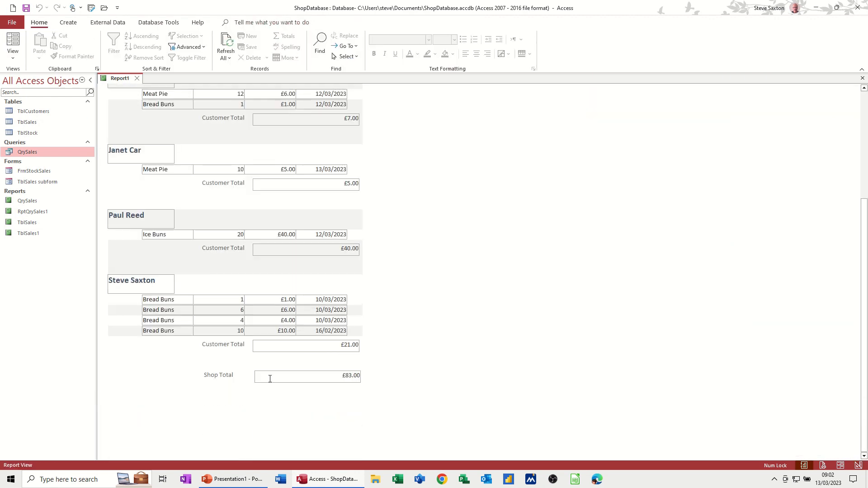
pyautogui.moveTo(328, 389)
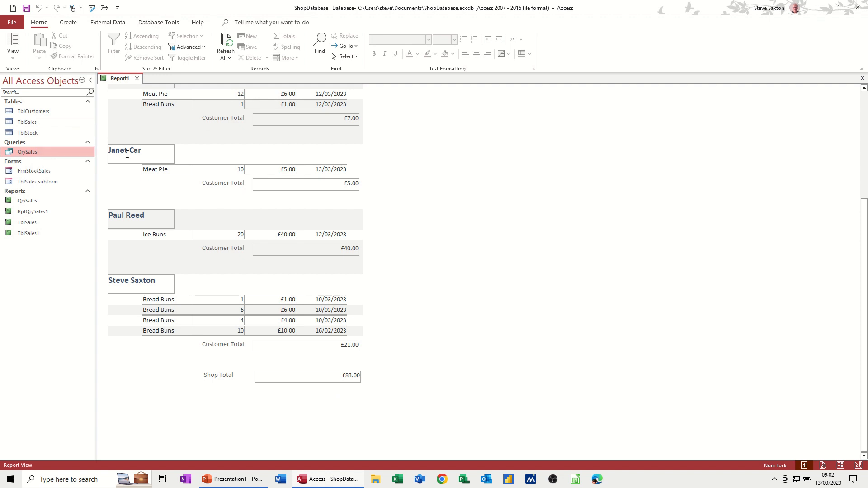
pyautogui.moveTo(66, 156)
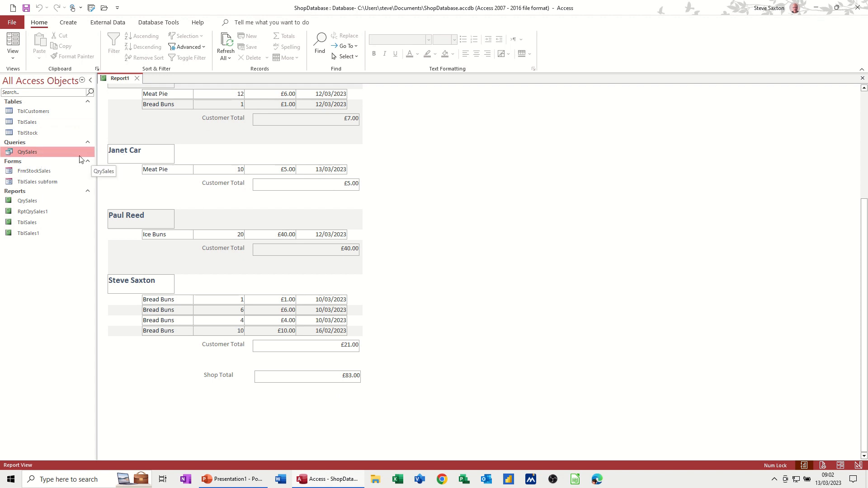
pyautogui.moveTo(302, 183)
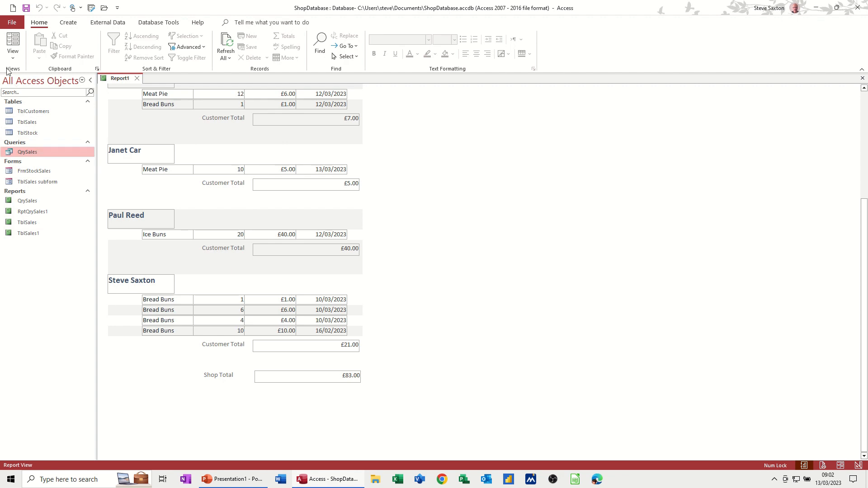
# After checking the £83.00 Shop Total, open the Home tab's View dropdown
pyautogui.click(12, 44)
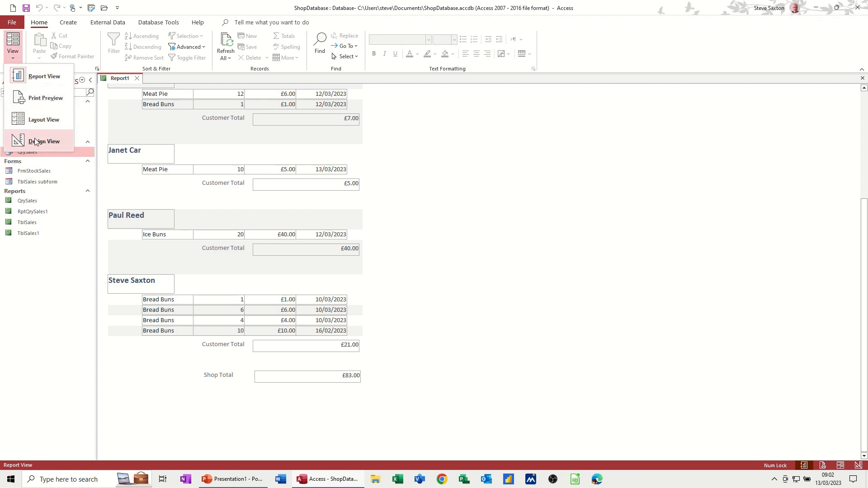
# In Design View, add a CustomerName Footer text box containing =Avg([orderValue])
pyautogui.click(45, 141)
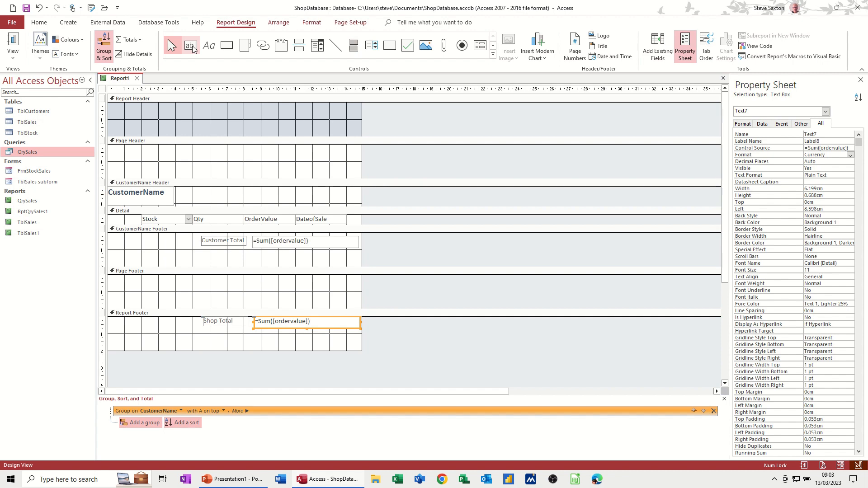
pyautogui.click(190, 45)
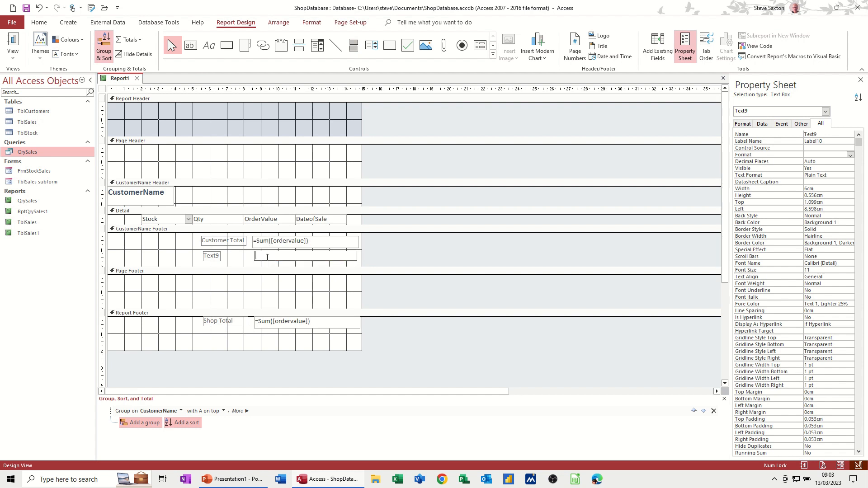
pyautogui.write('=avg')
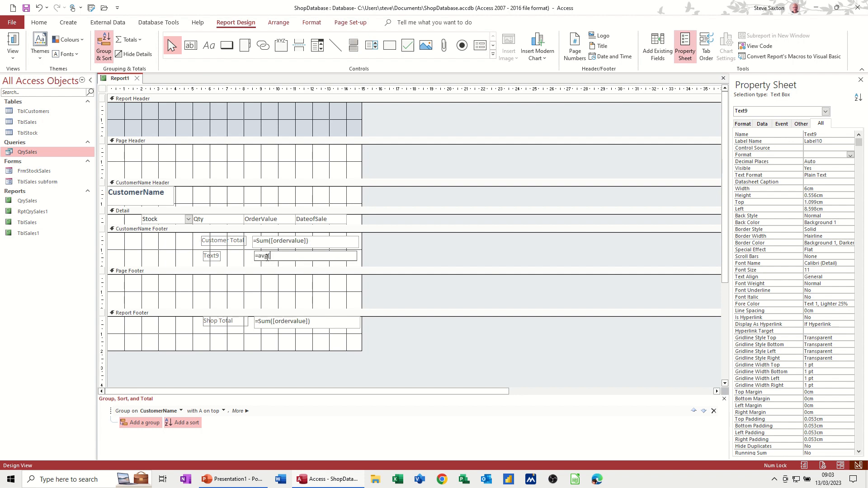
pyautogui.write('([')
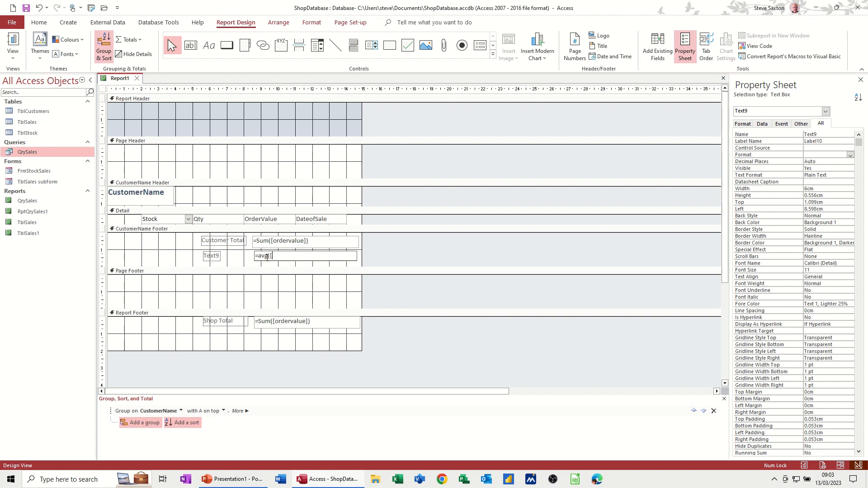
pyautogui.write('ordervalue]')
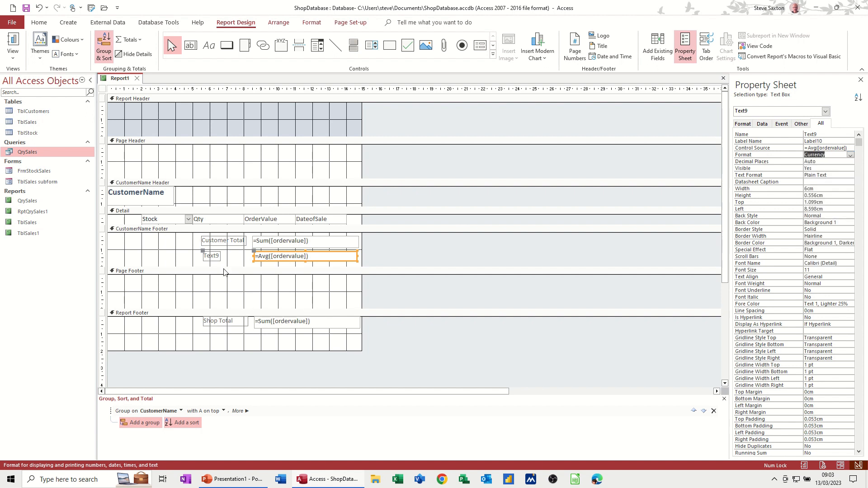
# Rename the new box's label to 'Customer Average'
pyautogui.click(211, 256)
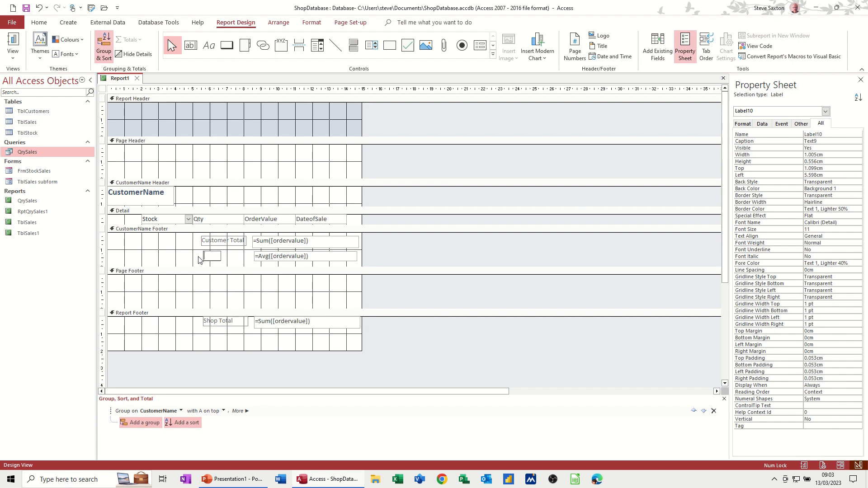
pyautogui.write('Cus')
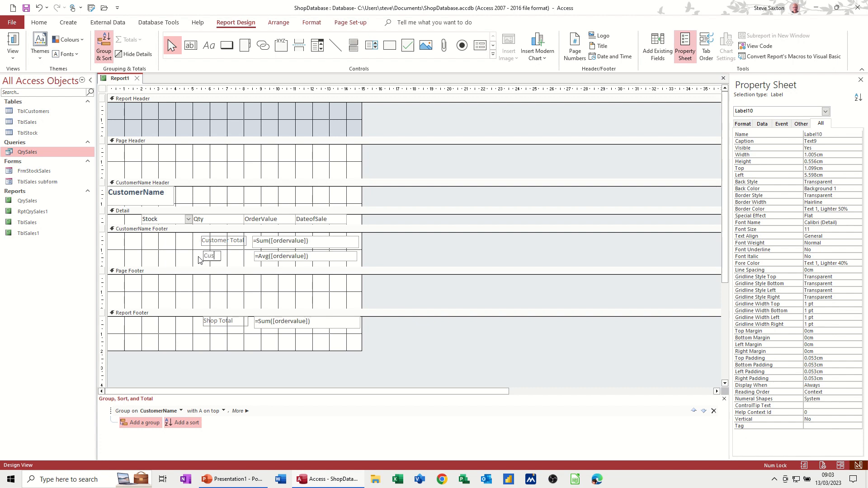
pyautogui.write('Customer Average')
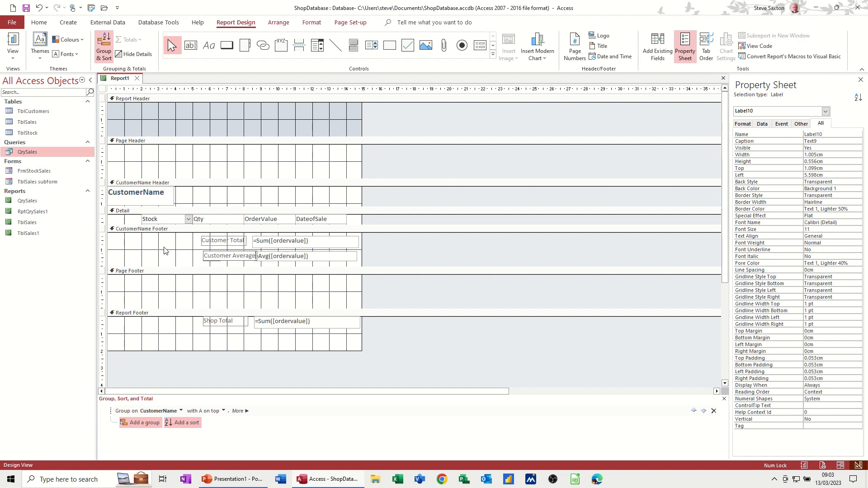
pyautogui.click(166, 229)
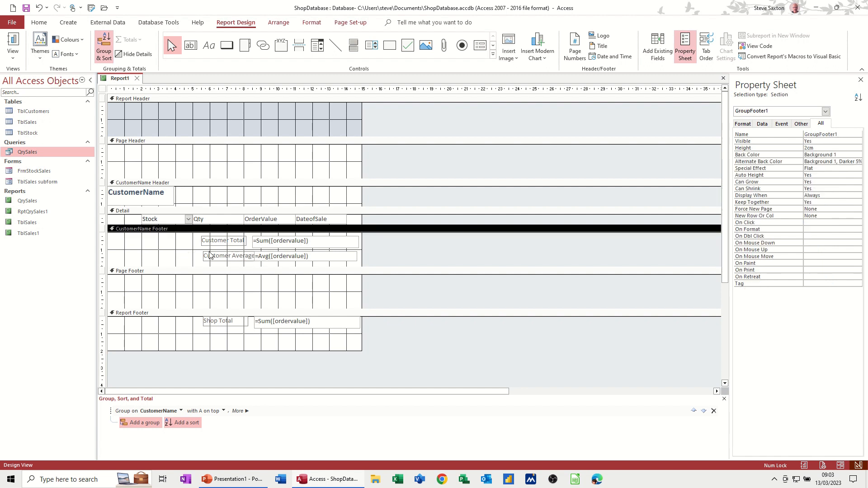
pyautogui.click(222, 256)
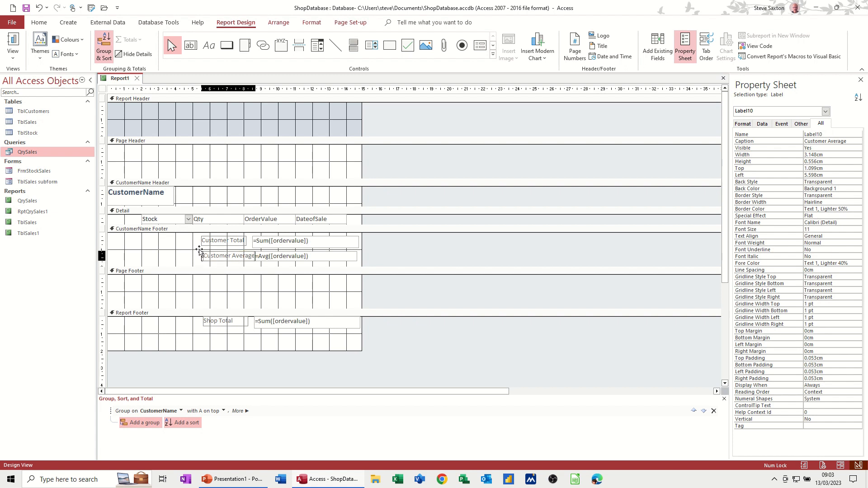
pyautogui.click(224, 255)
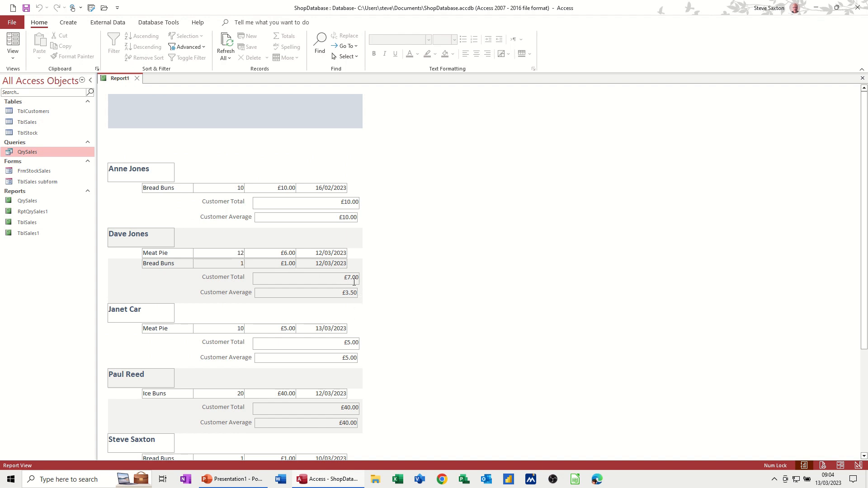
pyautogui.moveTo(312, 339)
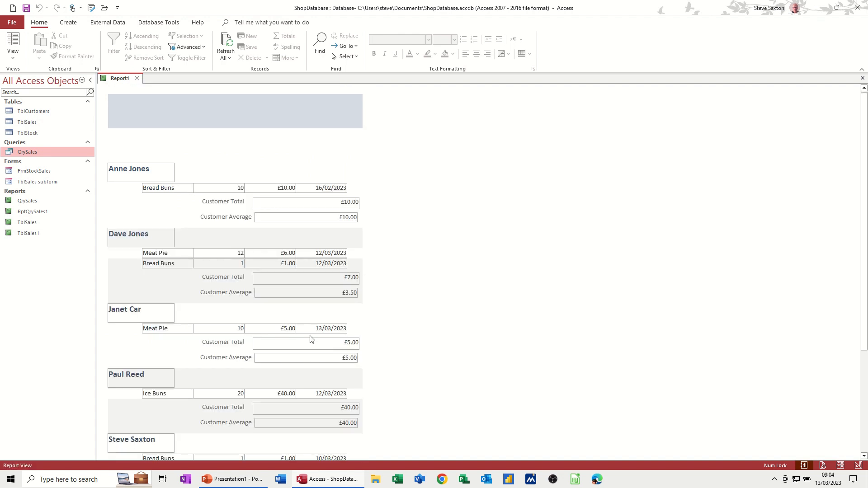
# Open the Home tab's View dropdown to list the report views
pyautogui.click(12, 45)
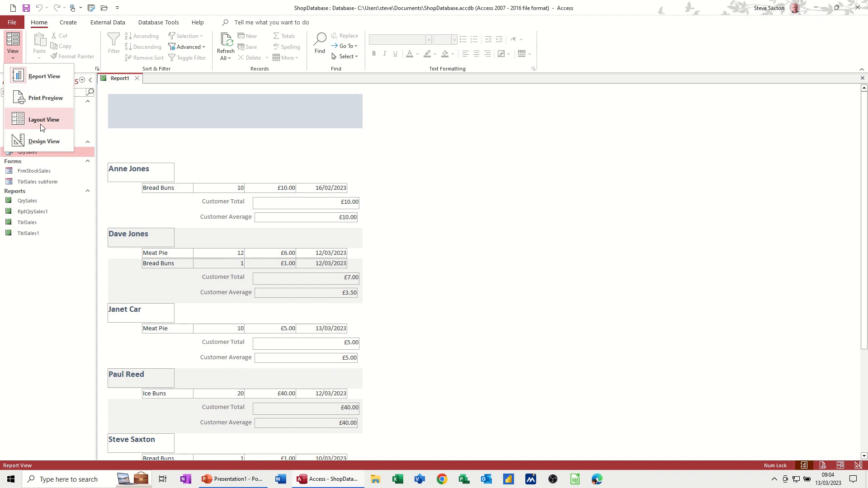
# In Design View, select the Customer Total sum box and edit its Name to 'to…'
pyautogui.click(44, 141)
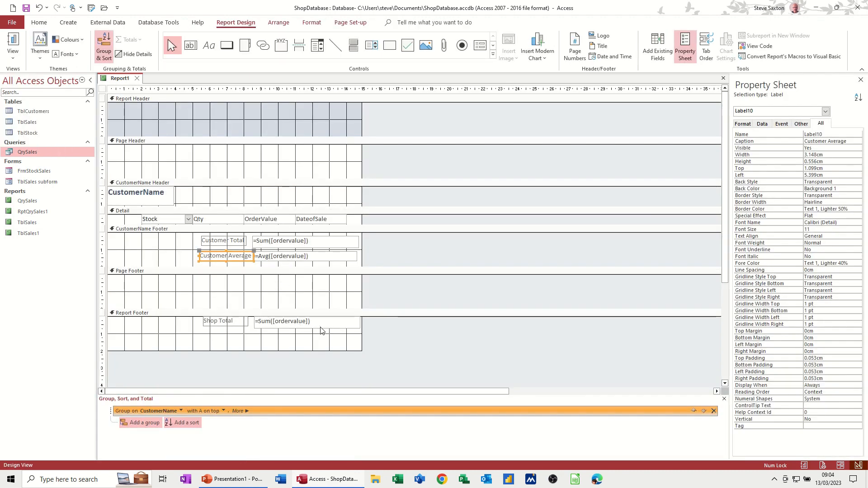
pyautogui.moveTo(313, 322)
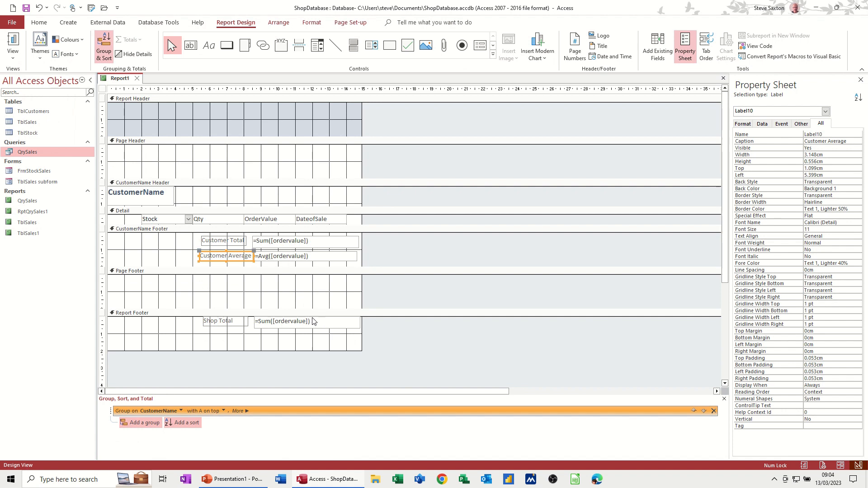
pyautogui.moveTo(277, 268)
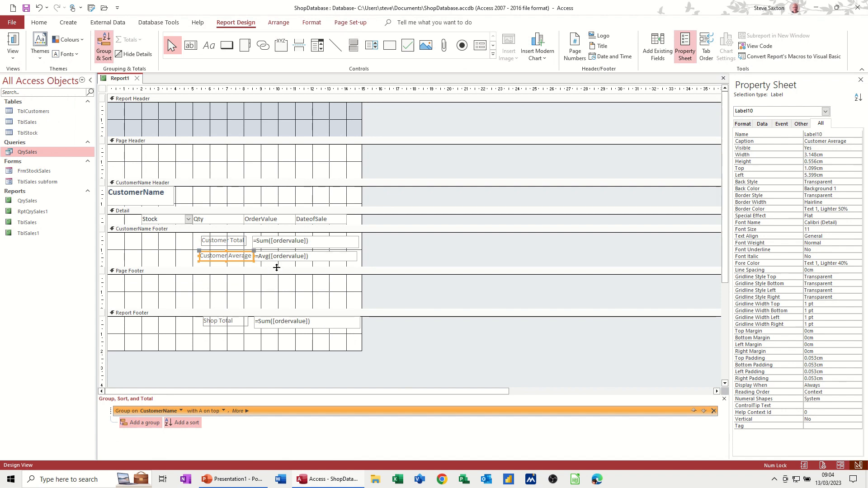
pyautogui.click(305, 321)
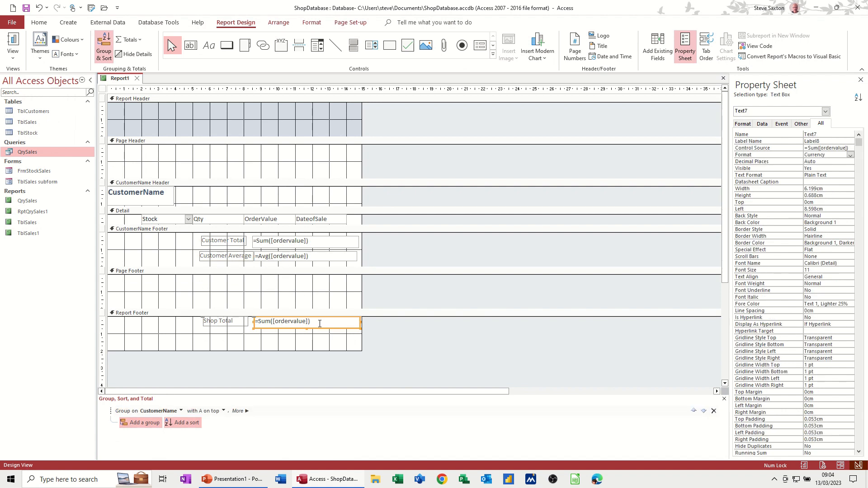
pyautogui.moveTo(131, 322)
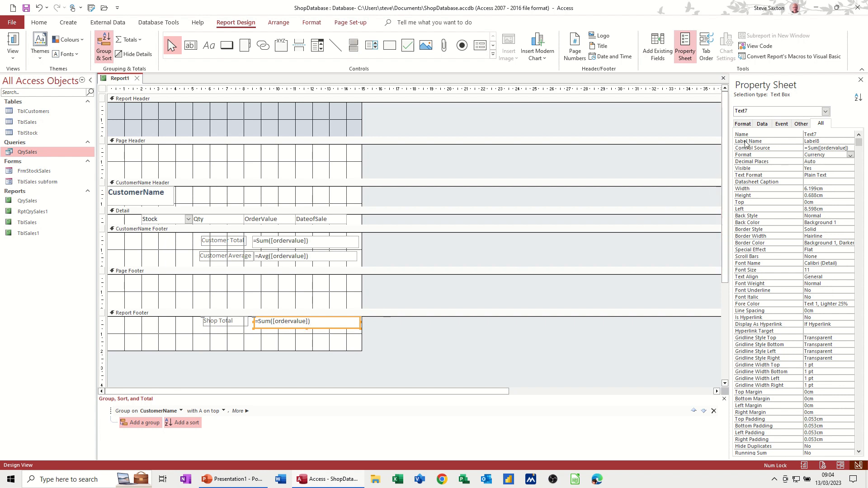
pyautogui.click(824, 134)
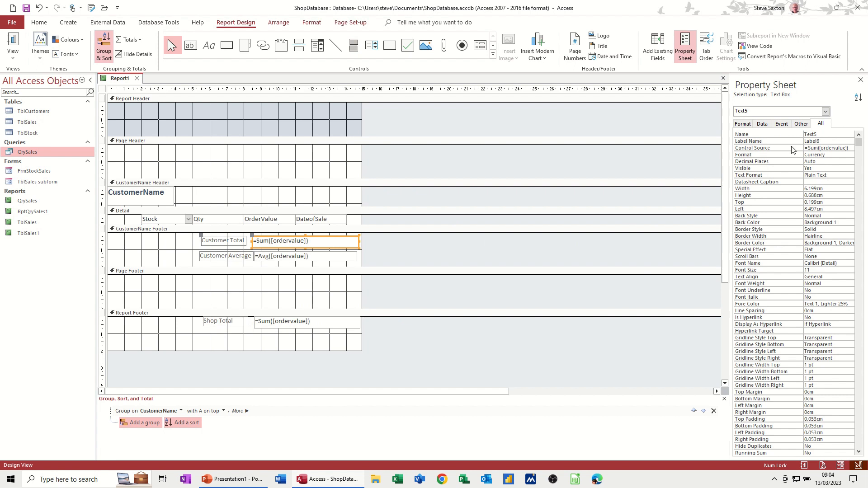
pyautogui.click(825, 134)
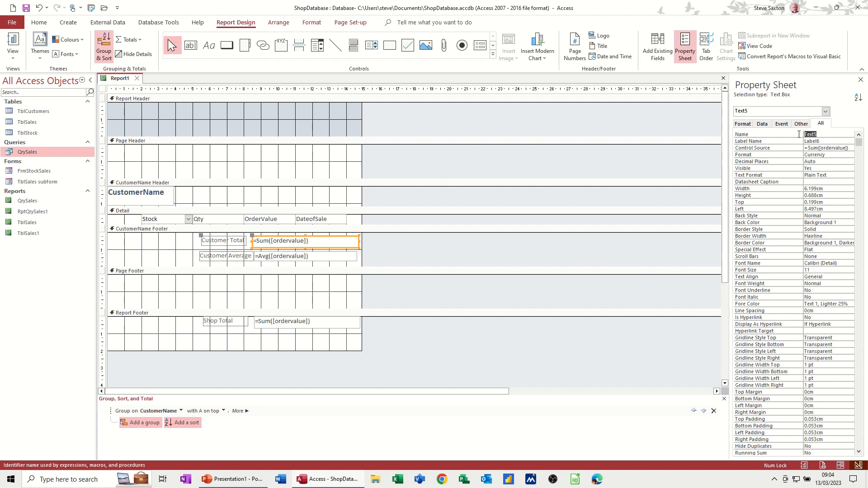
pyautogui.write('to')
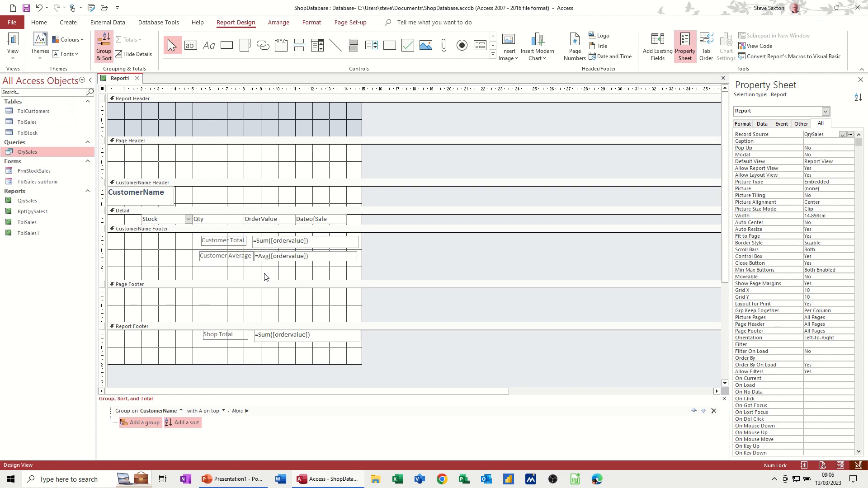
# Add a text box below Customer Average containing =[total]/[grand]
pyautogui.click(191, 44)
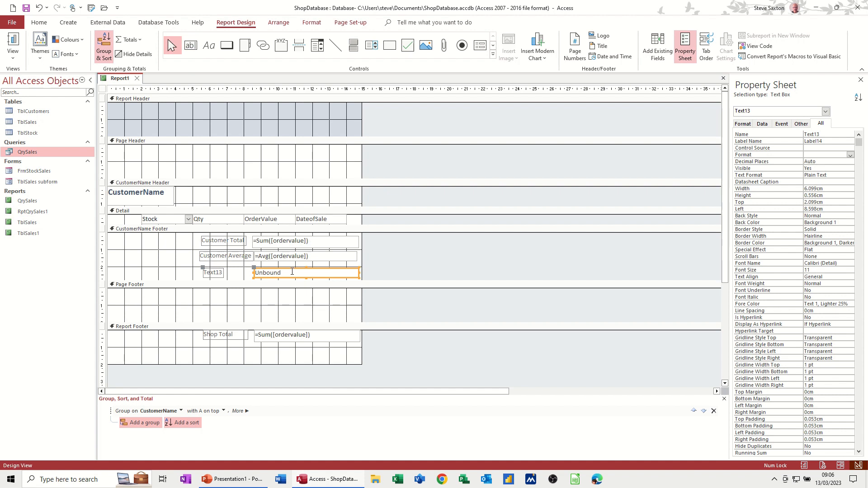
pyautogui.write('=')
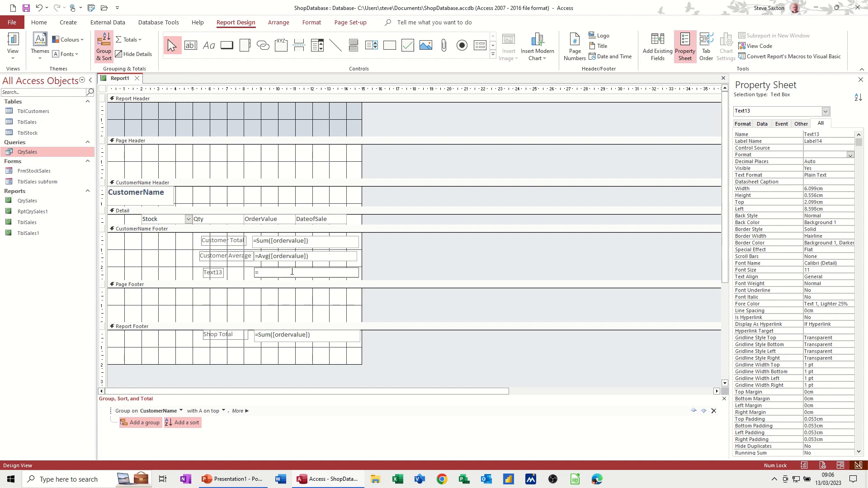
pyautogui.write('[total')
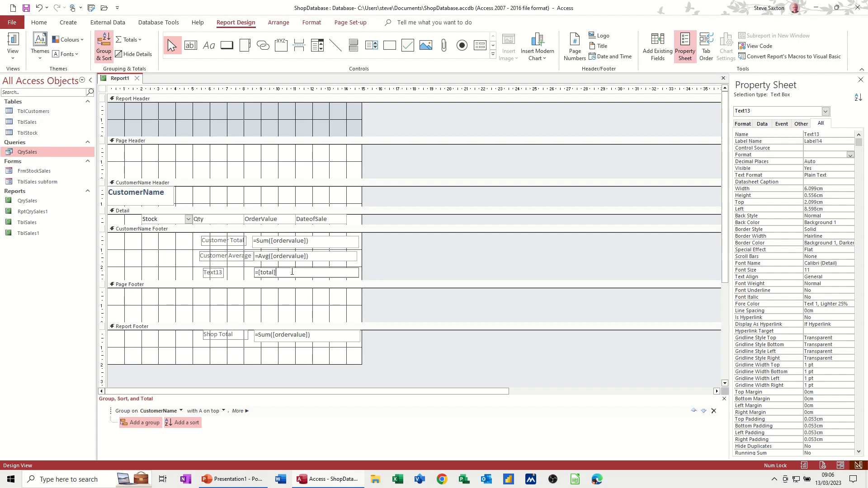
pyautogui.write('/[')
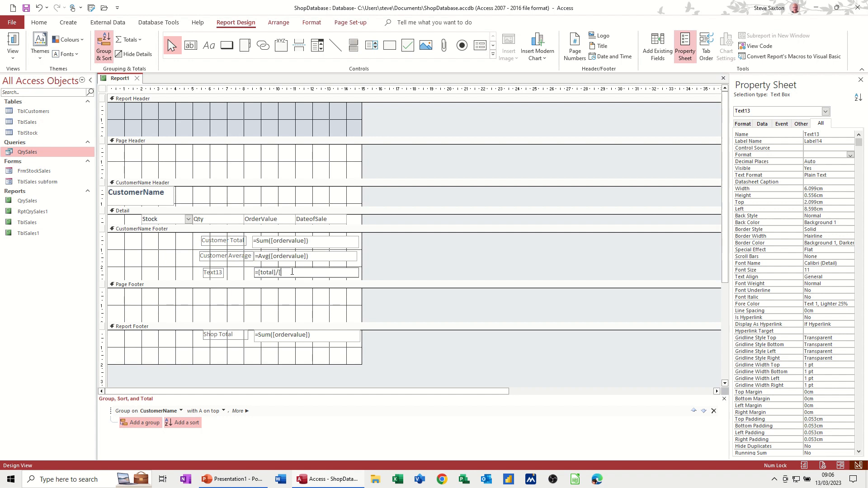
pyautogui.write('grand]')
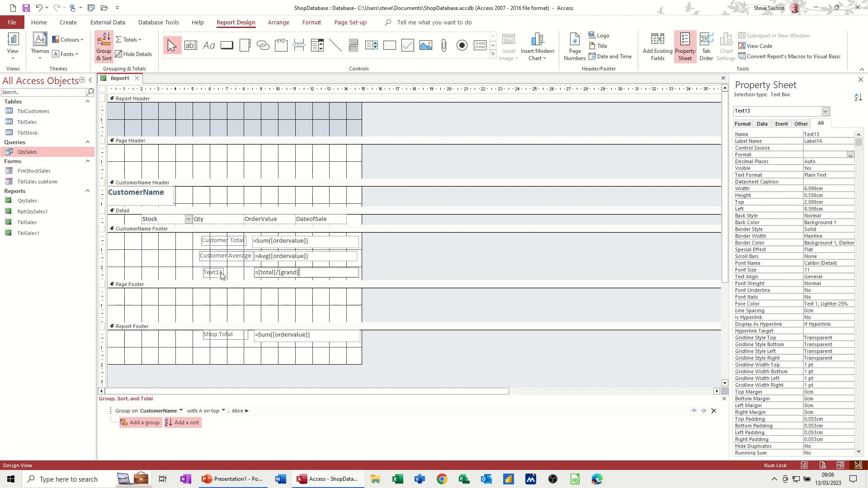
# Rename the new label to '%' and format the formula box as Percent
pyautogui.click(213, 272)
pyautogui.write('%')
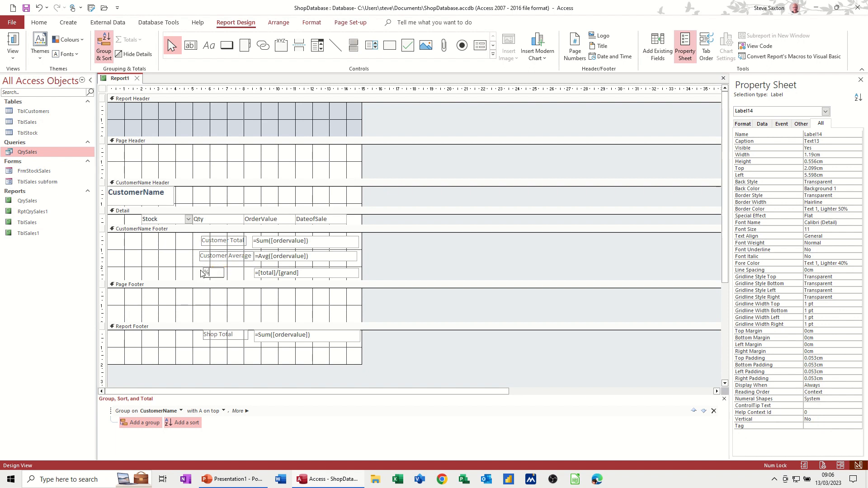
pyautogui.click(305, 273)
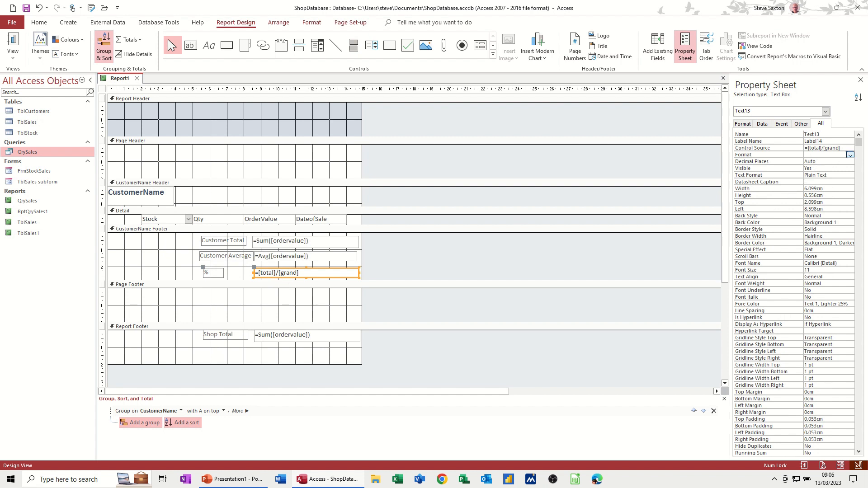
pyautogui.click(850, 154)
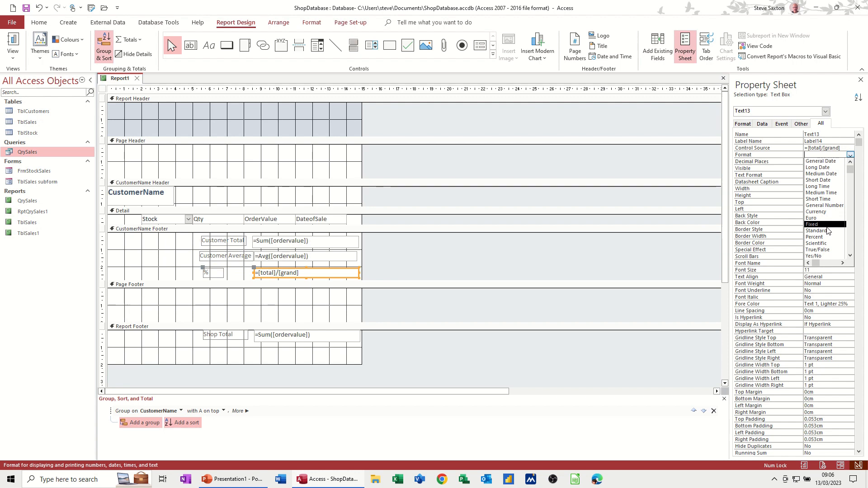
pyautogui.click(818, 237)
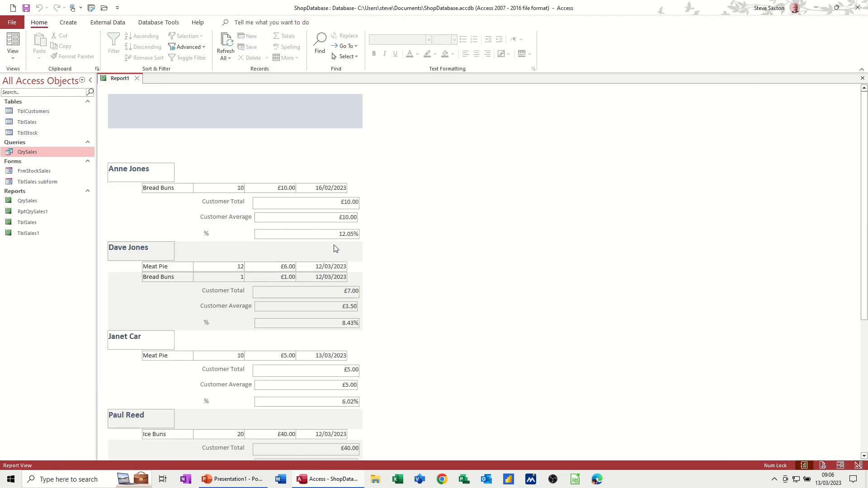
pyautogui.scroll(-3)
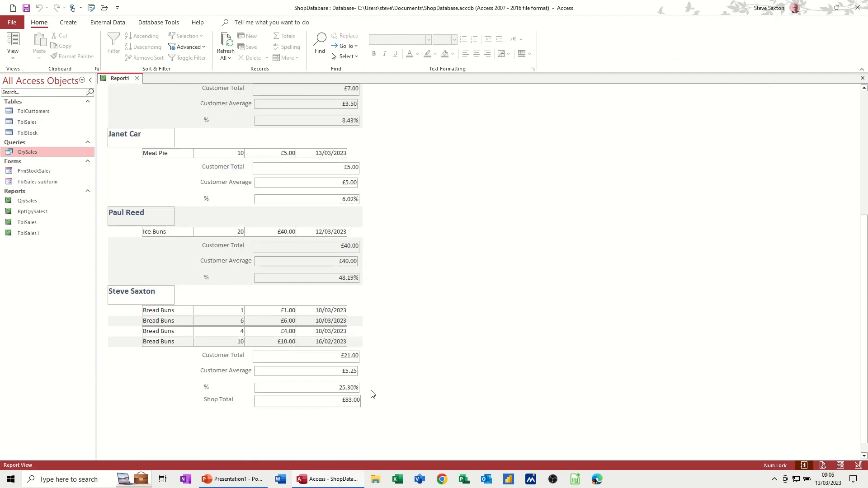
pyautogui.scroll(-3)
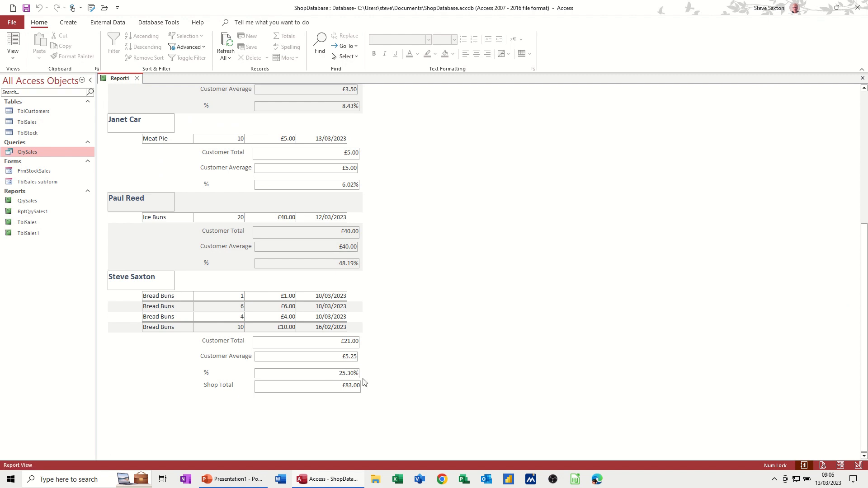
pyautogui.moveTo(331, 275)
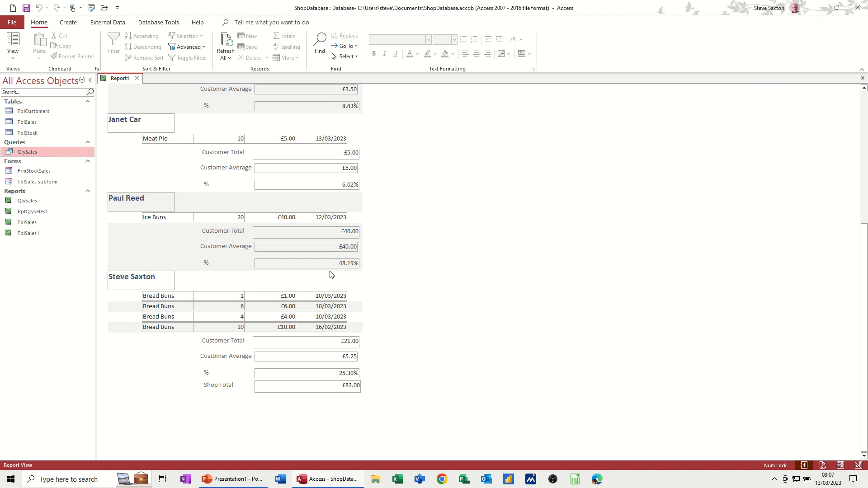
pyautogui.moveTo(153, 138)
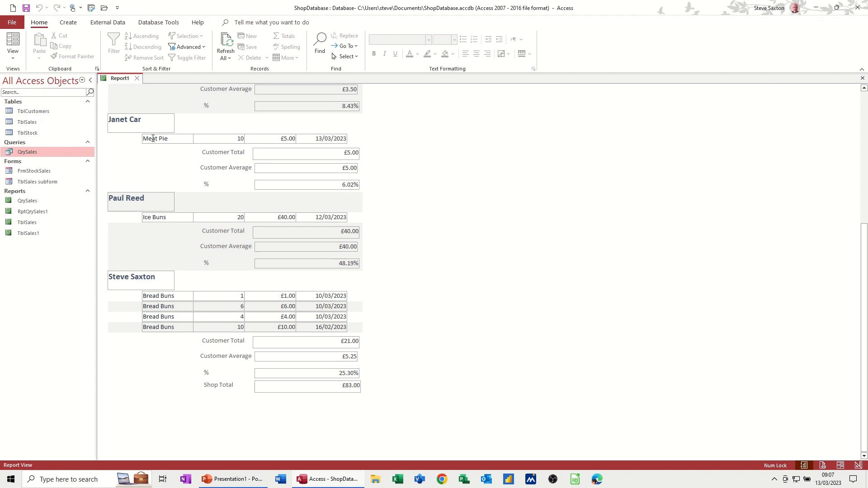
pyautogui.moveTo(289, 158)
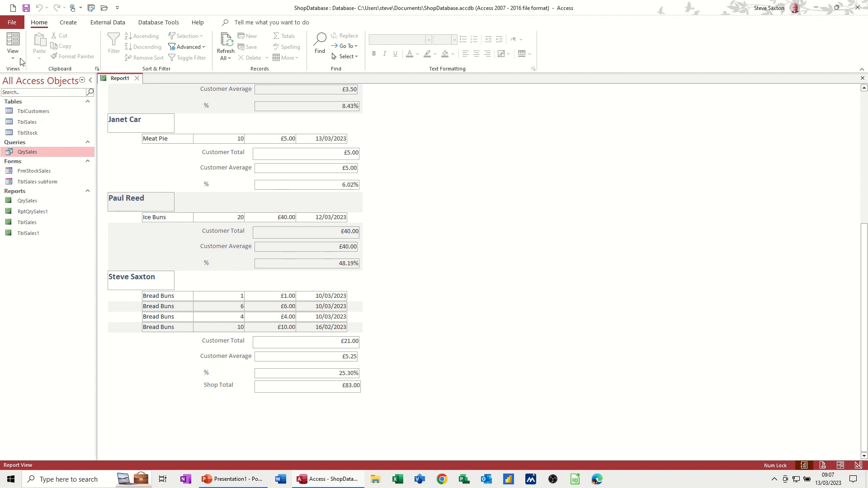
pyautogui.click(12, 45)
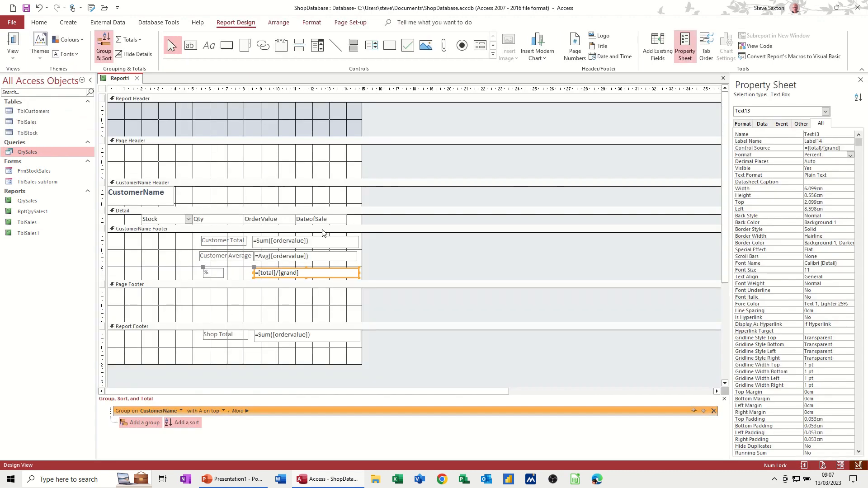
pyautogui.moveTo(308, 214)
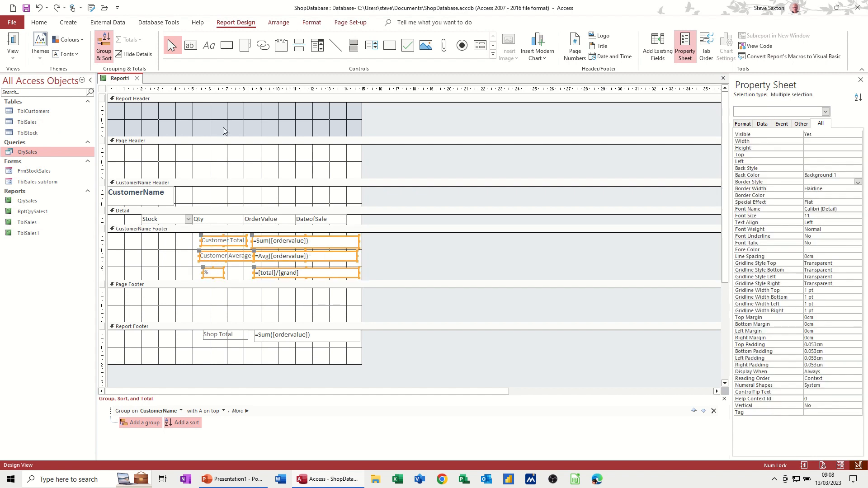
# Set Border Style to Transparent for the customer total, average and percentage boxes
pyautogui.click(278, 22)
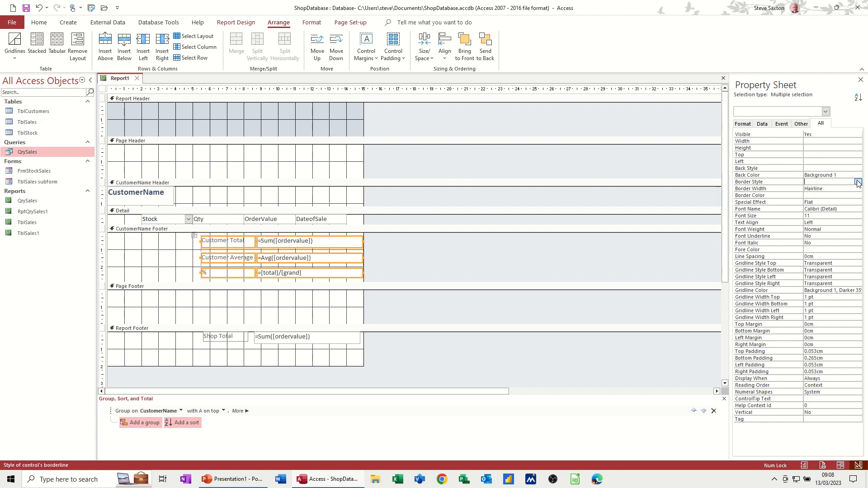
pyautogui.click(858, 182)
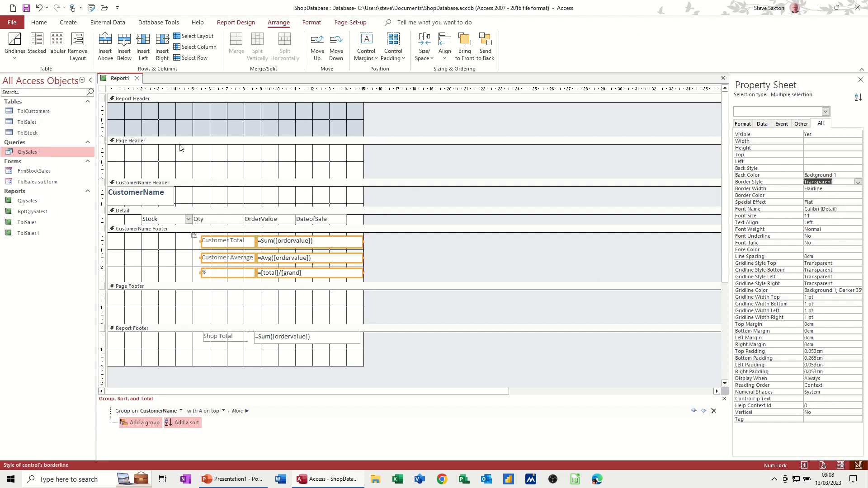
pyautogui.click(235, 23)
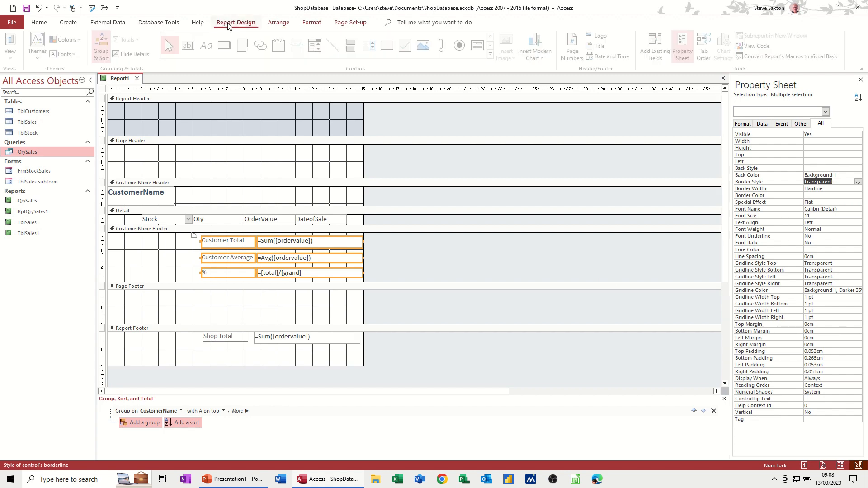
# Preview the borderless footer totals in Report View, then return to Design View
pyautogui.click(10, 47)
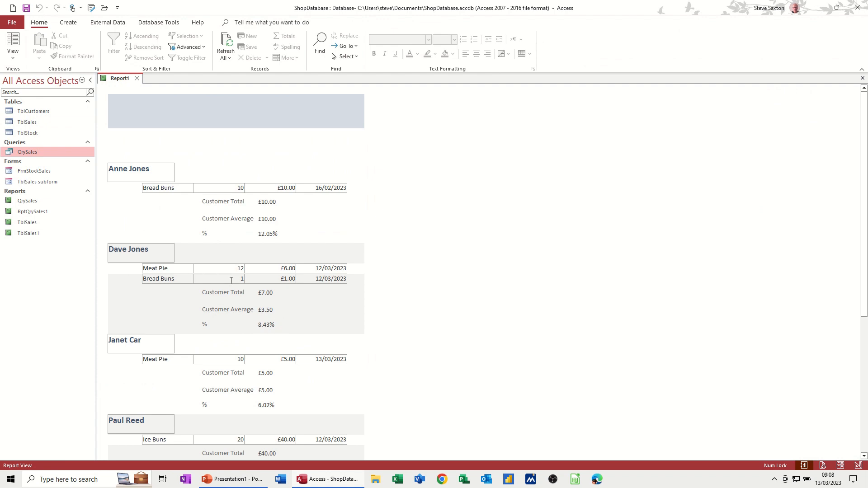
pyautogui.click(12, 45)
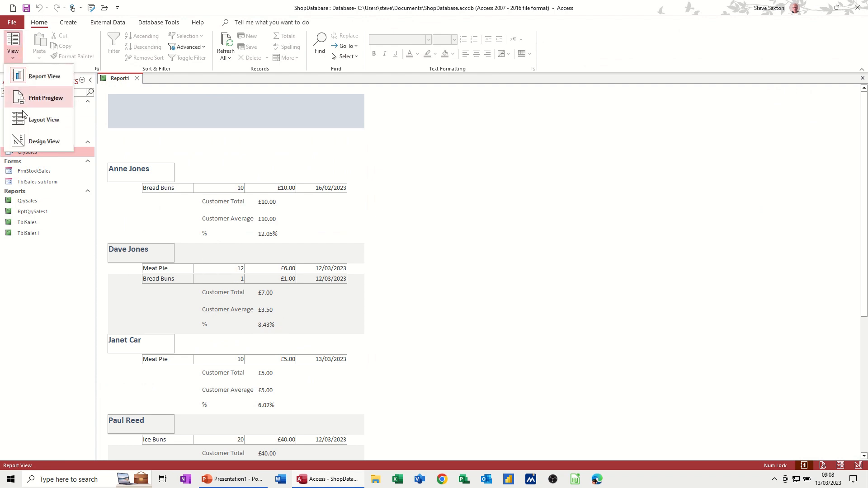
pyautogui.click(44, 141)
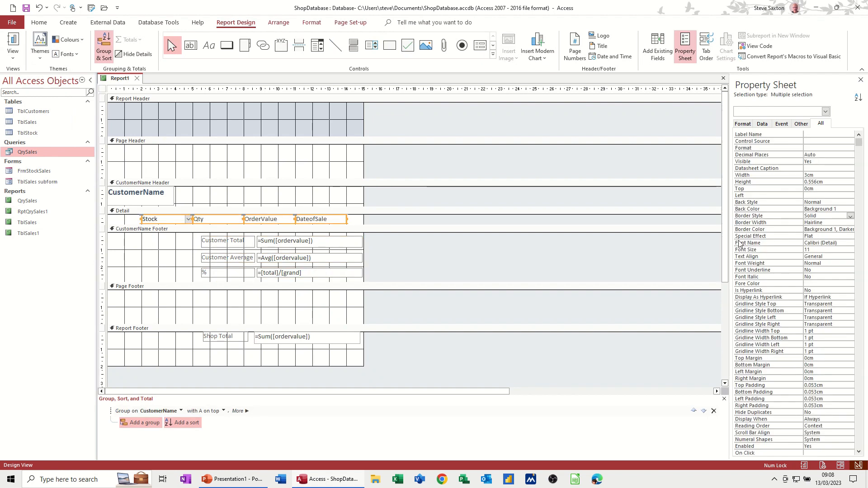
pyautogui.moveTo(767, 231)
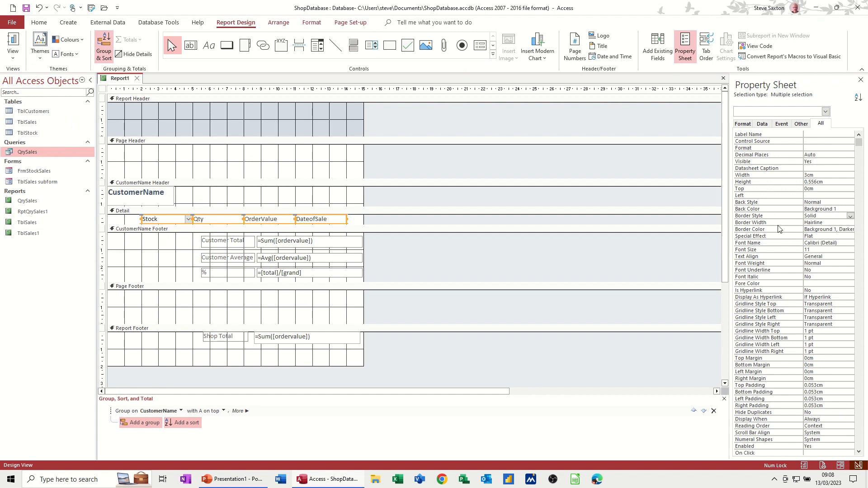
# Make the Detail fields and the CustomerName header box borderless
pyautogui.click(850, 216)
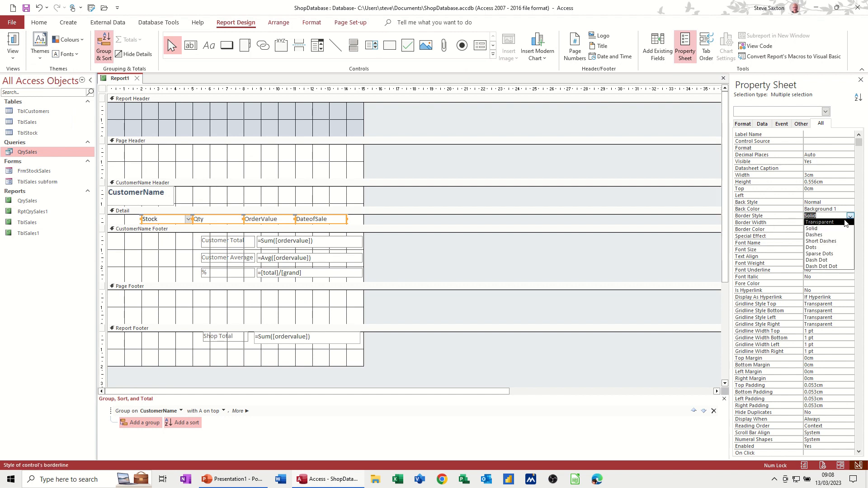
pyautogui.click(819, 222)
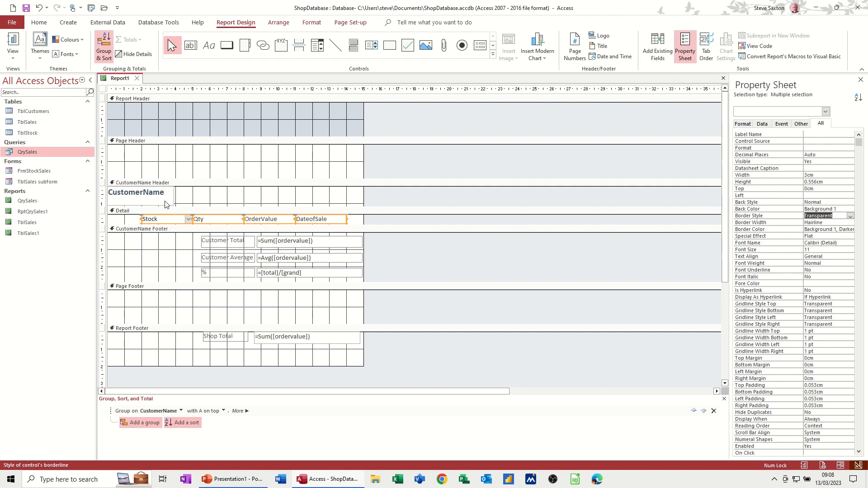
pyautogui.click(135, 196)
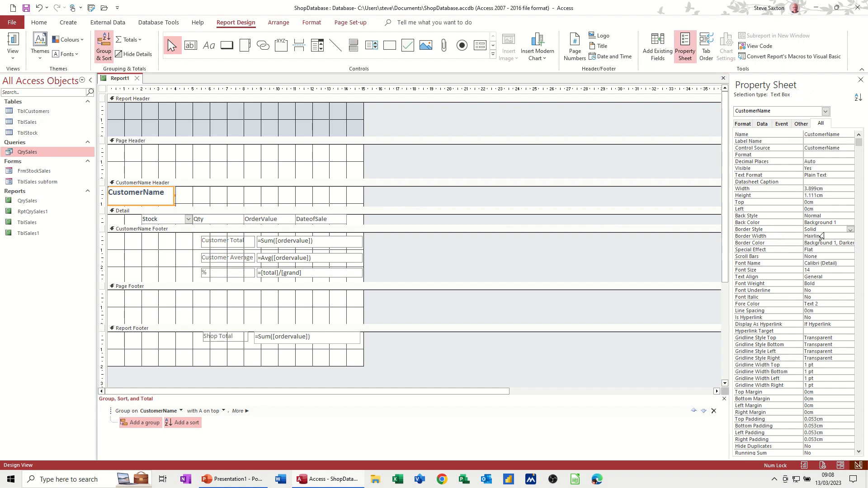
pyautogui.click(825, 229)
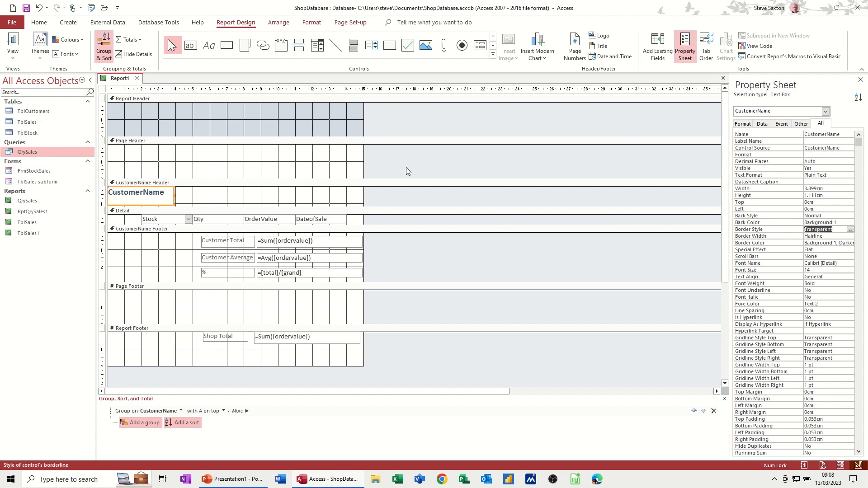
pyautogui.moveTo(178, 340)
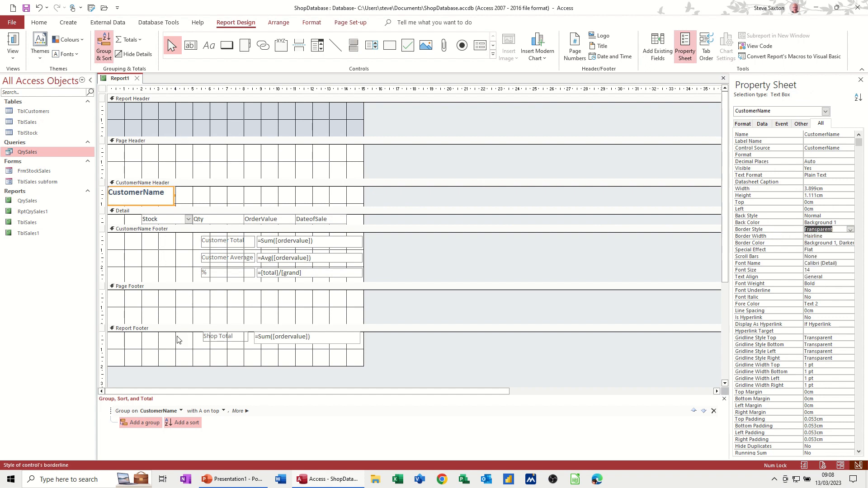
# Make the Shop Total label and sum borderless, then switch to Report View
pyautogui.click(221, 336)
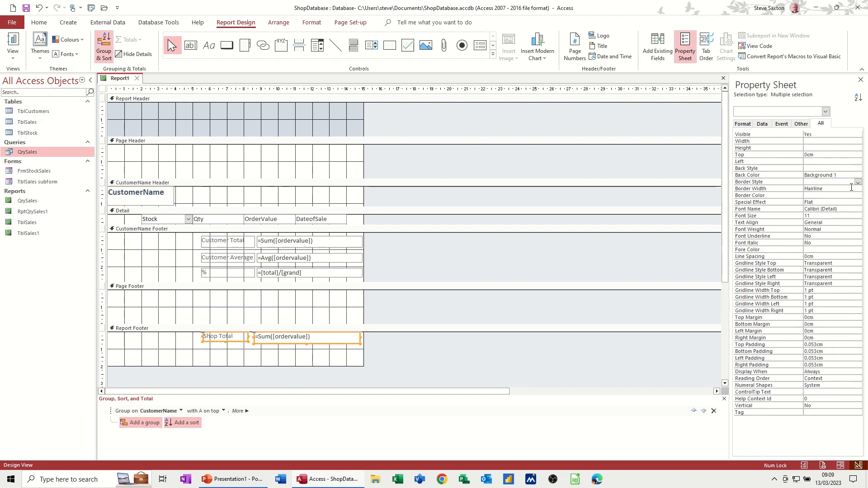
pyautogui.click(829, 182)
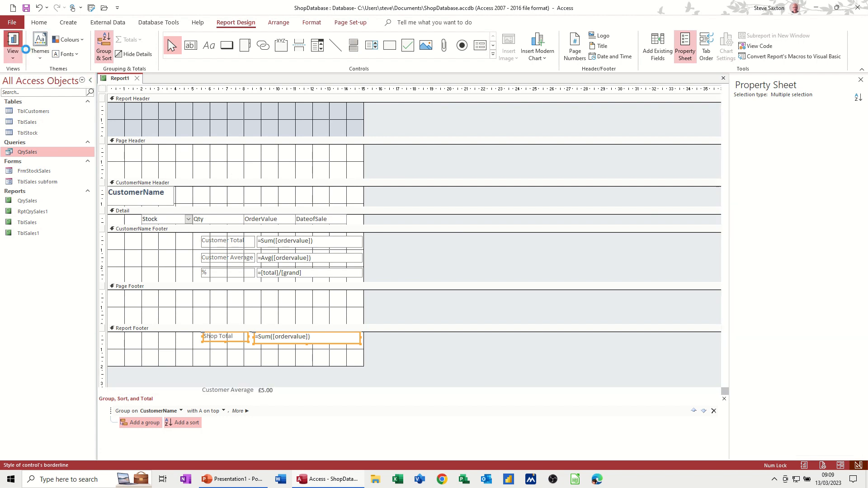
pyautogui.click(12, 46)
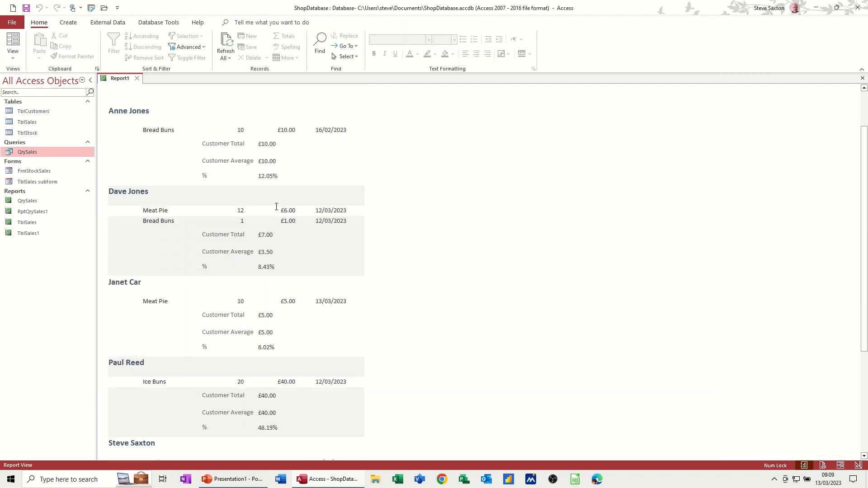
# Left-align the £83.00 Shop Total amount beside its label, preview it, and return to Design View
pyautogui.scroll(-3)
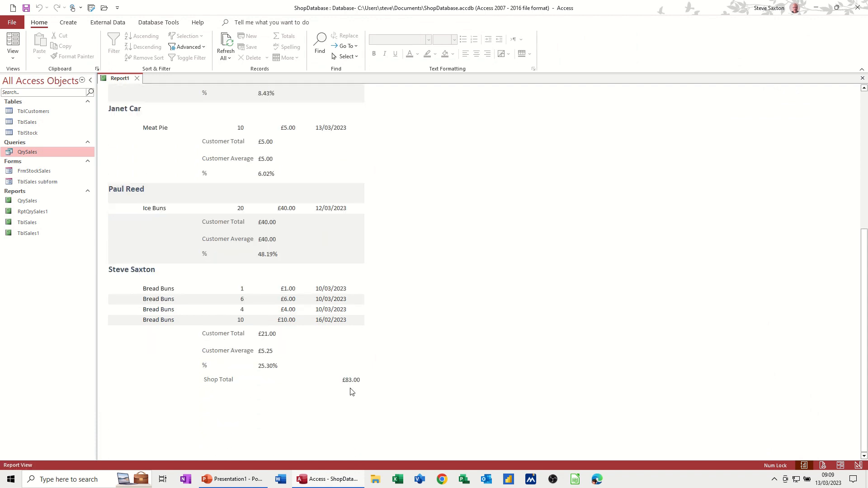
pyautogui.moveTo(323, 384)
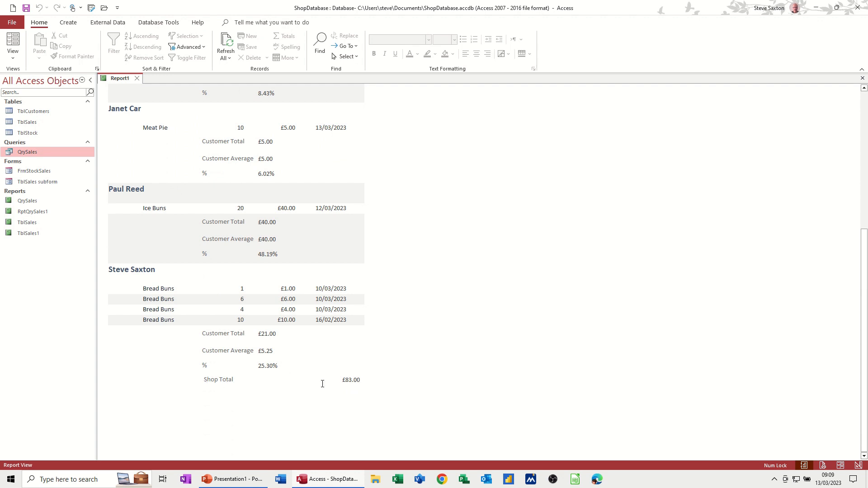
pyautogui.moveTo(240, 347)
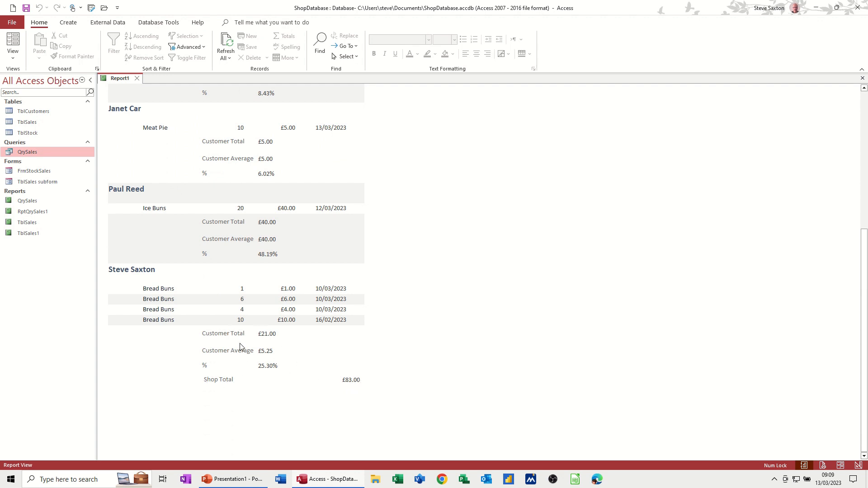
pyautogui.moveTo(100, 155)
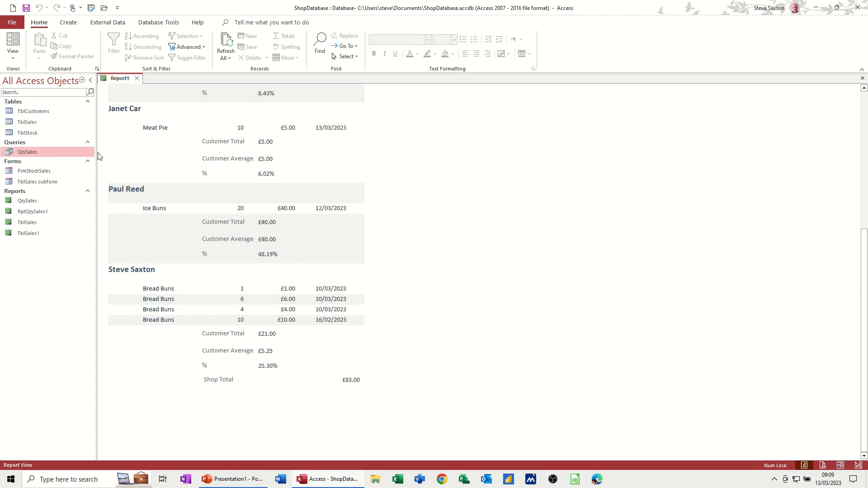
pyautogui.click(12, 45)
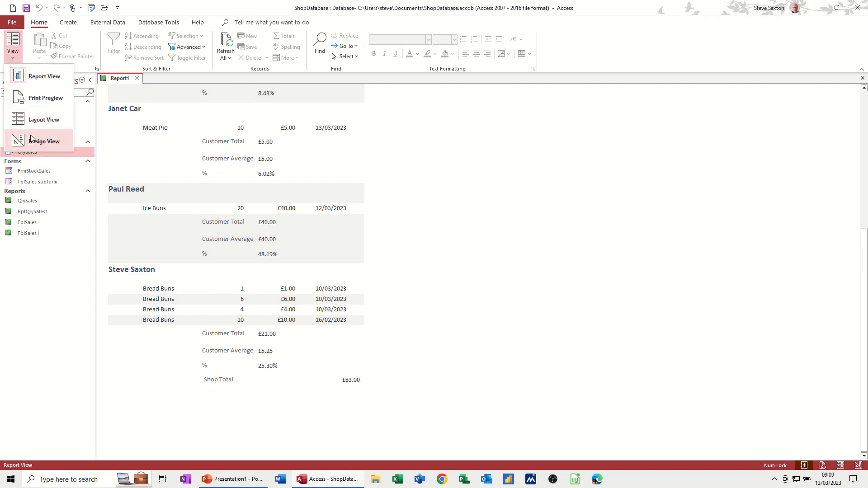
pyautogui.click(44, 141)
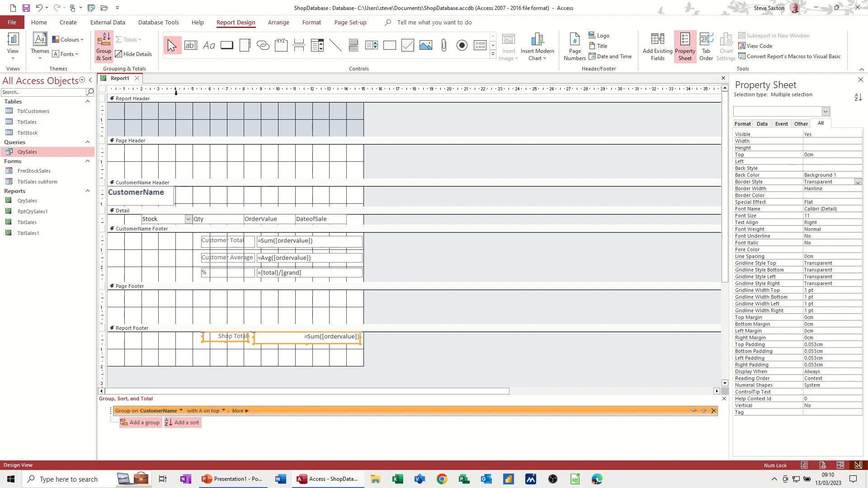
pyautogui.moveTo(295, 343)
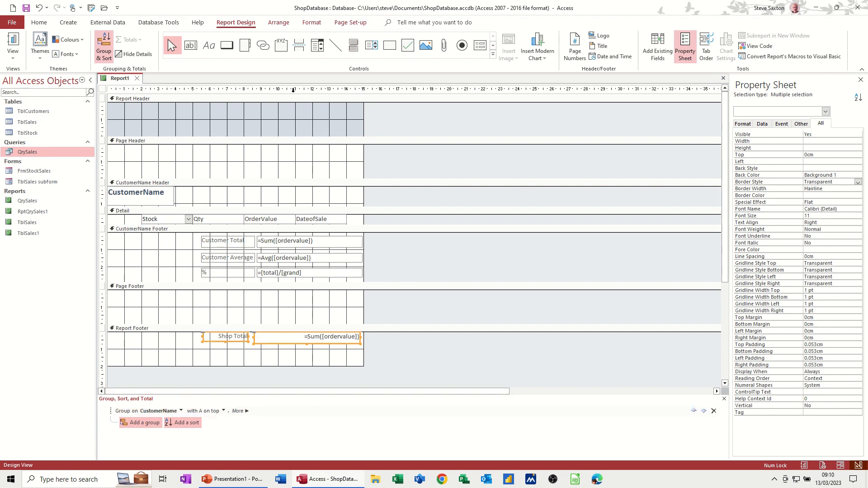
pyautogui.click(311, 22)
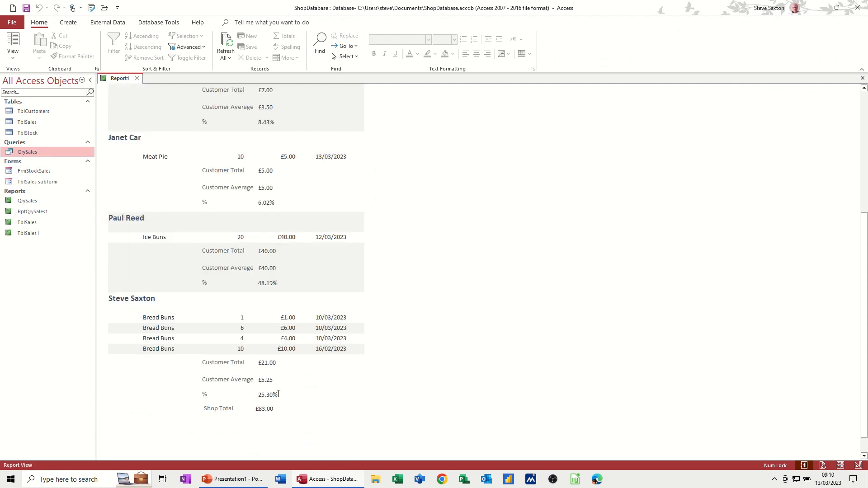
pyautogui.moveTo(237, 417)
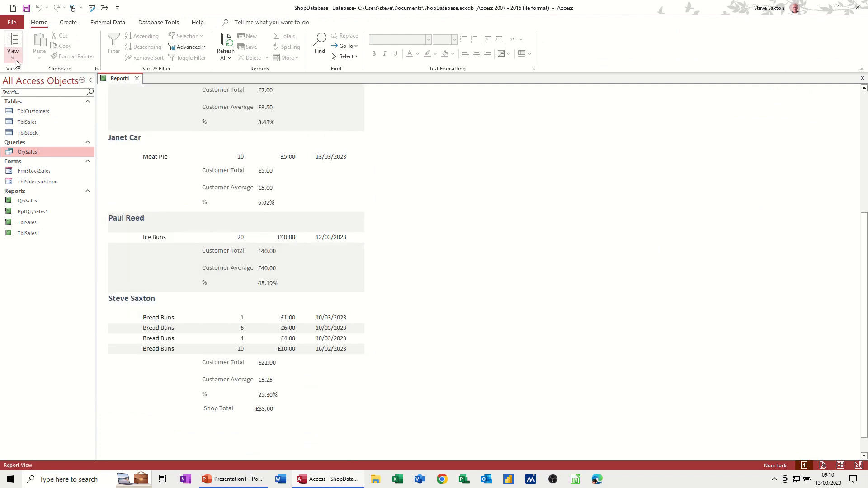
pyautogui.click(12, 51)
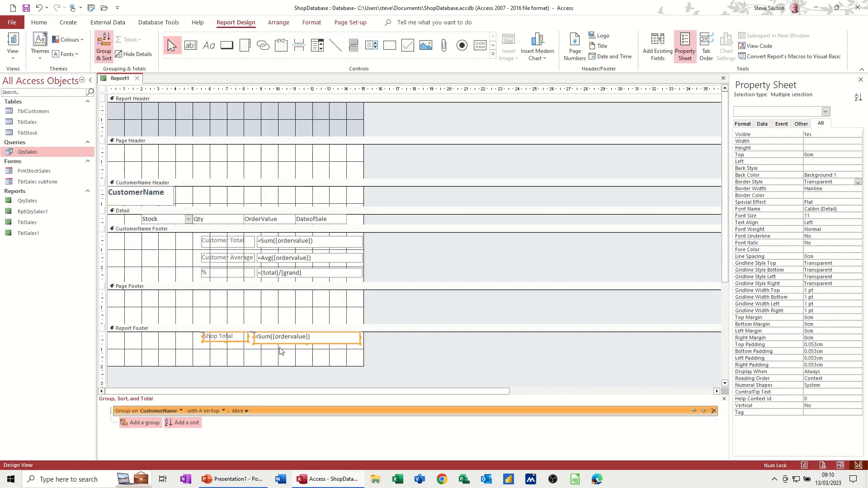
# Make the Shop Total label and sum bold, 18-point, with a green fill
pyautogui.click(311, 22)
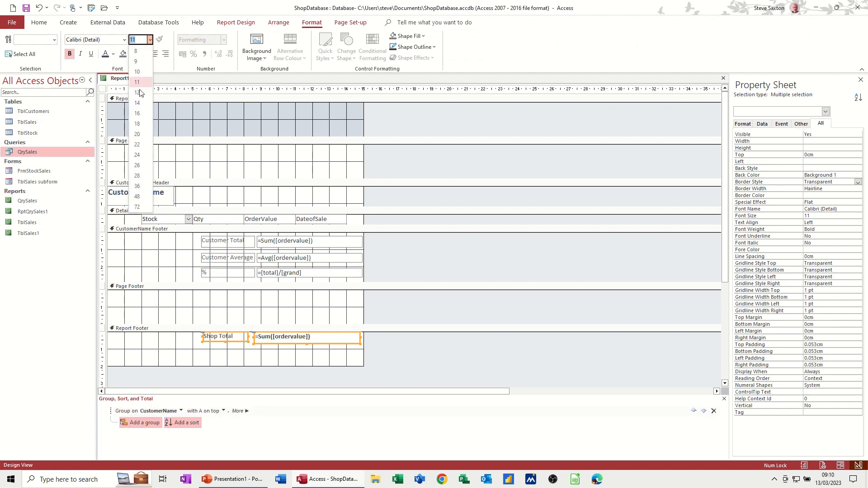
pyautogui.click(137, 124)
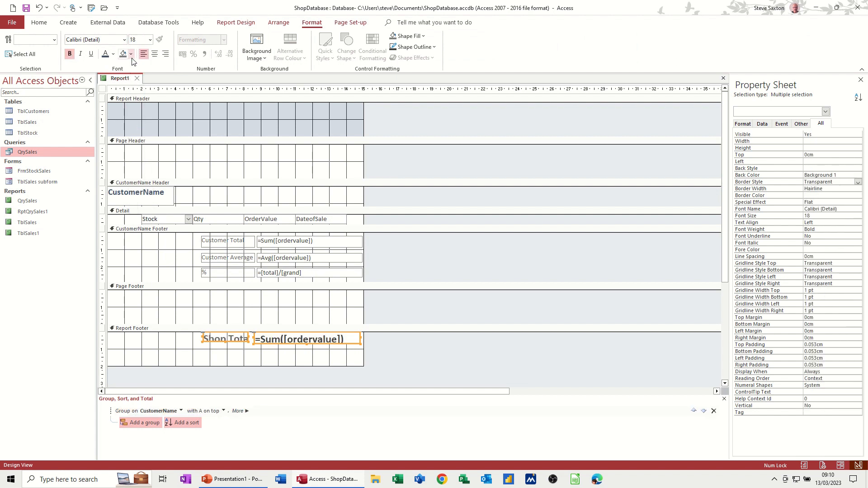
pyautogui.click(131, 54)
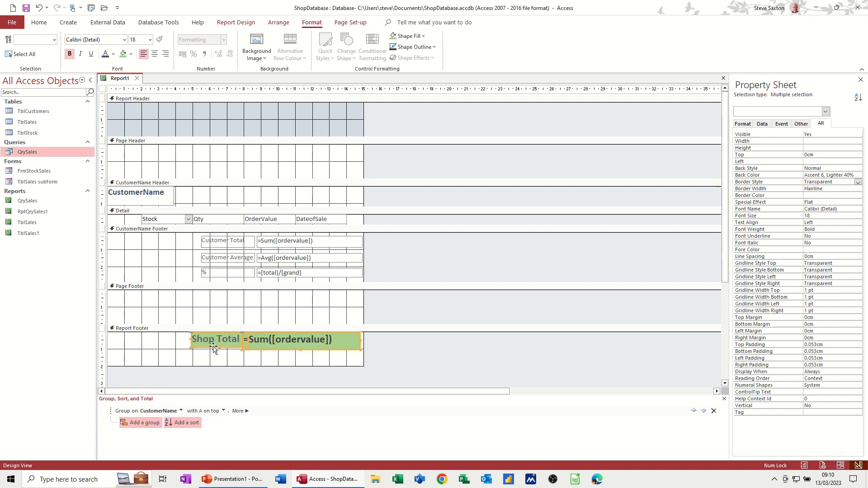
pyautogui.click(289, 339)
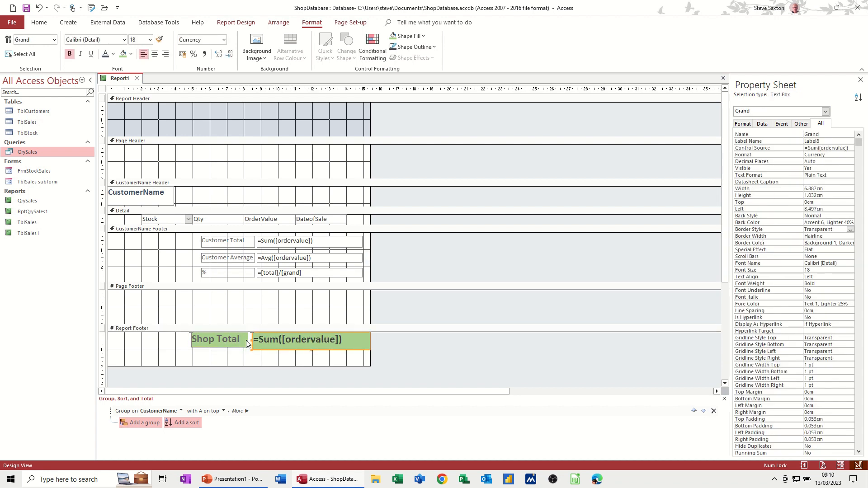
pyautogui.click(215, 338)
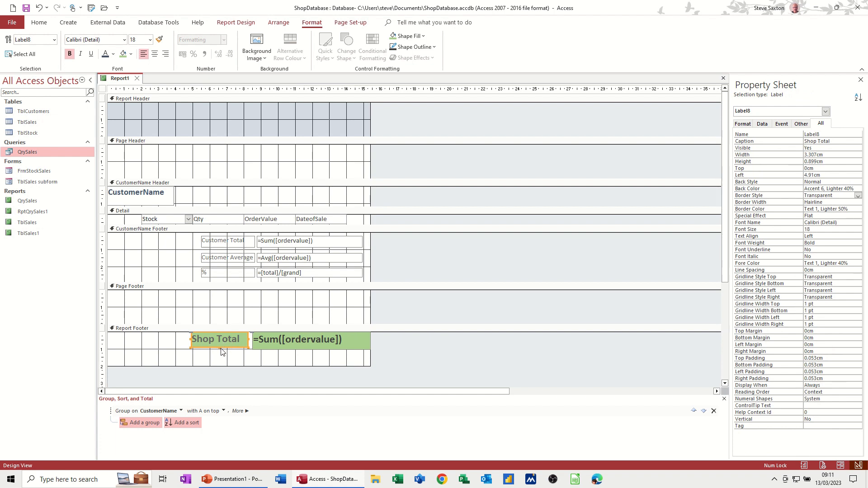
pyautogui.doubleClick(216, 339)
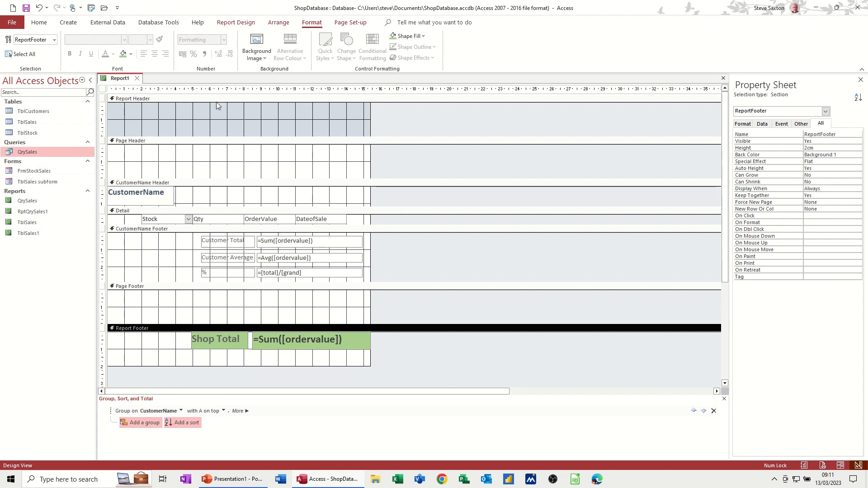
pyautogui.moveTo(249, 120)
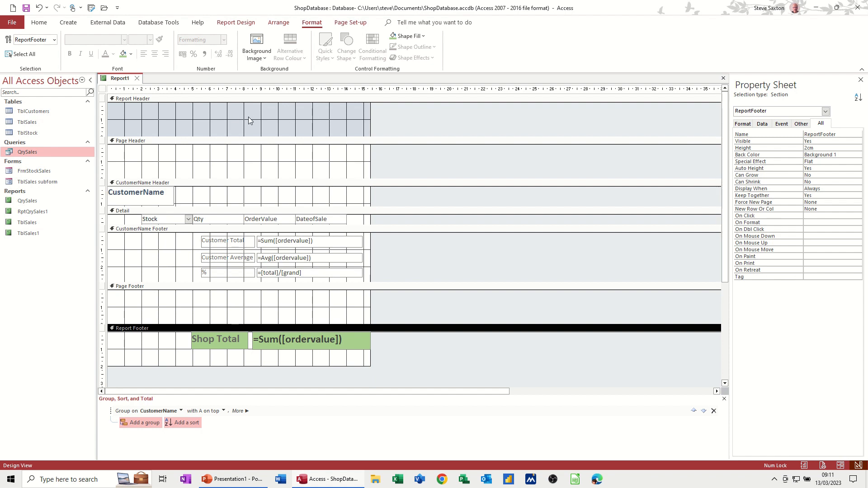
pyautogui.moveTo(266, 116)
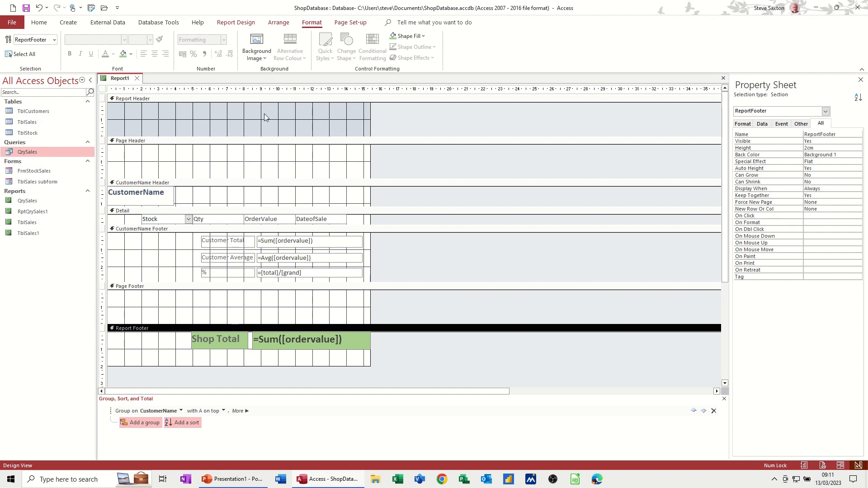
# Insert =Date() and =Time() boxes into the report header, keeping both date and time ticked
pyautogui.click(236, 22)
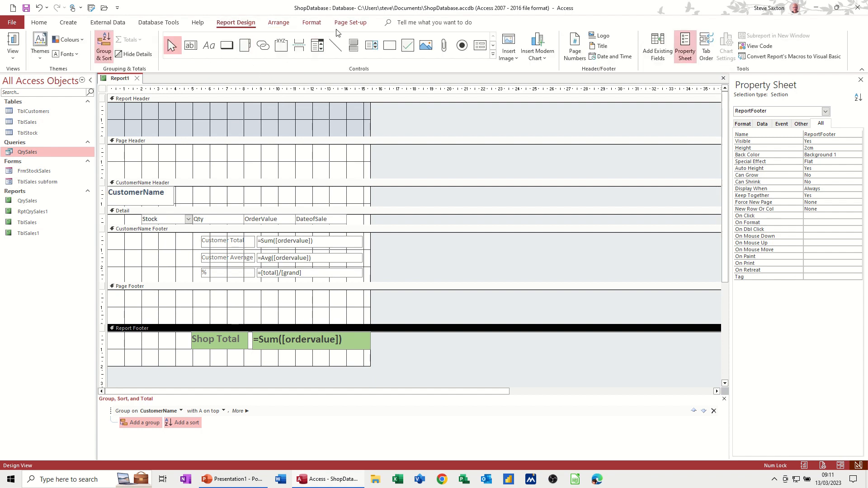
pyautogui.click(311, 22)
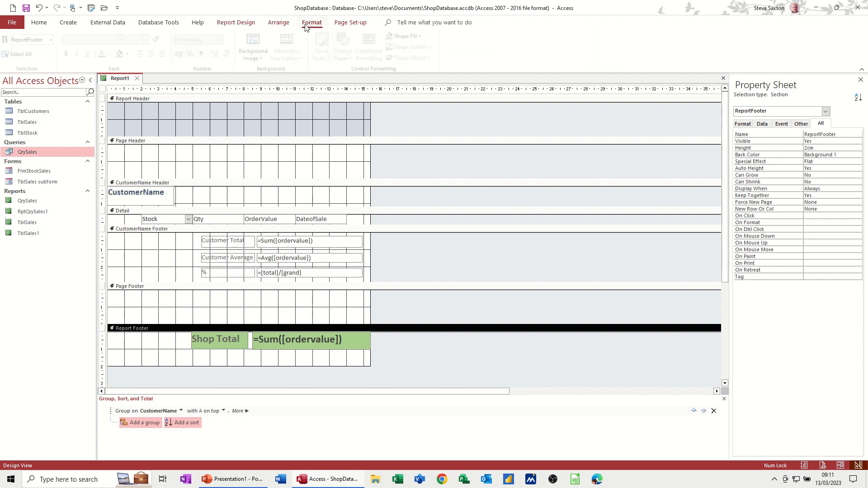
pyautogui.click(235, 22)
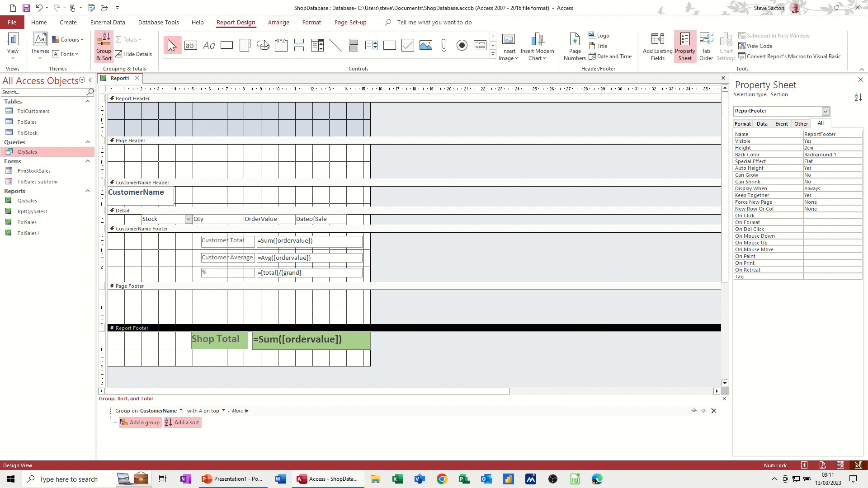
pyautogui.moveTo(620, 84)
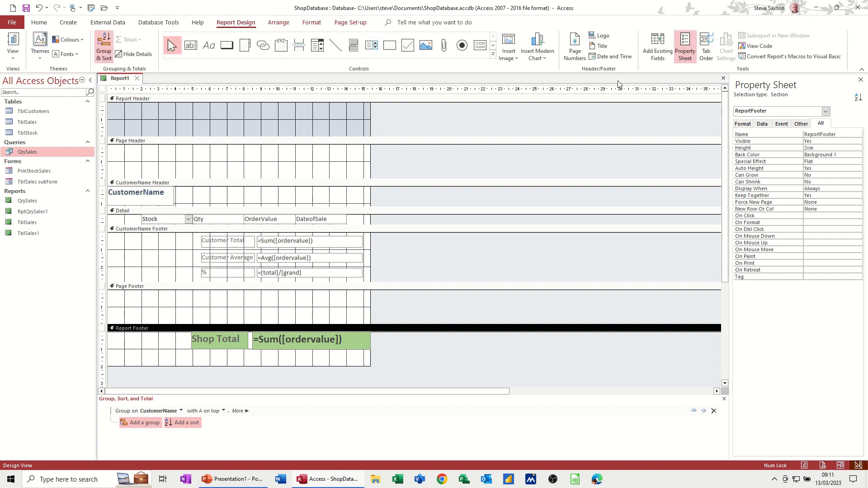
pyautogui.moveTo(634, 64)
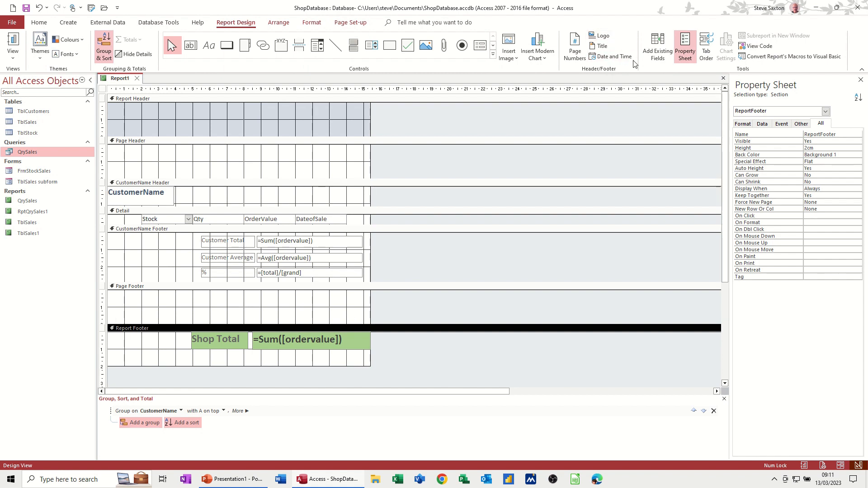
pyautogui.moveTo(614, 56)
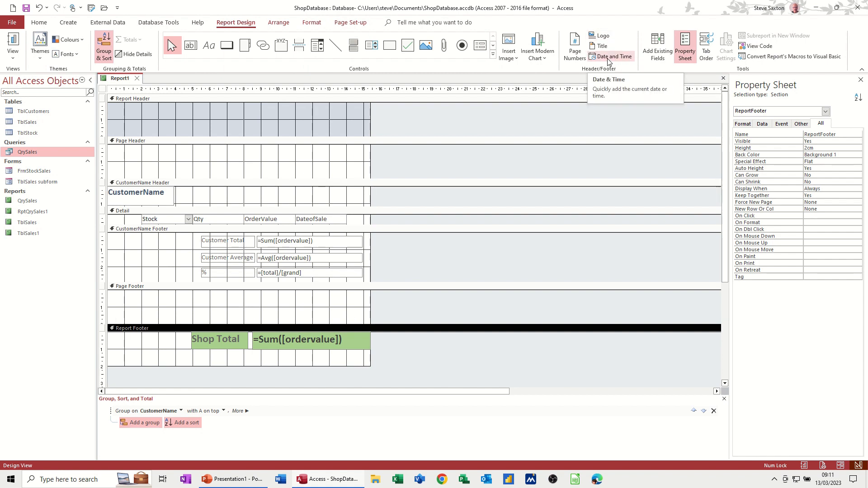
pyautogui.click(611, 56)
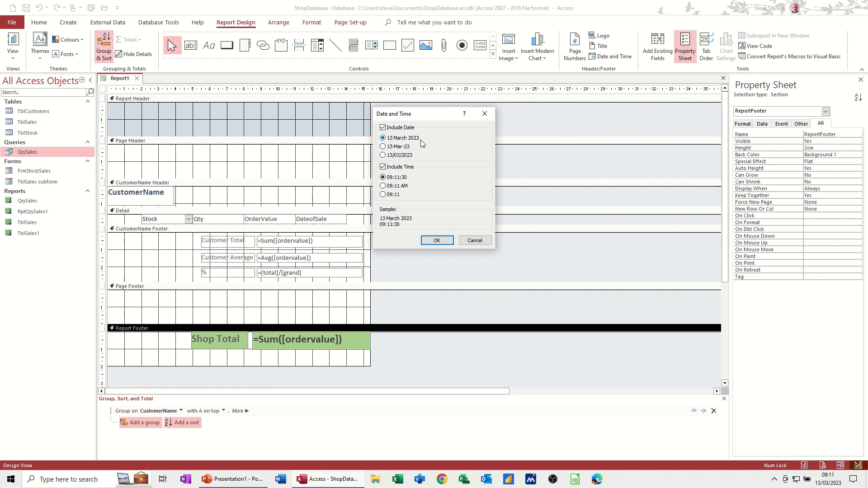
pyautogui.click(436, 240)
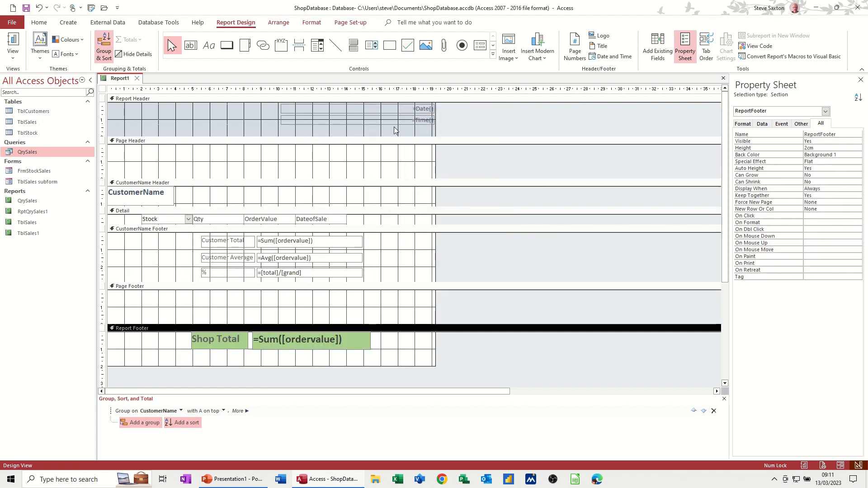
pyautogui.moveTo(582, 70)
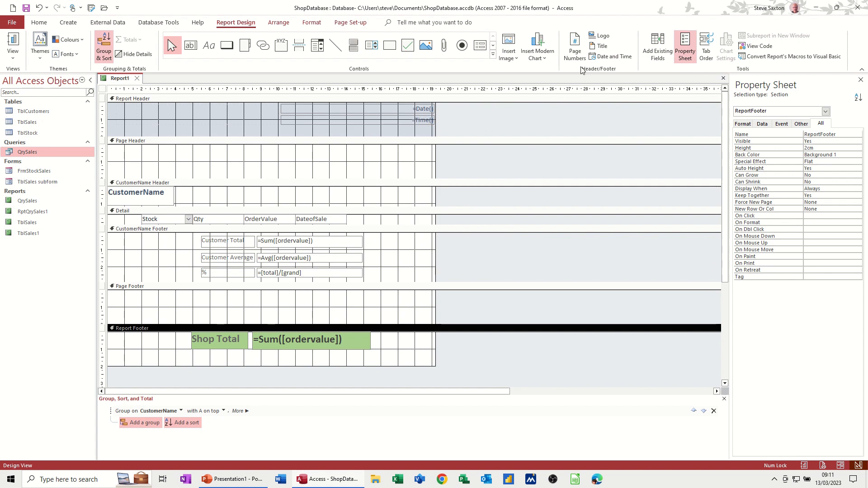
pyautogui.moveTo(574, 45)
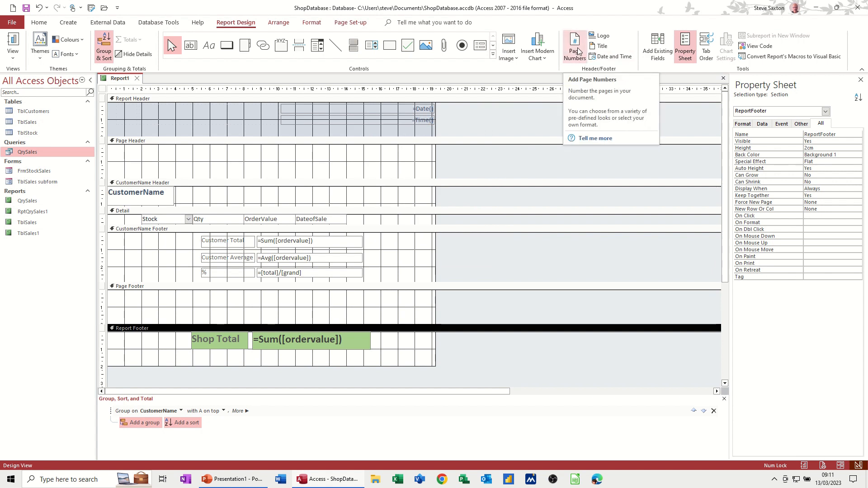
# Add a 'Page N of M' page number box to the page footer
pyautogui.click(574, 45)
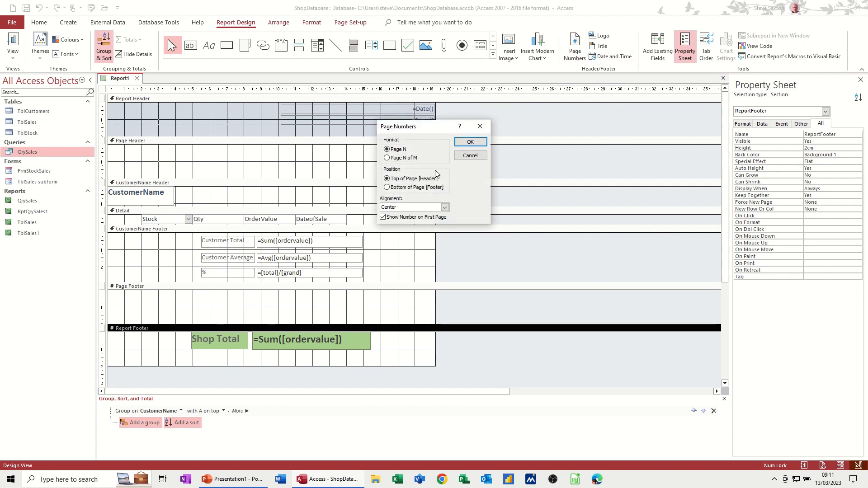
pyautogui.click(387, 158)
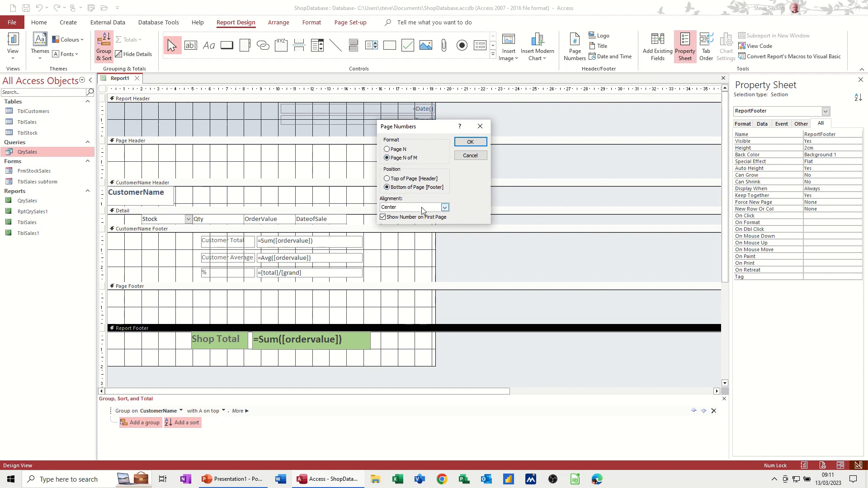
pyautogui.click(469, 141)
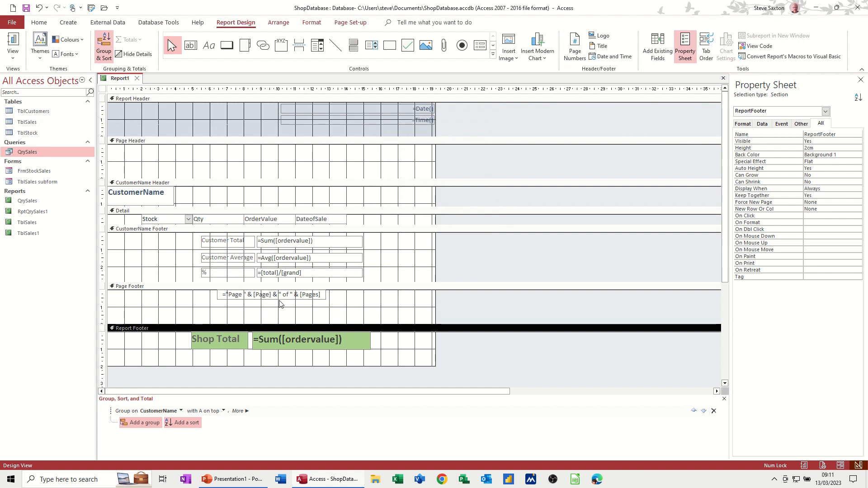
pyautogui.moveTo(480, 99)
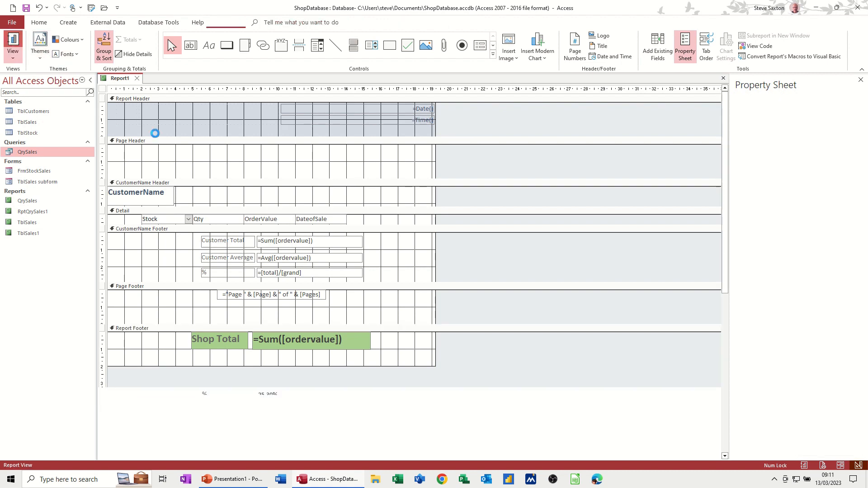
# Scroll through Report View to check the date, customer totals, £83.00 Shop Total and 'Page 1 of 1'
pyautogui.click(12, 46)
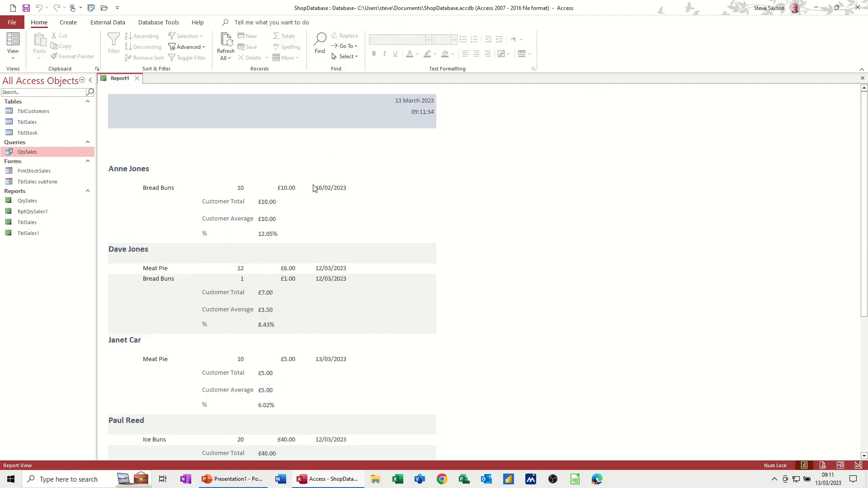
pyautogui.scroll(-3)
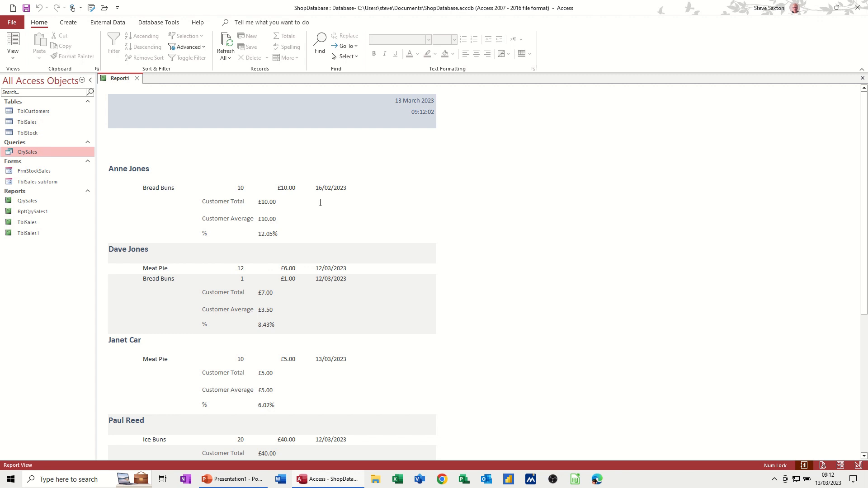
pyautogui.moveTo(159, 175)
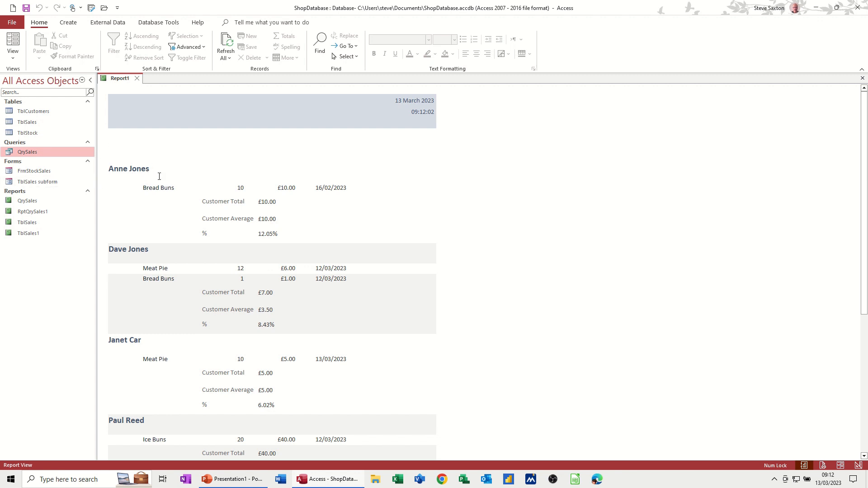
pyautogui.moveTo(252, 201)
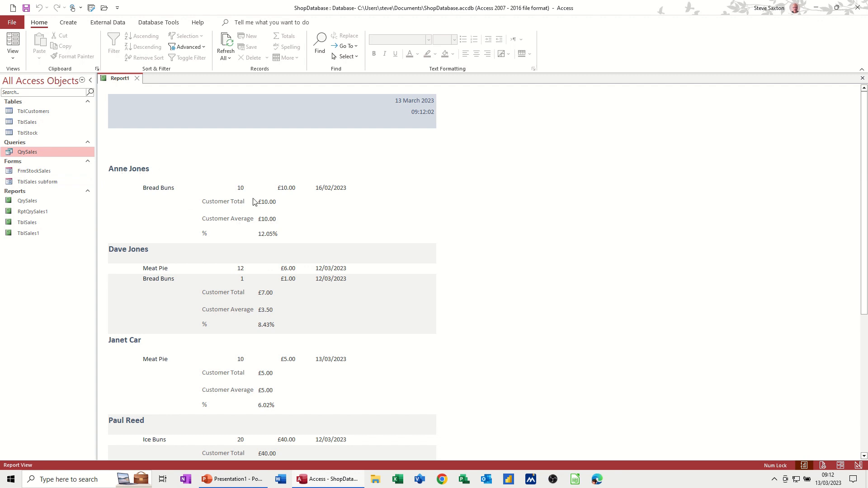
pyautogui.moveTo(237, 219)
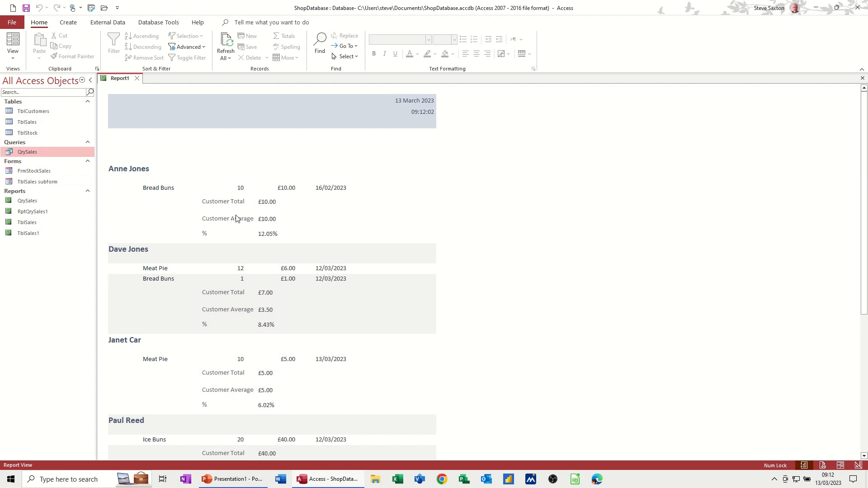
pyautogui.moveTo(194, 207)
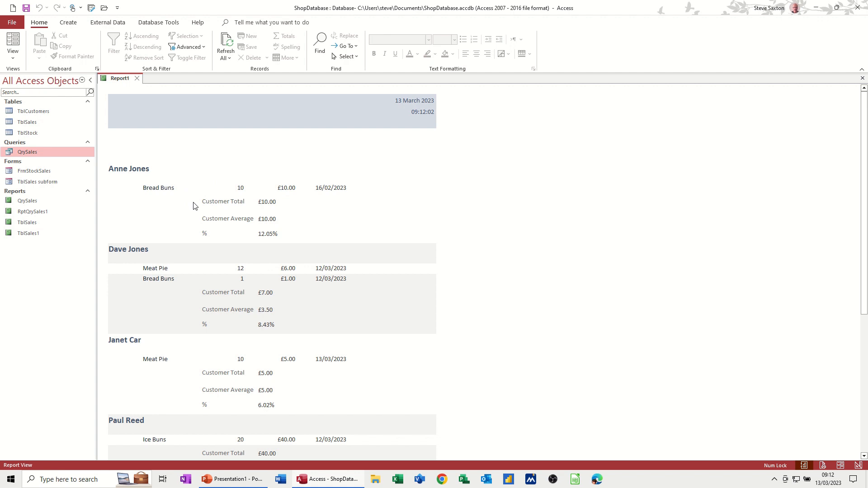
pyautogui.scroll(-3)
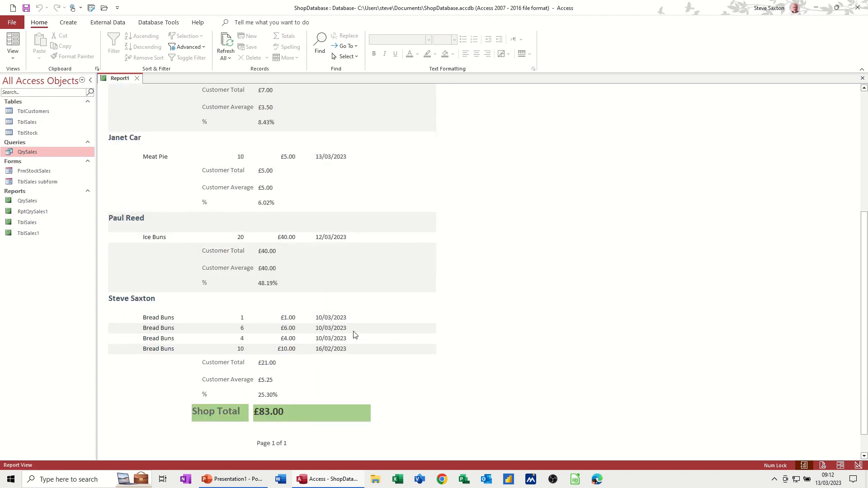
pyautogui.moveTo(303, 357)
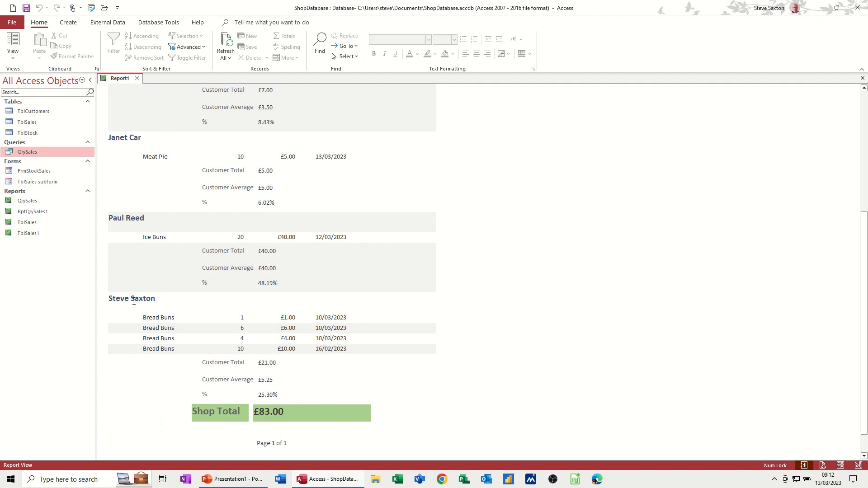
pyautogui.moveTo(124, 243)
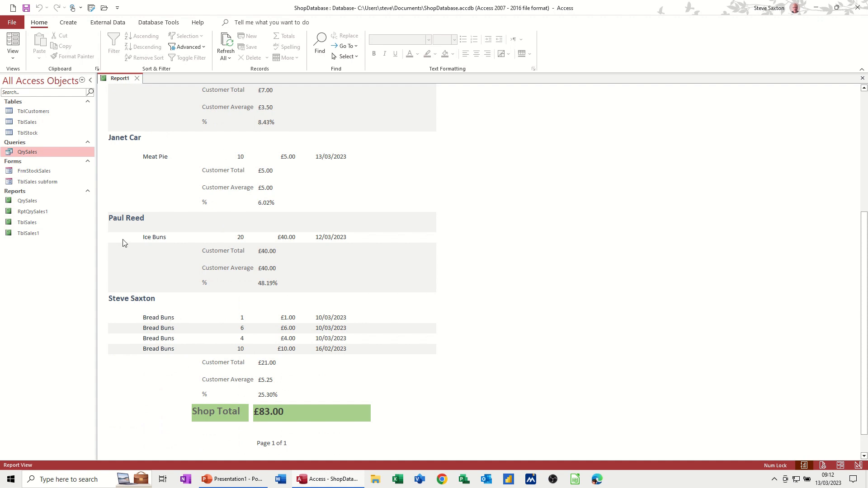